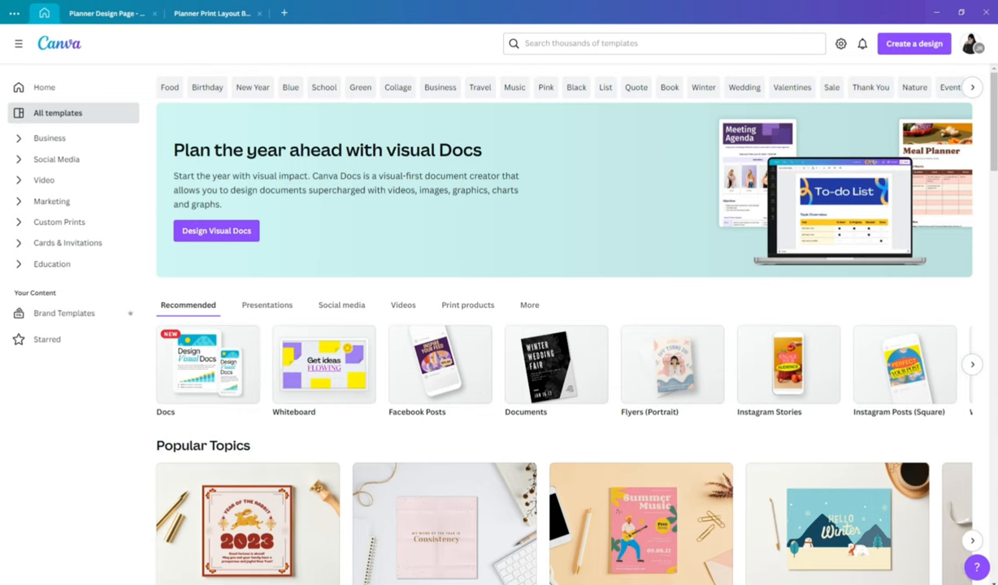
# Step: Switch to the back-to-back print layout design and select the page showing Page 4
pyautogui.click(213, 13)
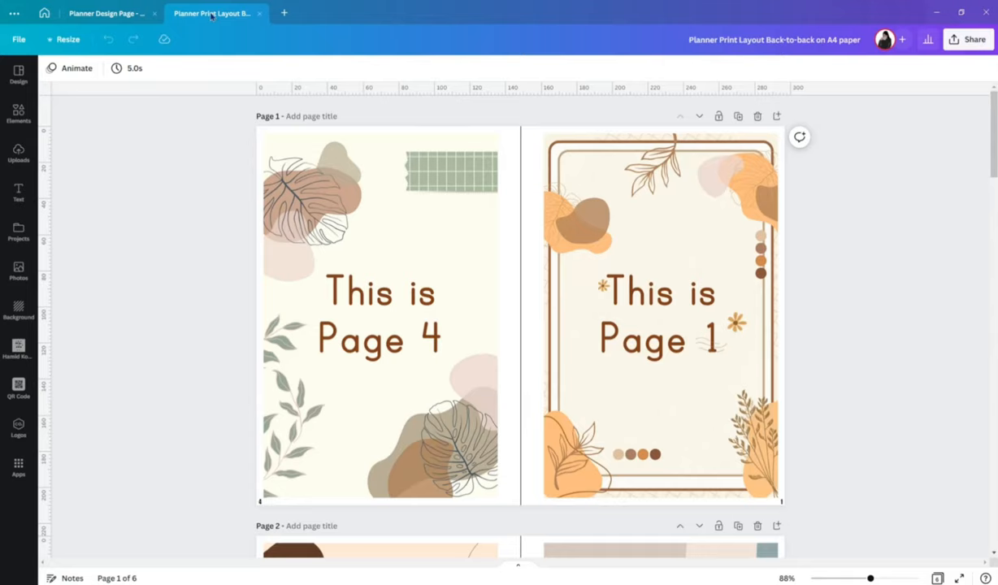
pyautogui.click(380, 317)
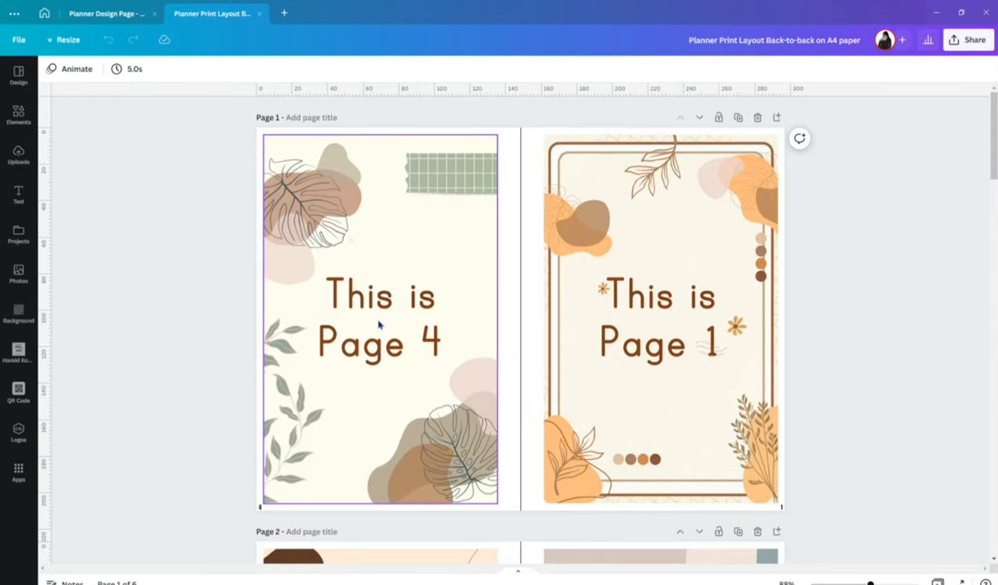
pyautogui.moveTo(377, 316)
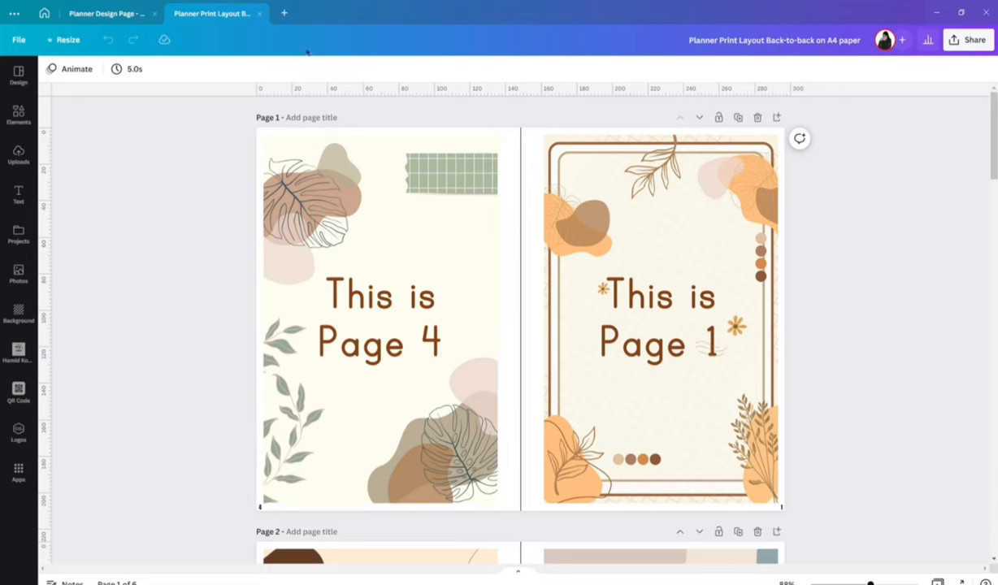
# Step: Start a new custom-size design in pixels, 1100 wide by 1690 high
pyautogui.click(283, 13)
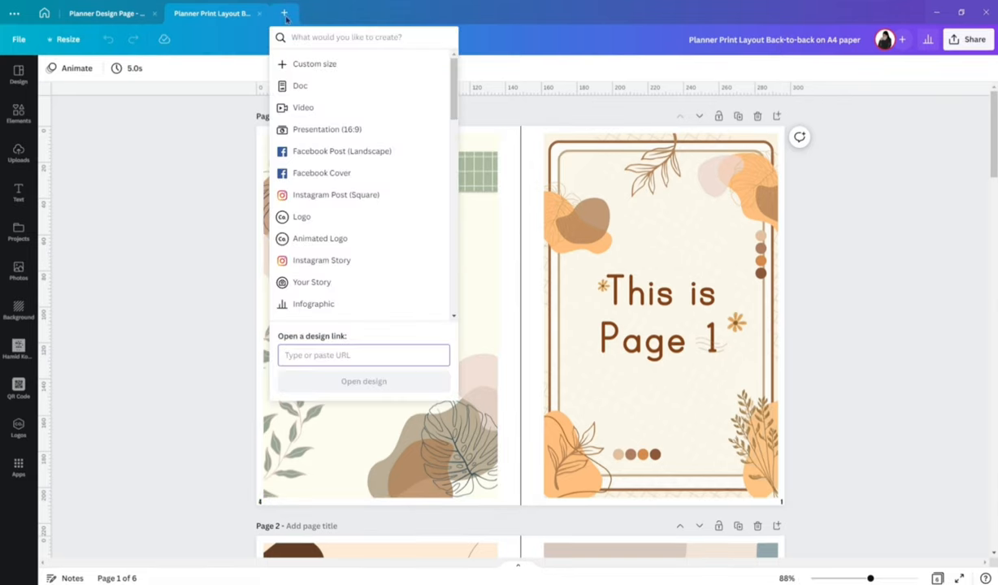
pyautogui.click(314, 63)
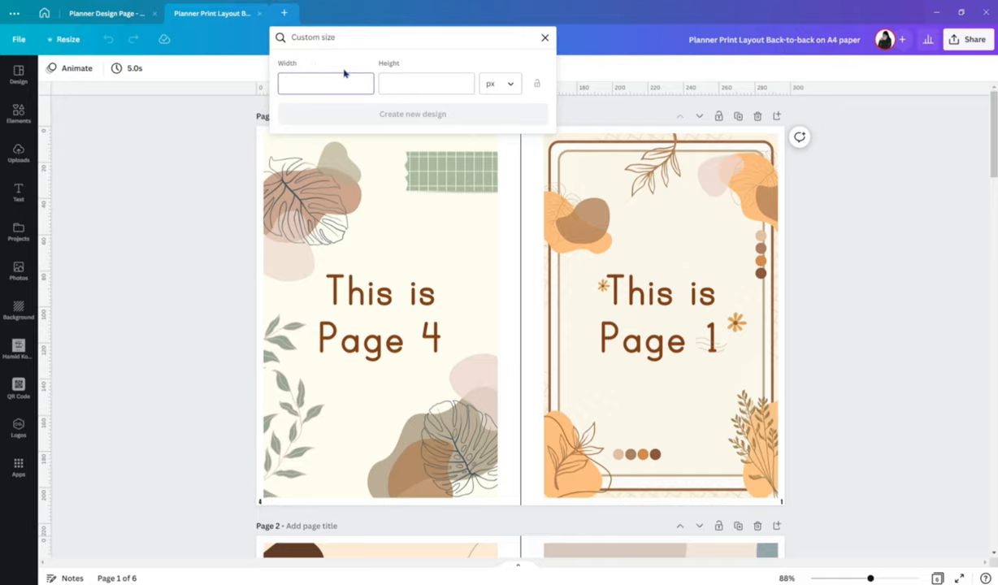
pyautogui.click(499, 85)
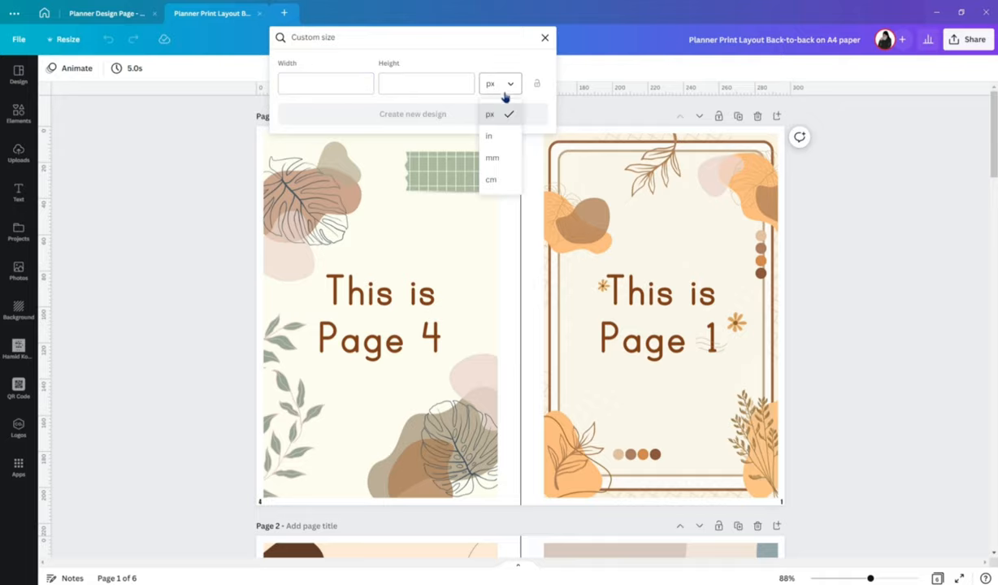
pyautogui.click(499, 84)
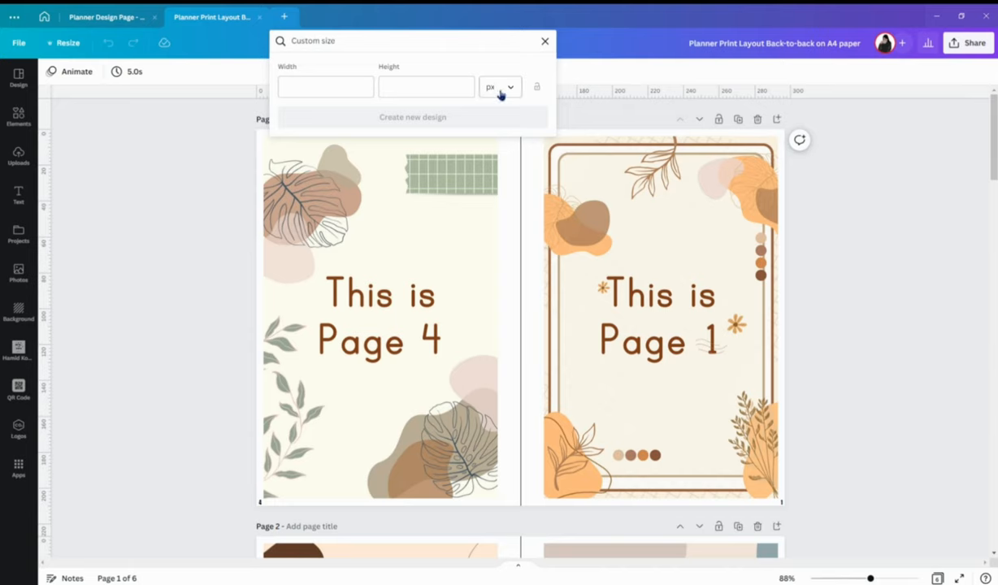
pyautogui.write('1100')
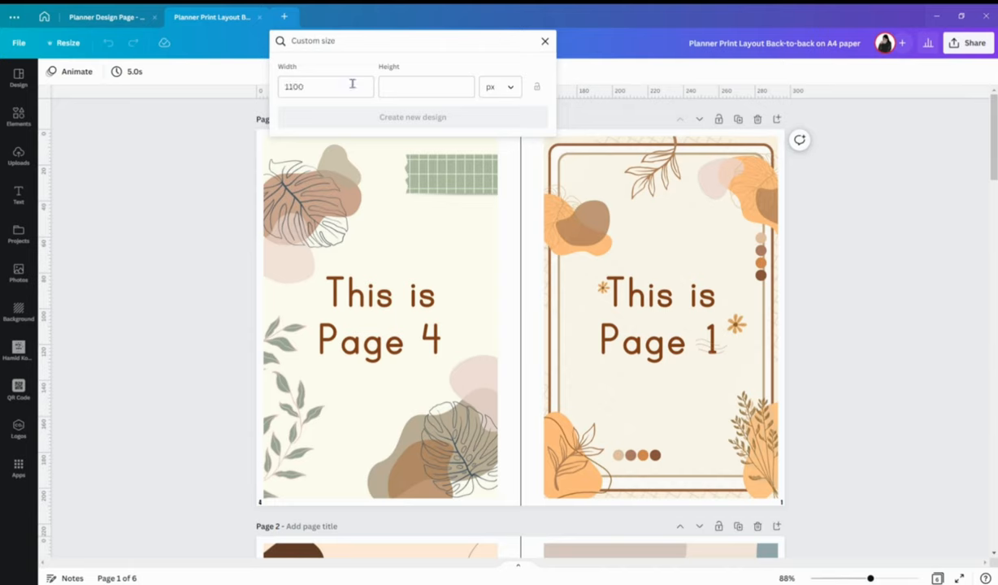
pyautogui.click(426, 86)
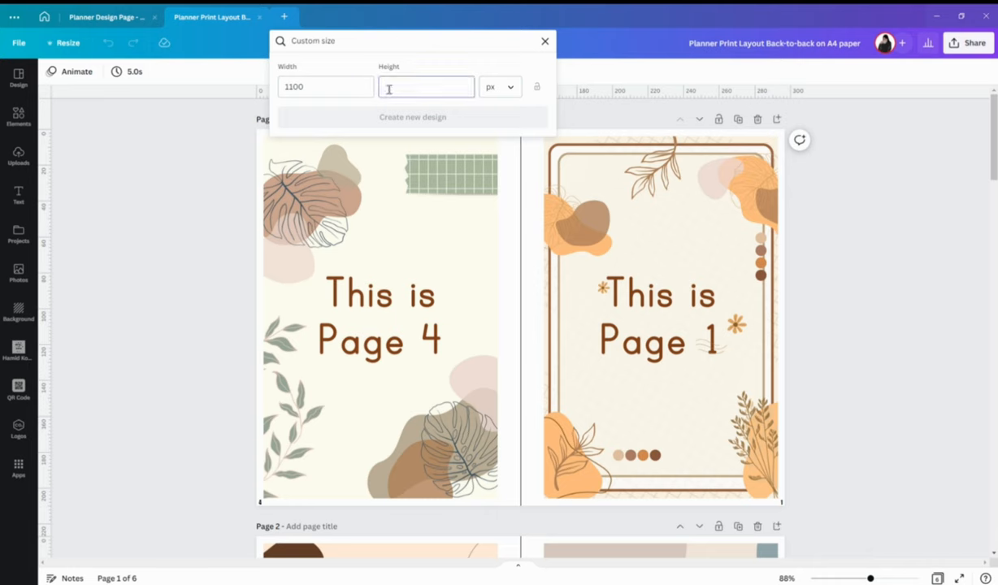
pyautogui.write('1690')
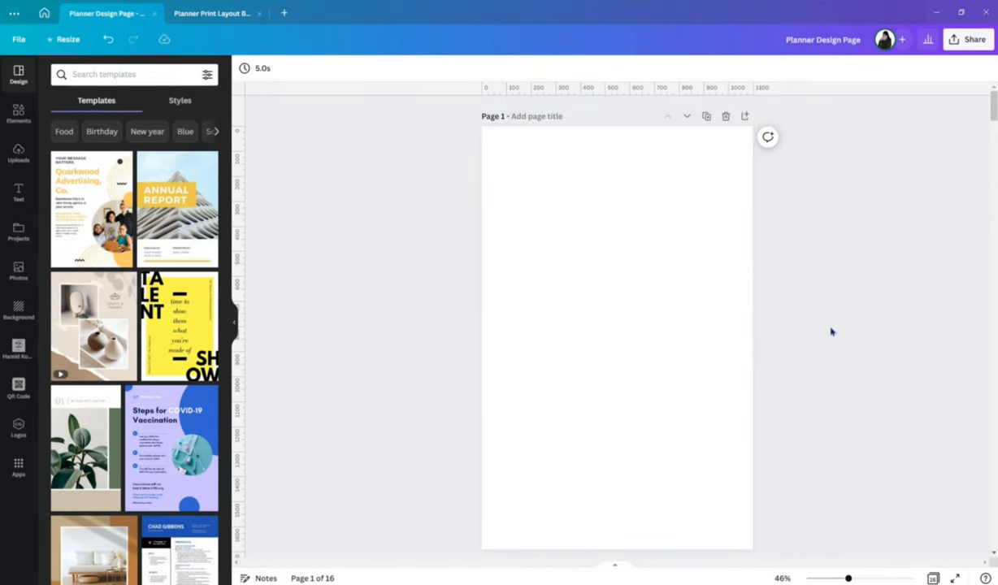
pyautogui.moveTo(842, 321)
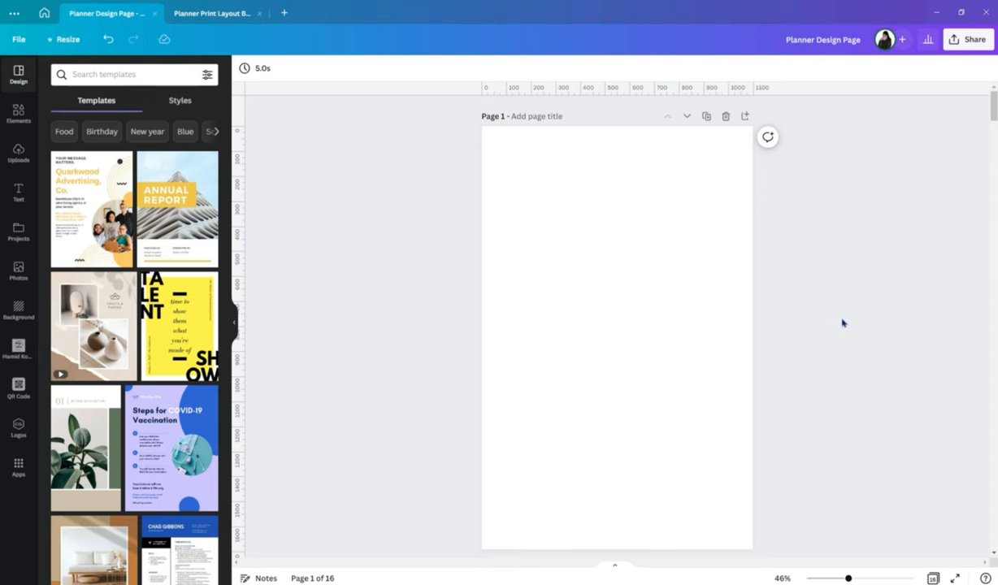
pyautogui.moveTo(802, 299)
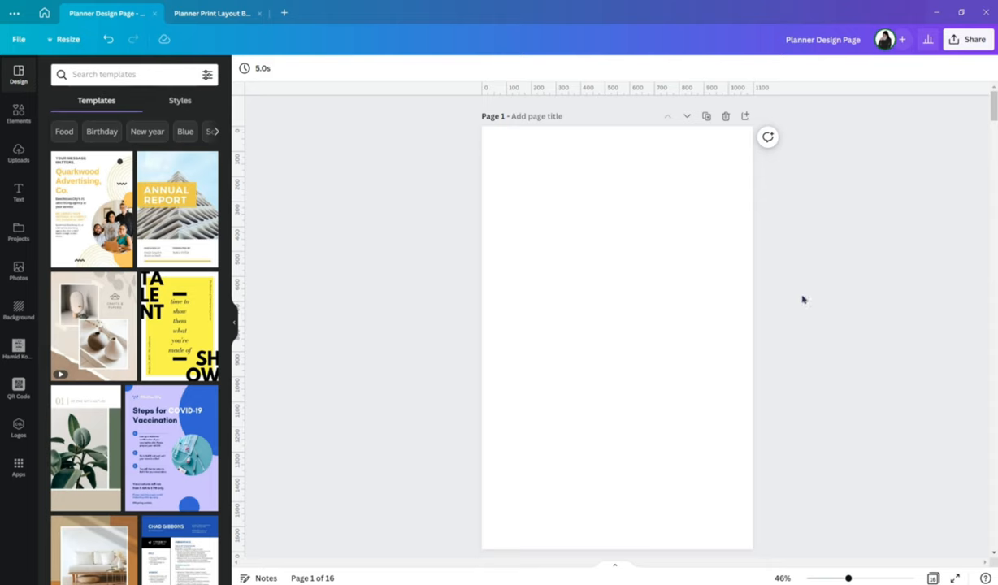
pyautogui.moveTo(800, 295)
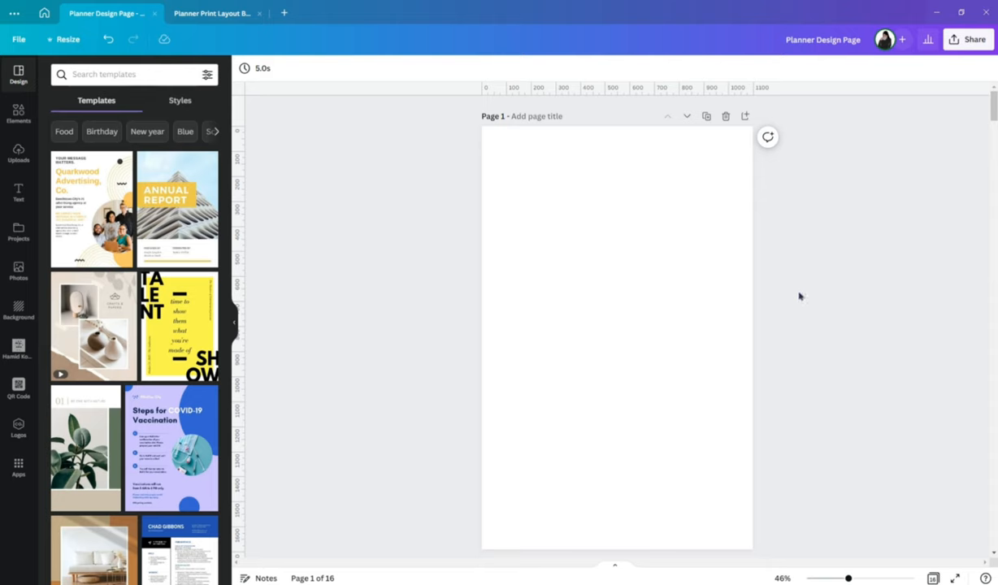
pyautogui.moveTo(813, 312)
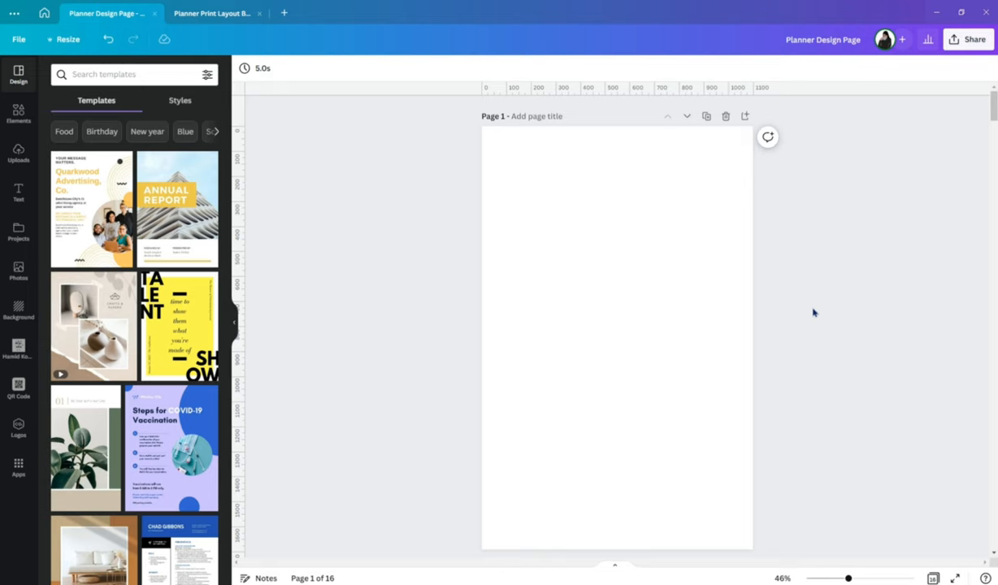
pyautogui.moveTo(806, 312)
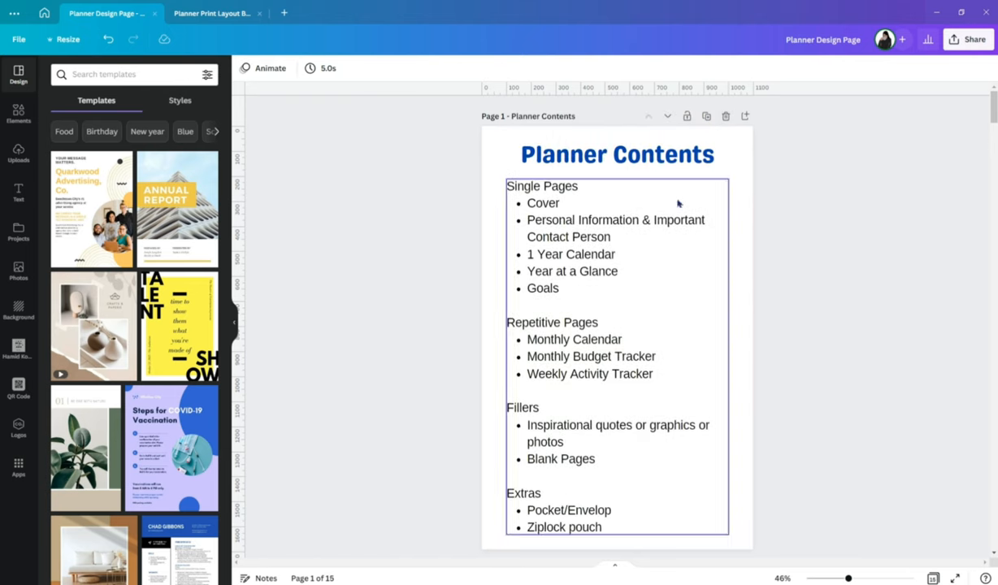
# Step: Select the Planner Contents text block on page 1 and deselect it again
pyautogui.click(848, 300)
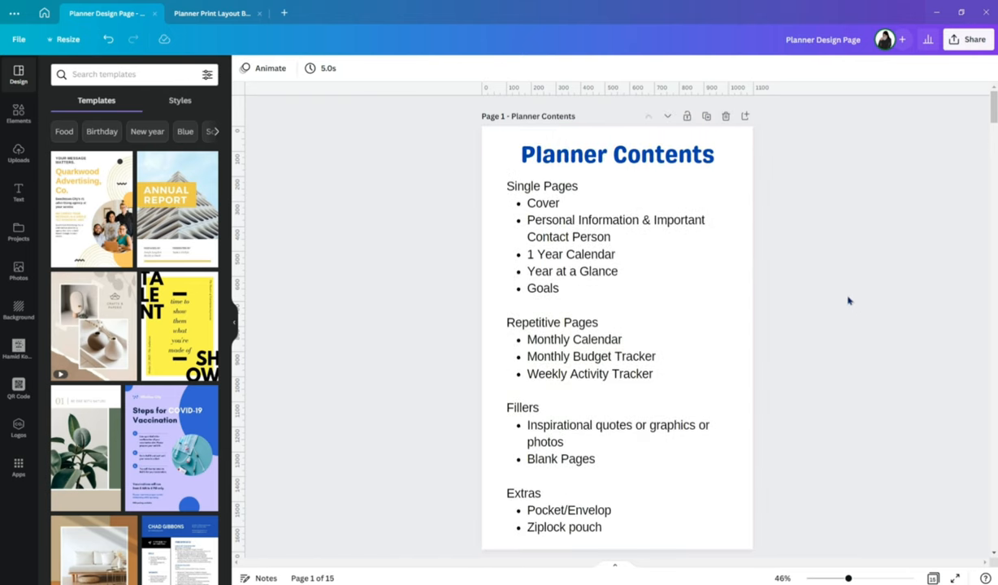
pyautogui.moveTo(832, 289)
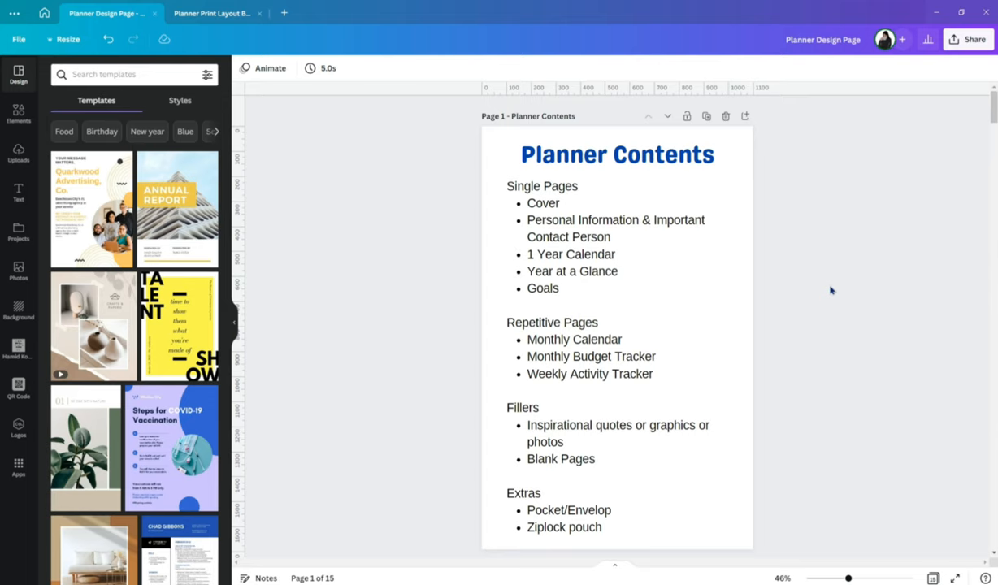
pyautogui.moveTo(858, 351)
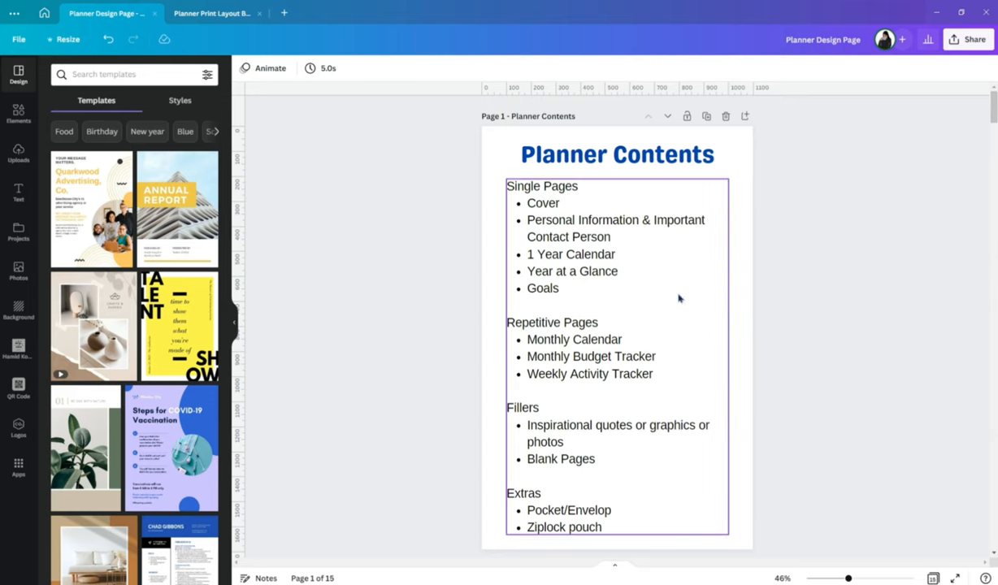
pyautogui.click(783, 388)
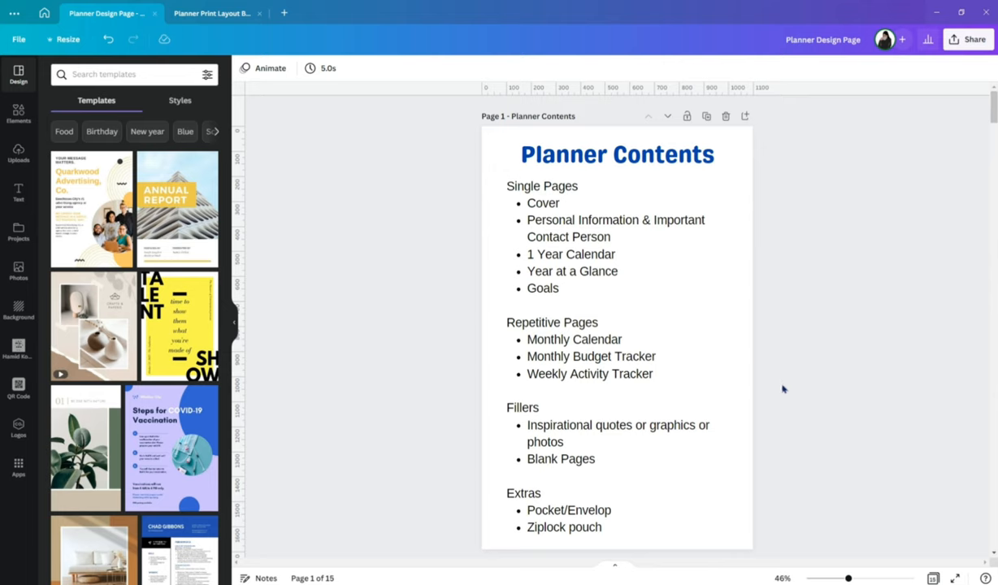
pyautogui.moveTo(782, 379)
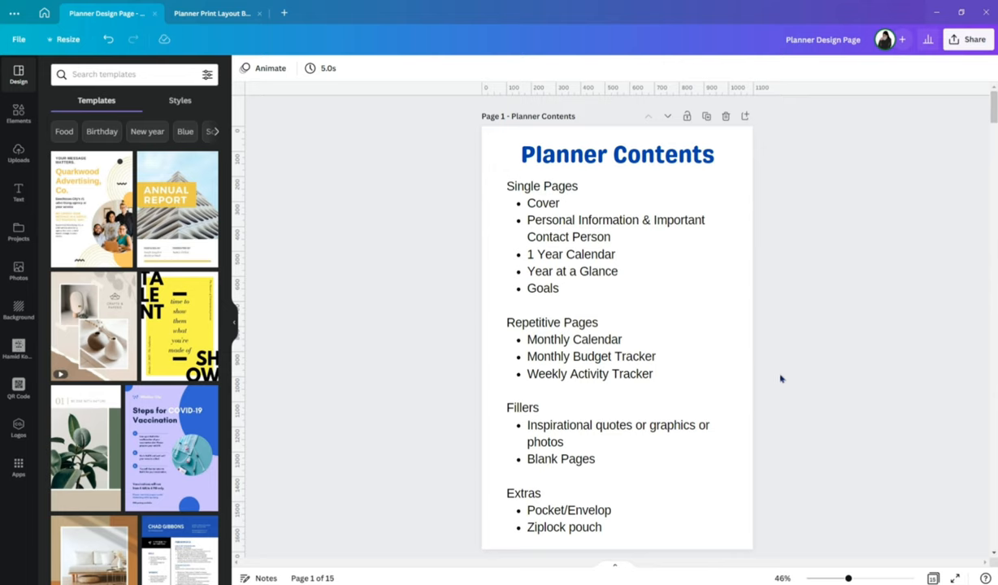
pyautogui.moveTo(773, 372)
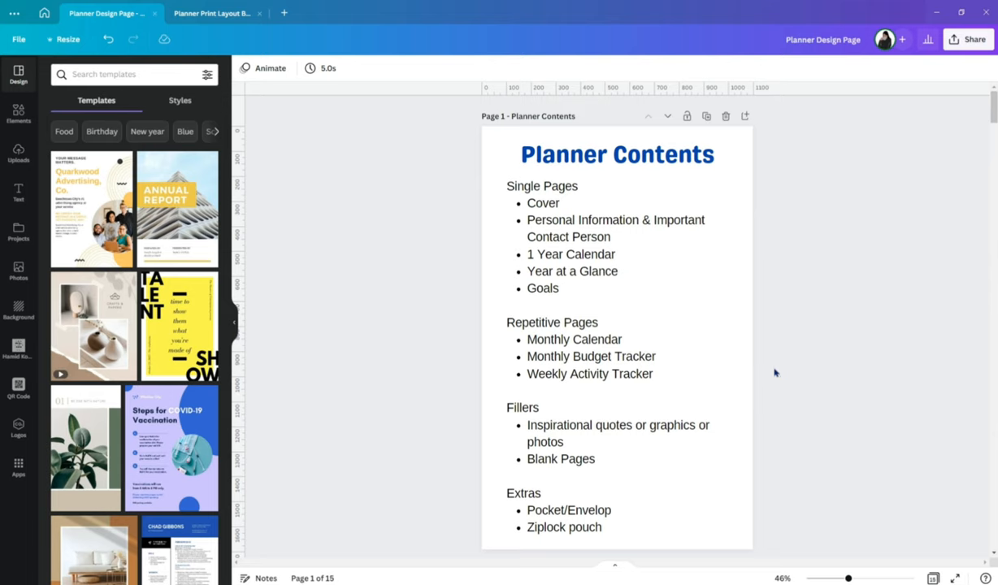
pyautogui.click(732, 295)
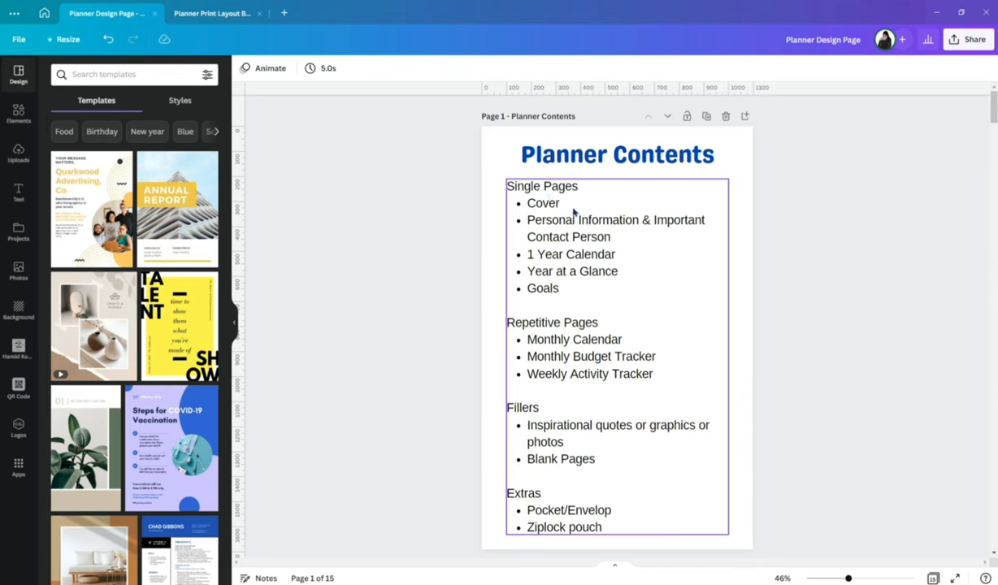
pyautogui.moveTo(559, 208)
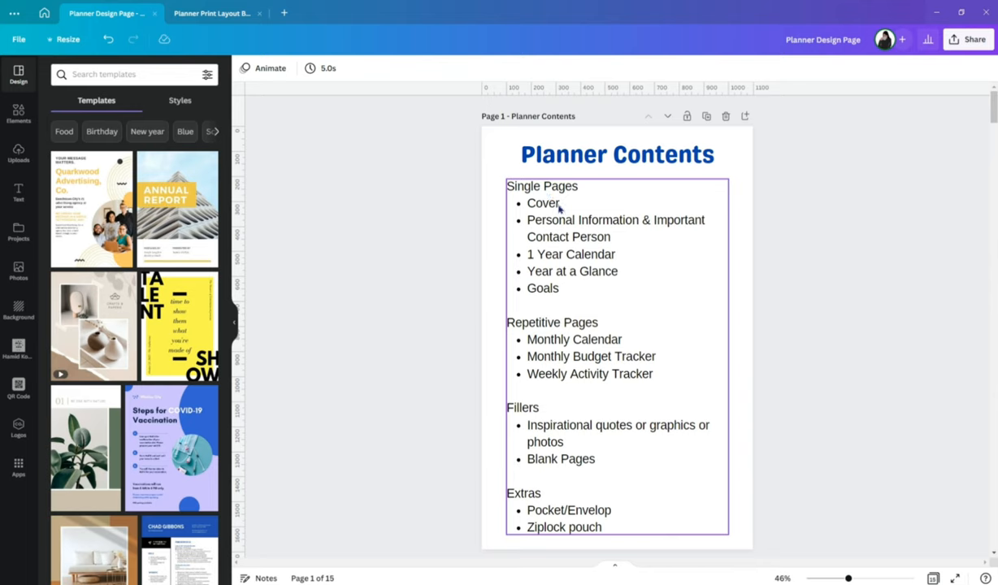
pyautogui.click(795, 260)
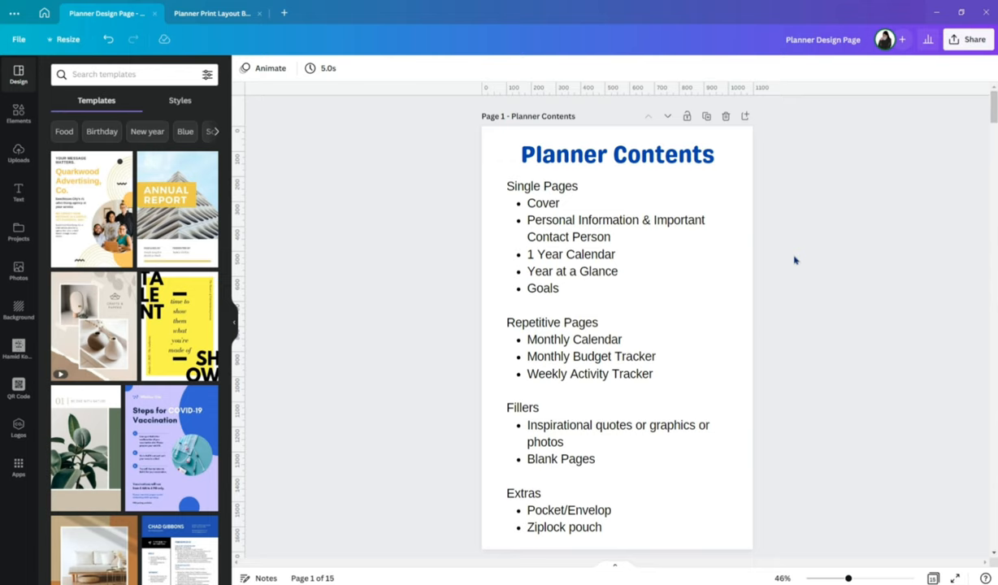
pyautogui.moveTo(788, 250)
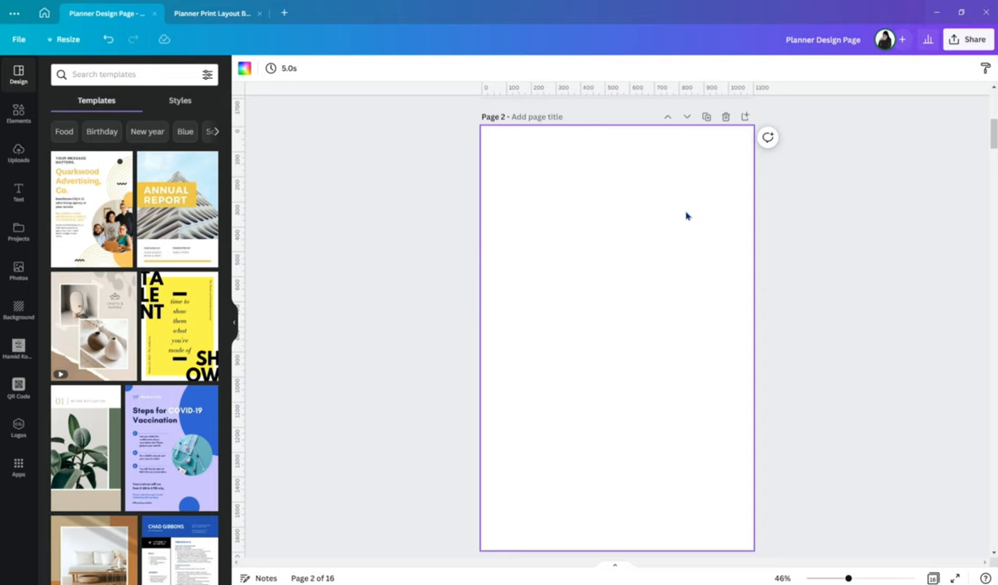
# Step: Search the template library for 'planner' and browse the planner cover results
pyautogui.click(114, 75)
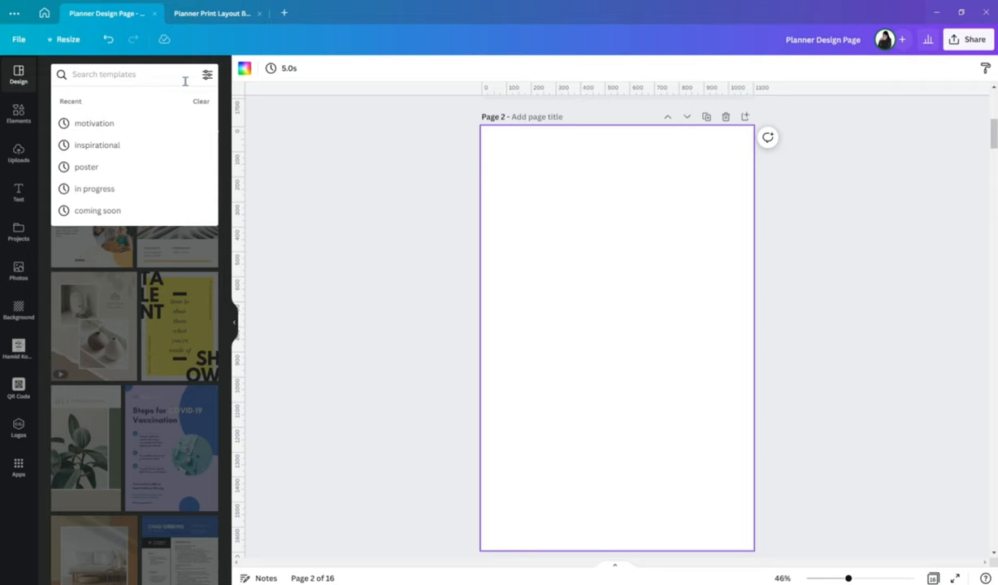
pyautogui.write('planner')
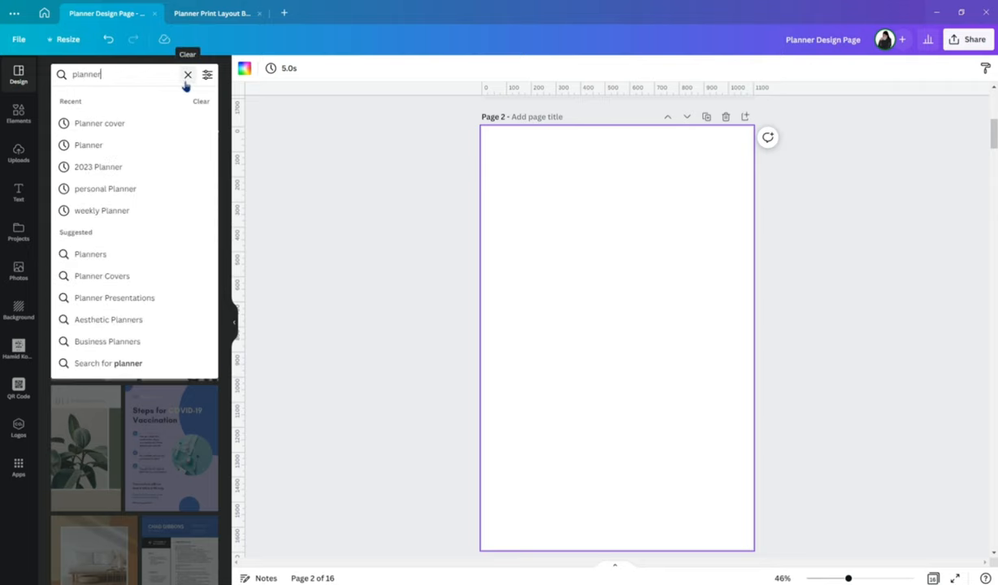
pyautogui.press('Enter')
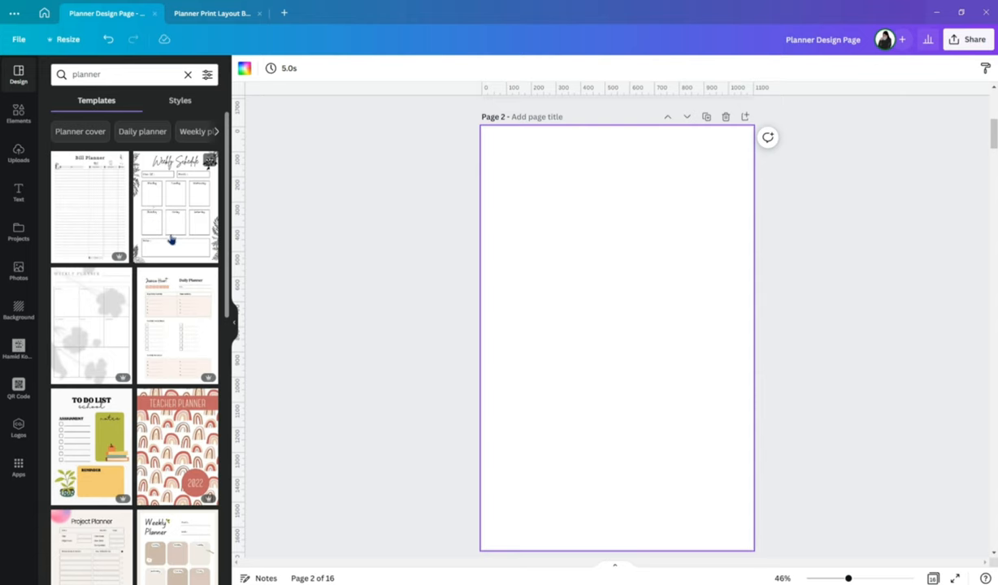
pyautogui.scroll(-3)
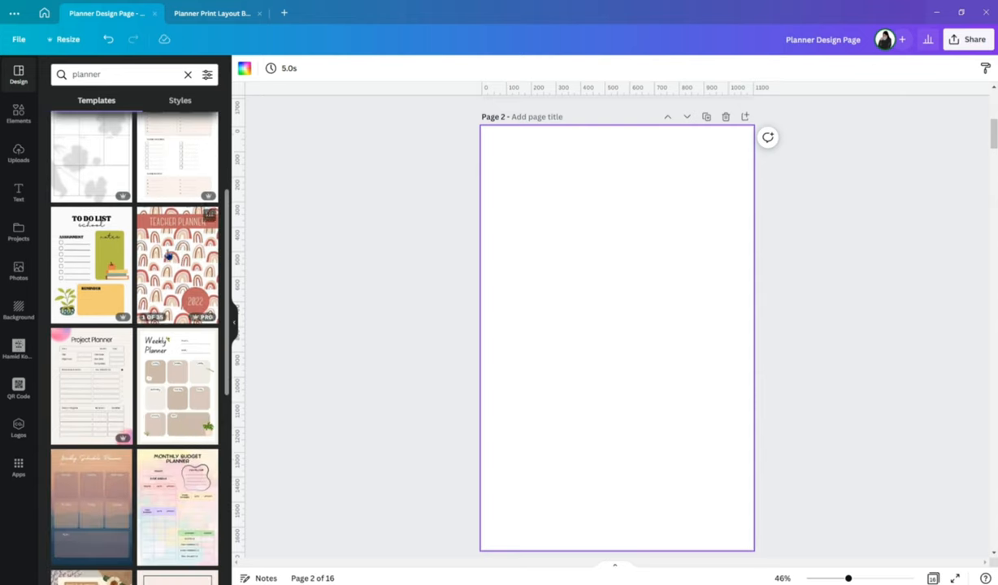
pyautogui.scroll(-3)
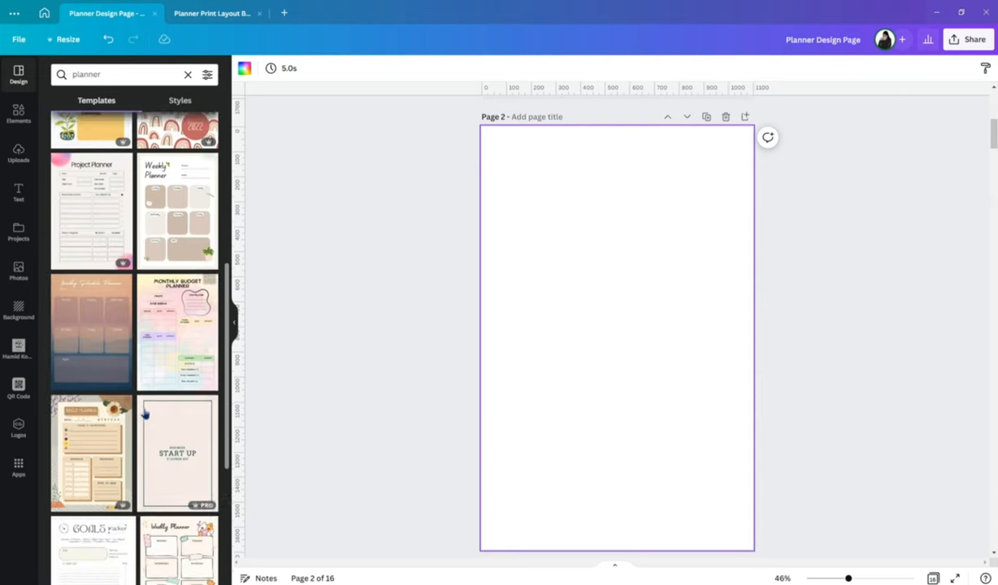
pyautogui.click(119, 75)
pyautogui.write(' cover')
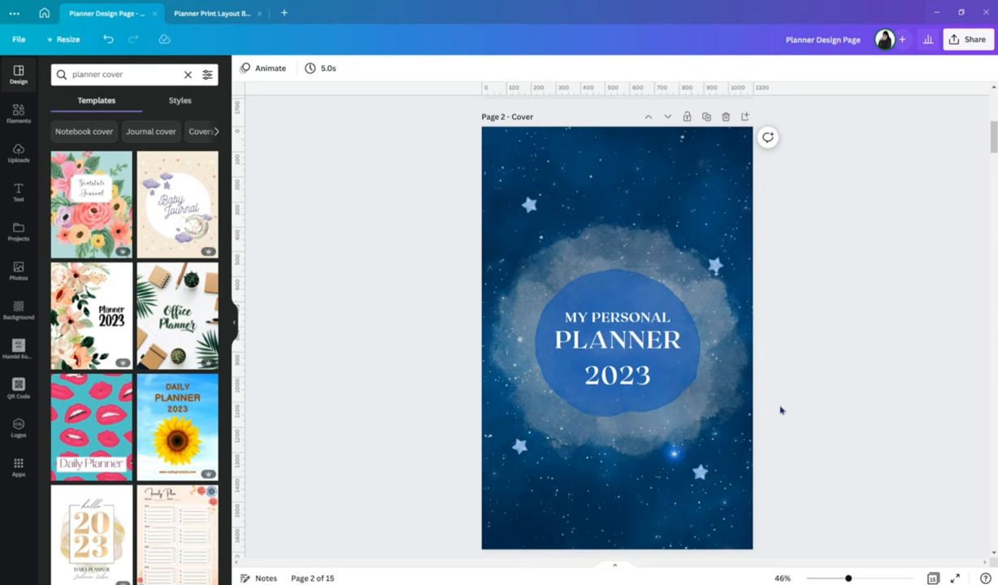
pyautogui.moveTo(832, 312)
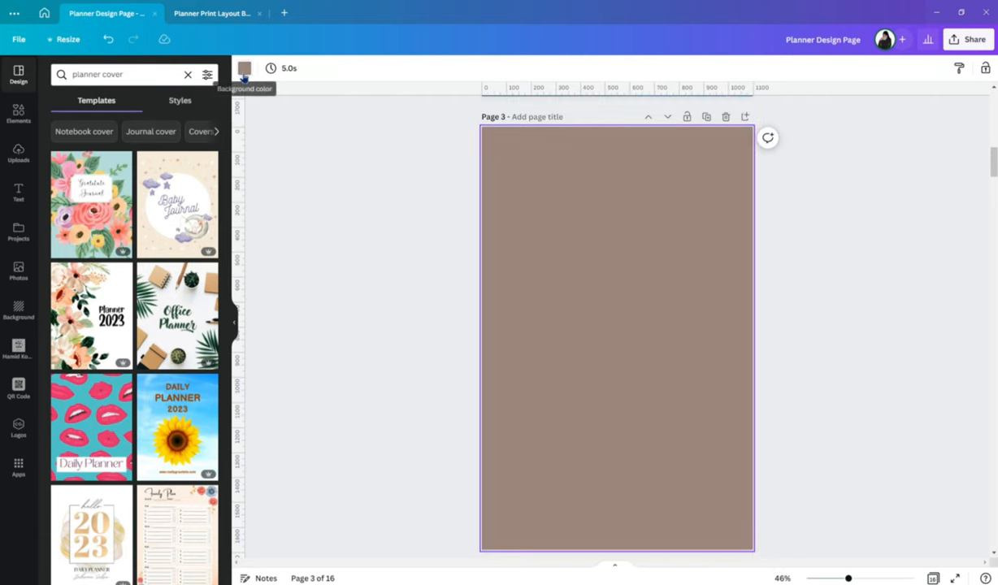
# Step: Search templates for 'pers', try the pet journal information page on page 3, then leave it
pyautogui.click(189, 74)
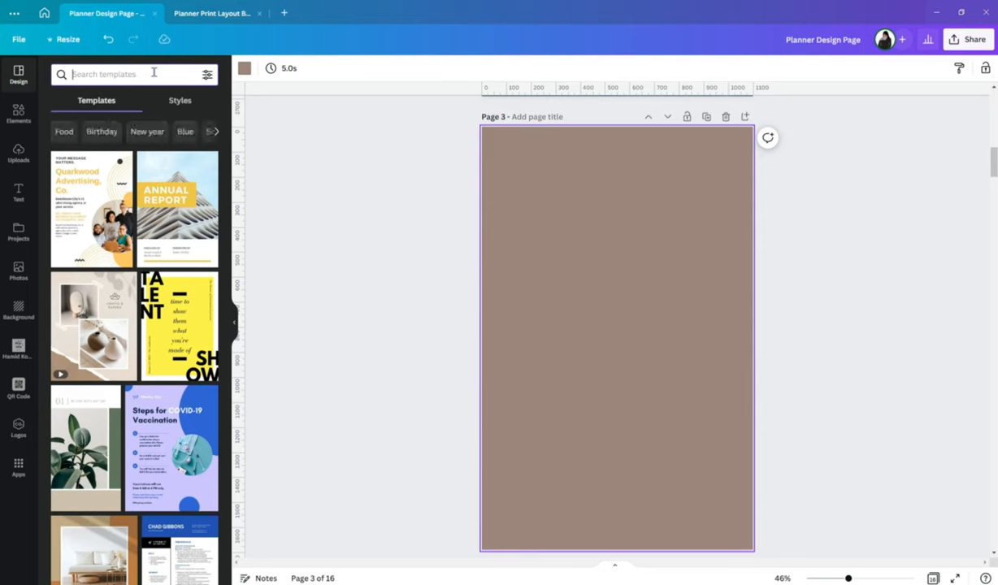
pyautogui.write('personal information')
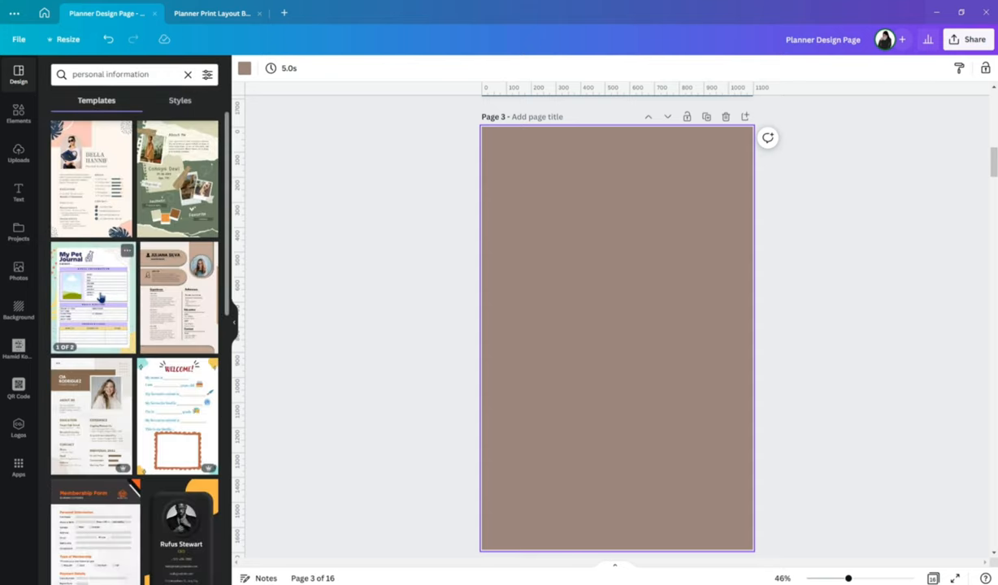
pyautogui.click(91, 296)
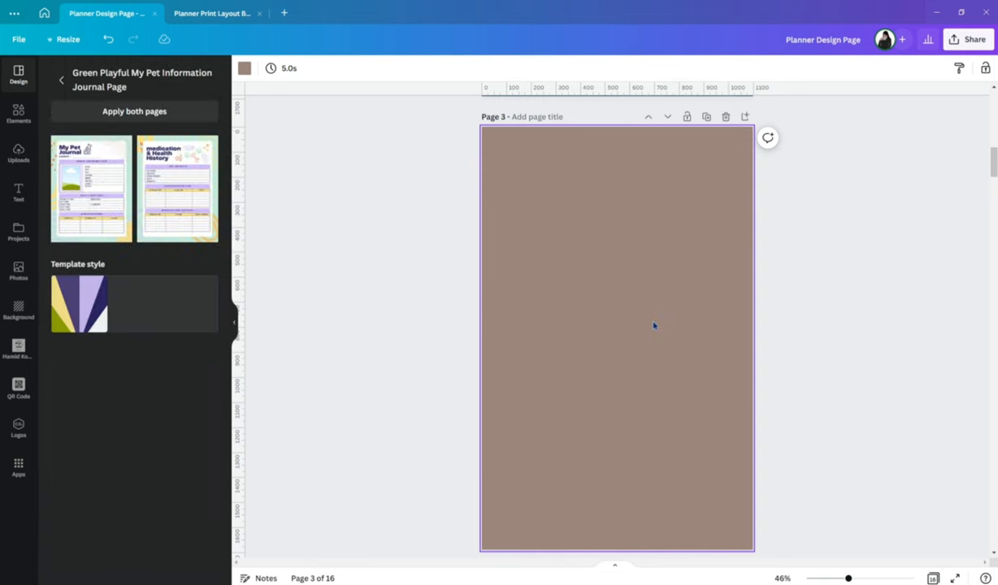
pyautogui.click(78, 304)
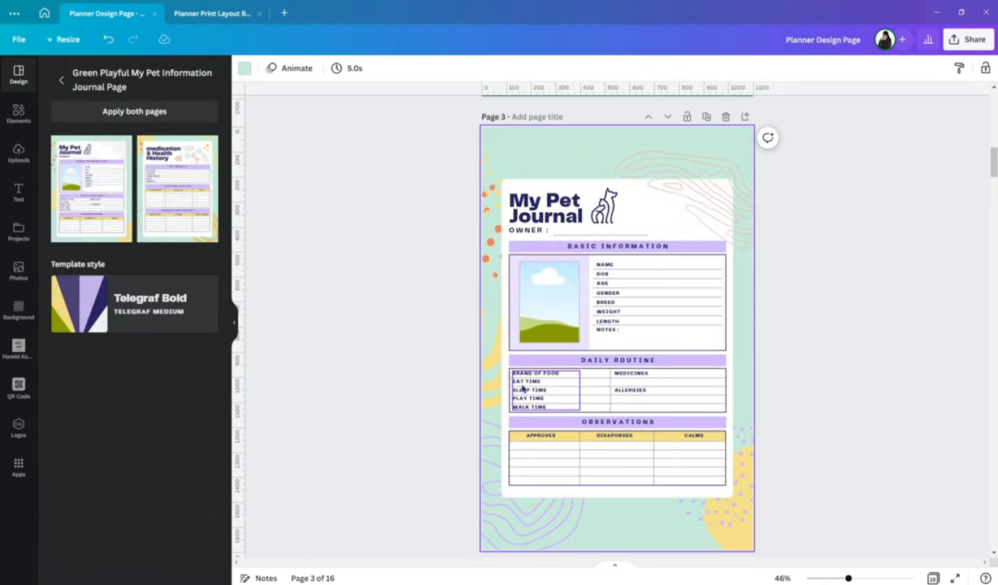
pyautogui.click(646, 270)
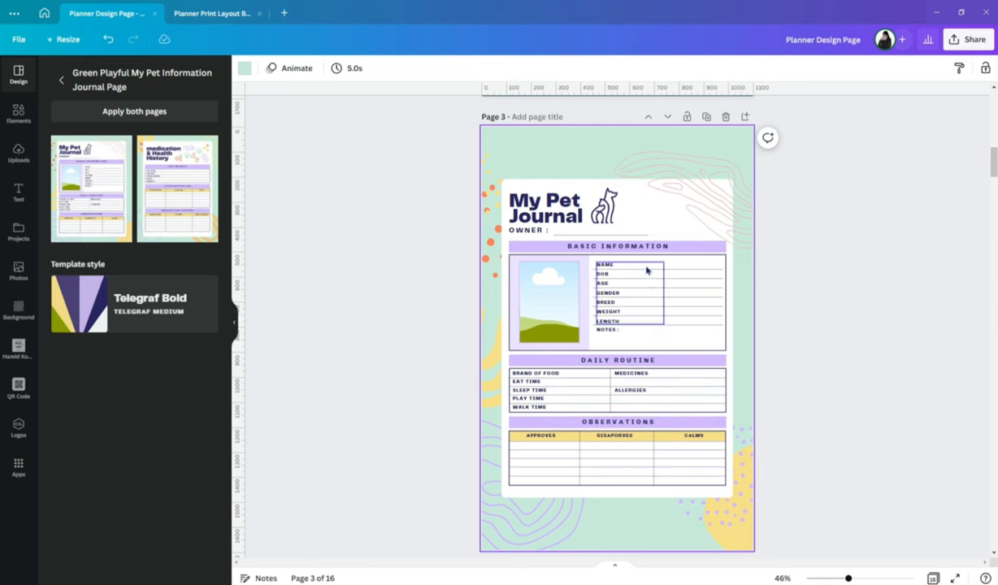
pyautogui.click(545, 208)
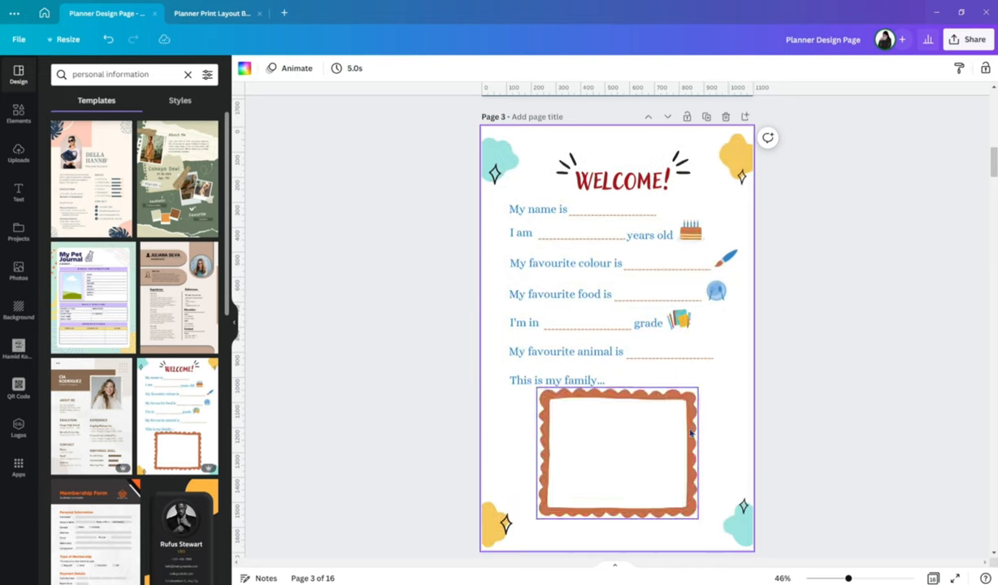
# Step: Apply the blue Personal Information template to page 3
pyautogui.click(835, 317)
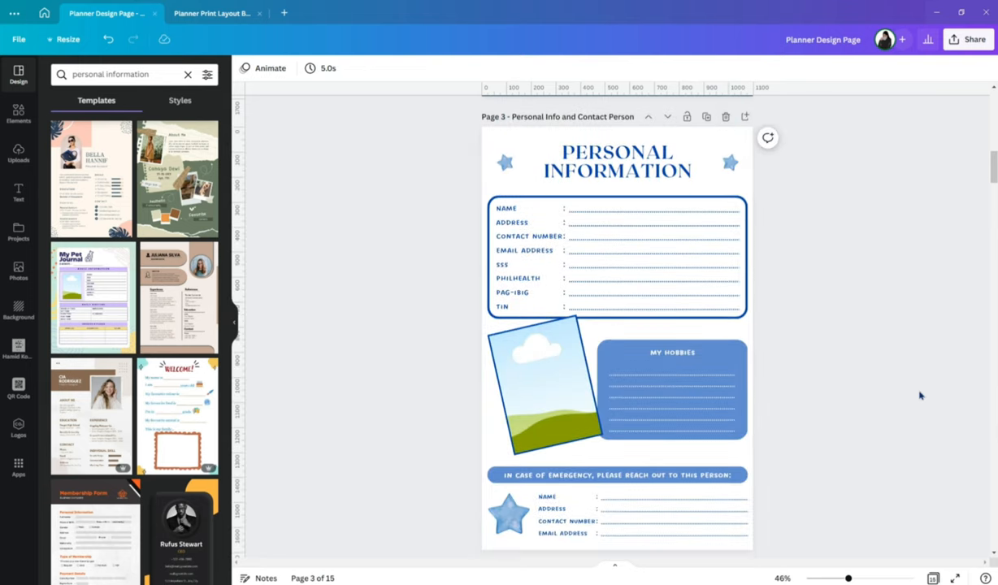
pyautogui.moveTo(803, 333)
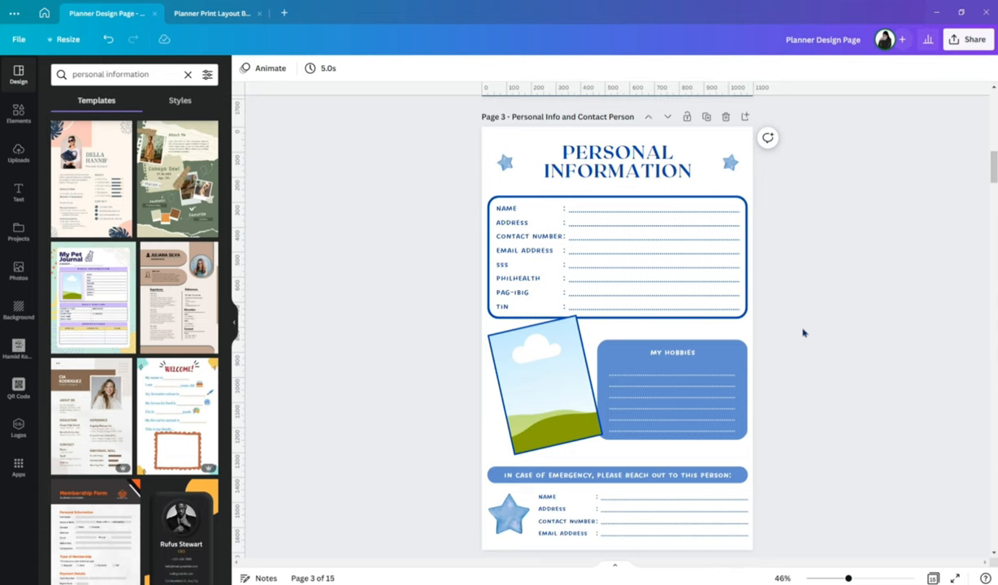
pyautogui.click(615, 475)
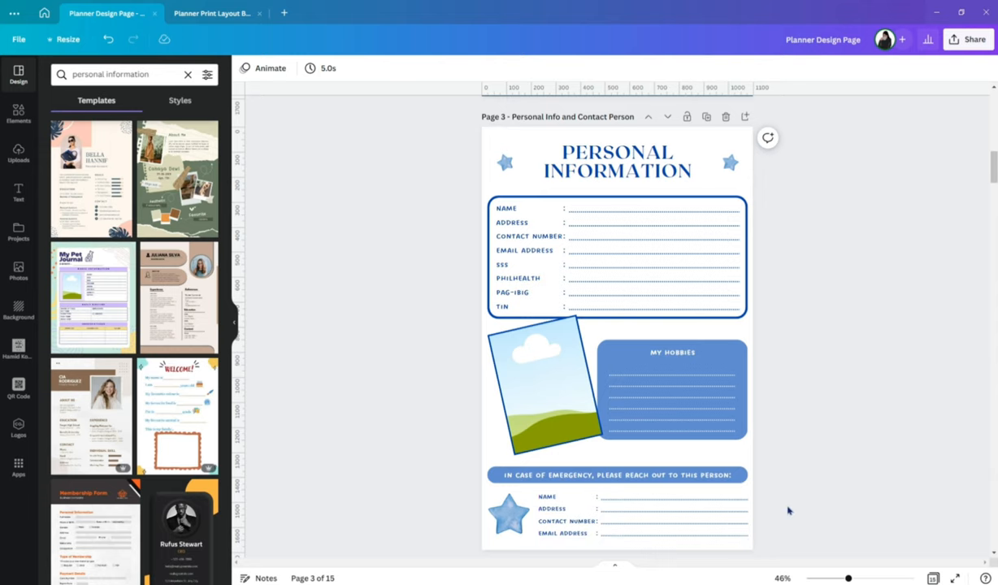
pyautogui.click(566, 366)
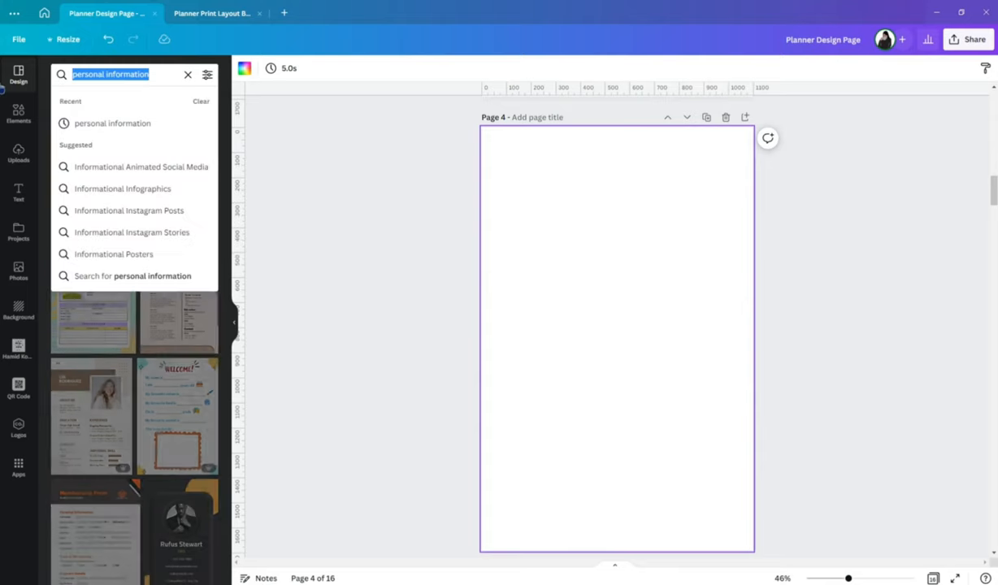
# Step: Search templates for '1 year' and place the gold CALENDAR 2023 template on page 4
pyautogui.write('1 year calendar')
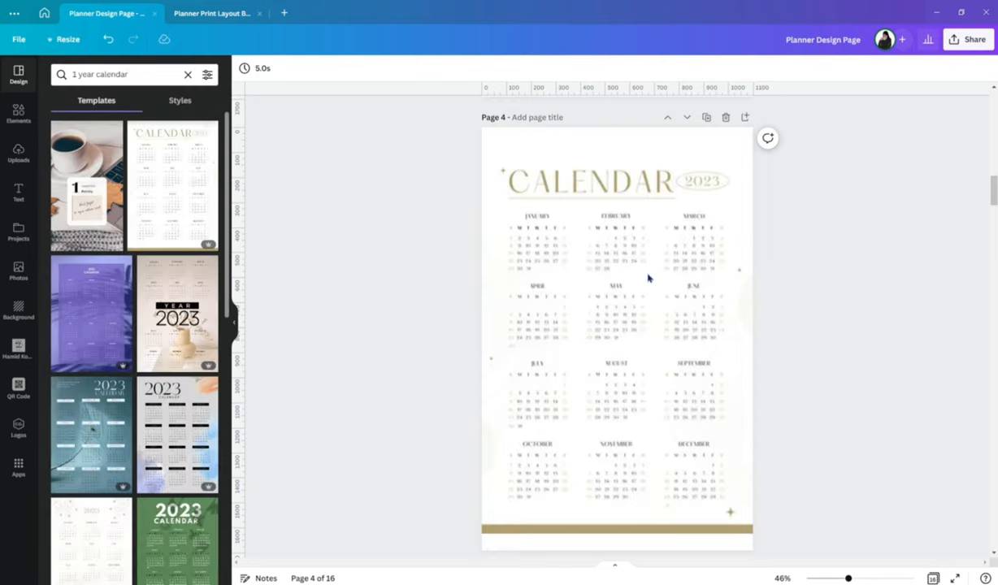
pyautogui.click(616, 334)
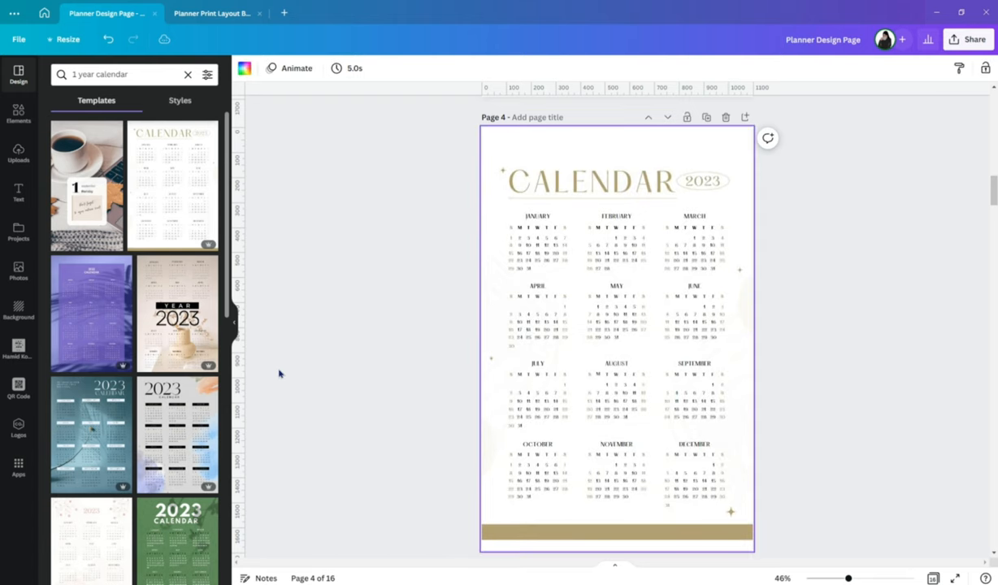
pyautogui.scroll(-3)
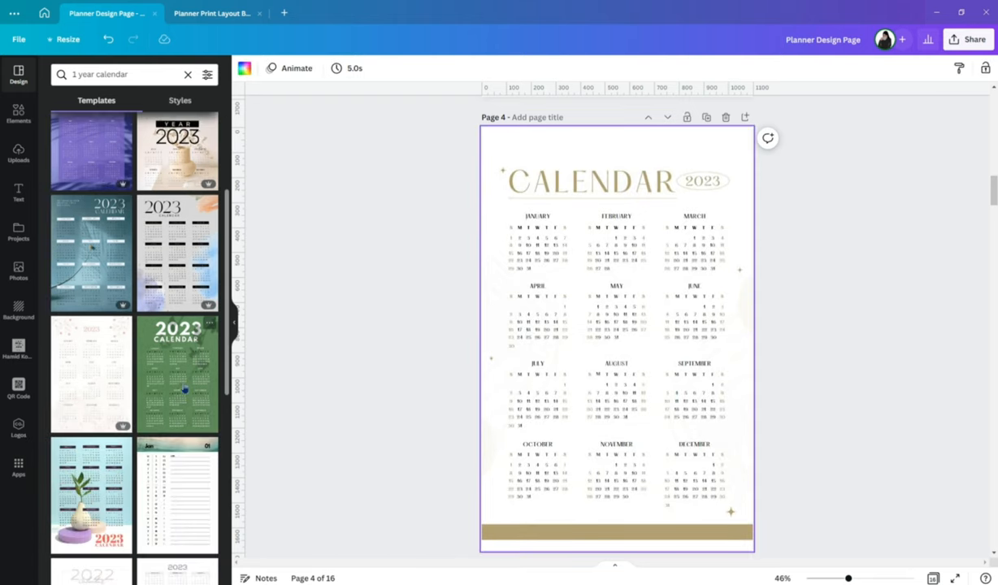
pyautogui.click(176, 374)
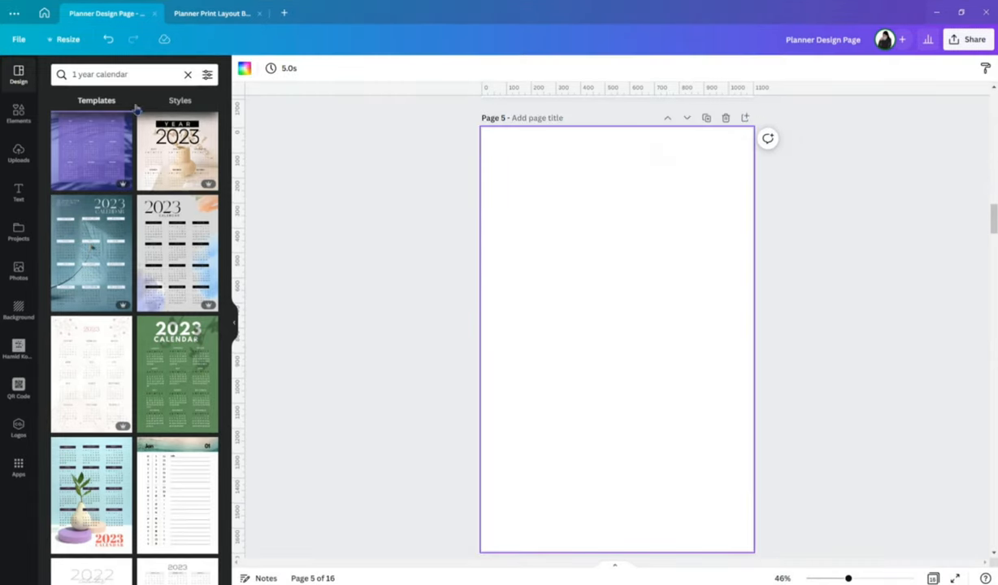
# Step: Search templates for 'year at a glance' and try the beige overview template on page 5
pyautogui.write('year')
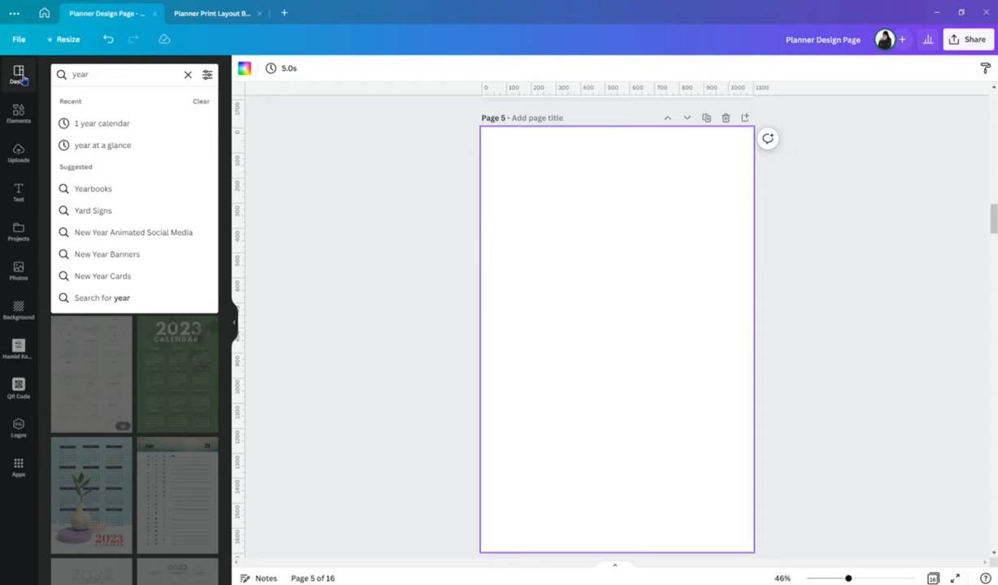
pyautogui.click(103, 145)
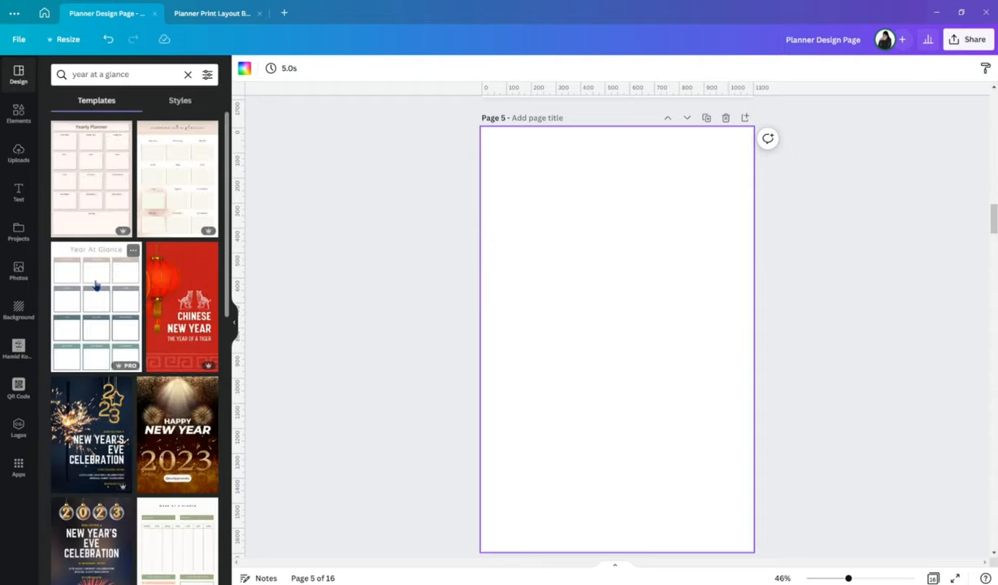
pyautogui.click(94, 307)
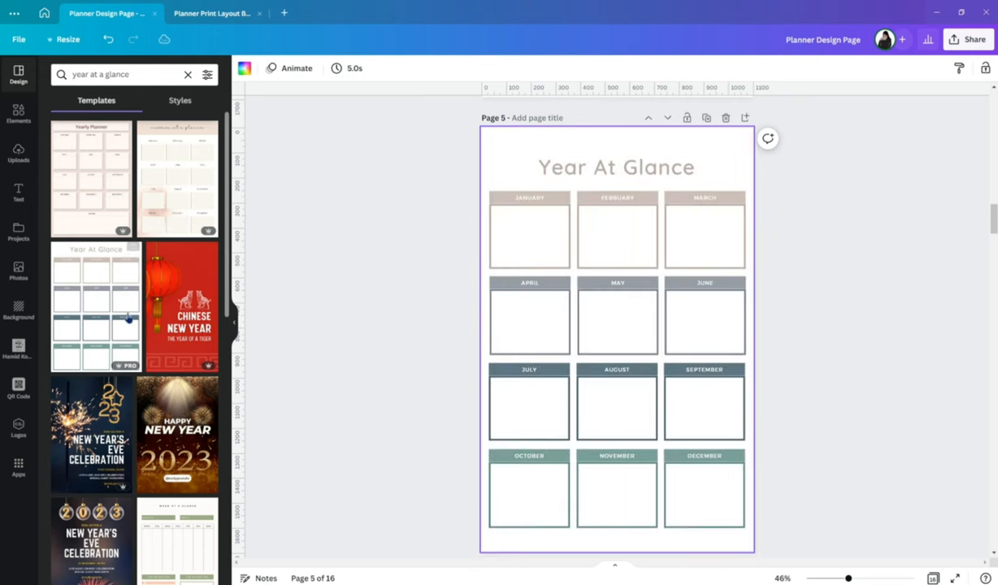
pyautogui.scroll(-3)
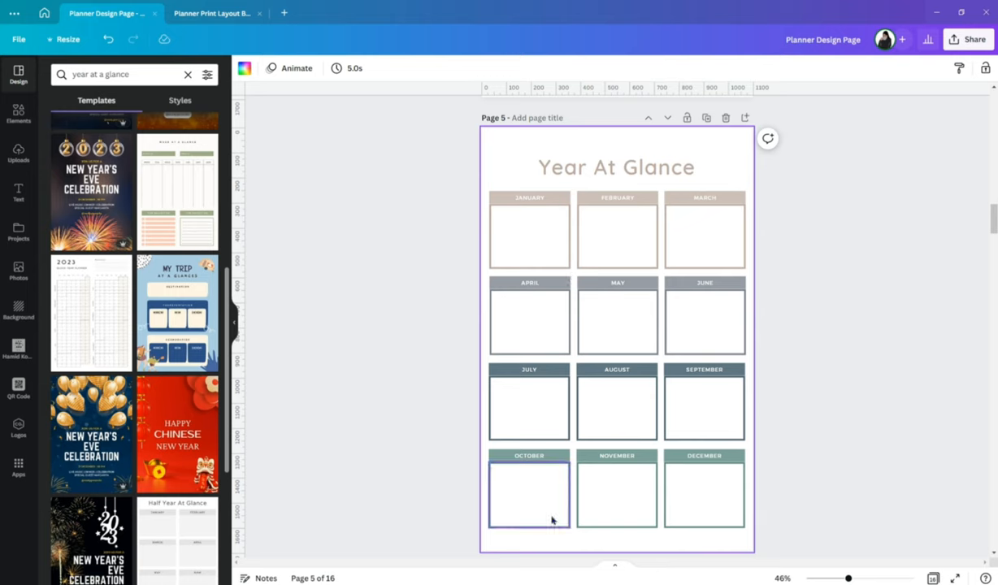
pyautogui.scroll(-3)
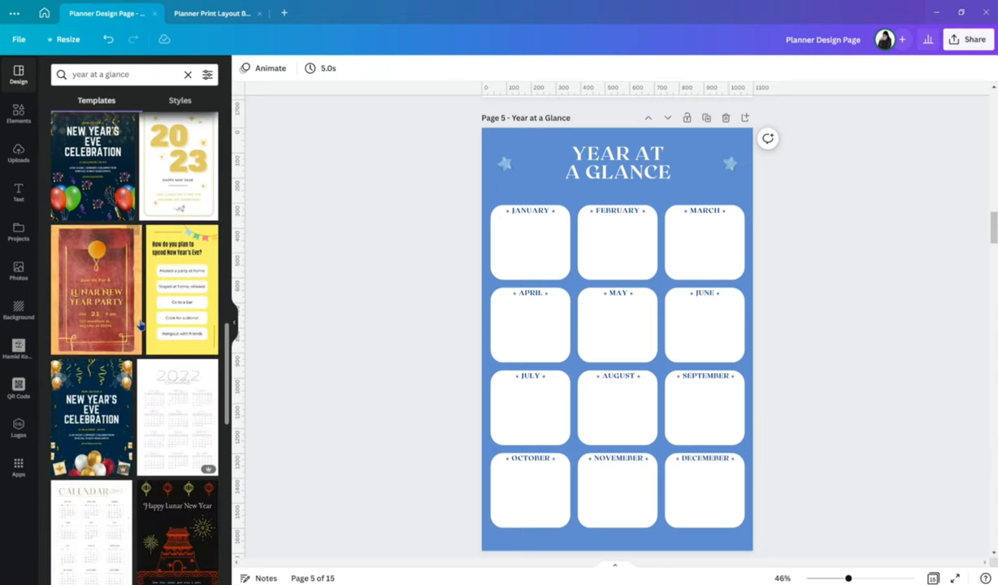
pyautogui.scroll(-3)
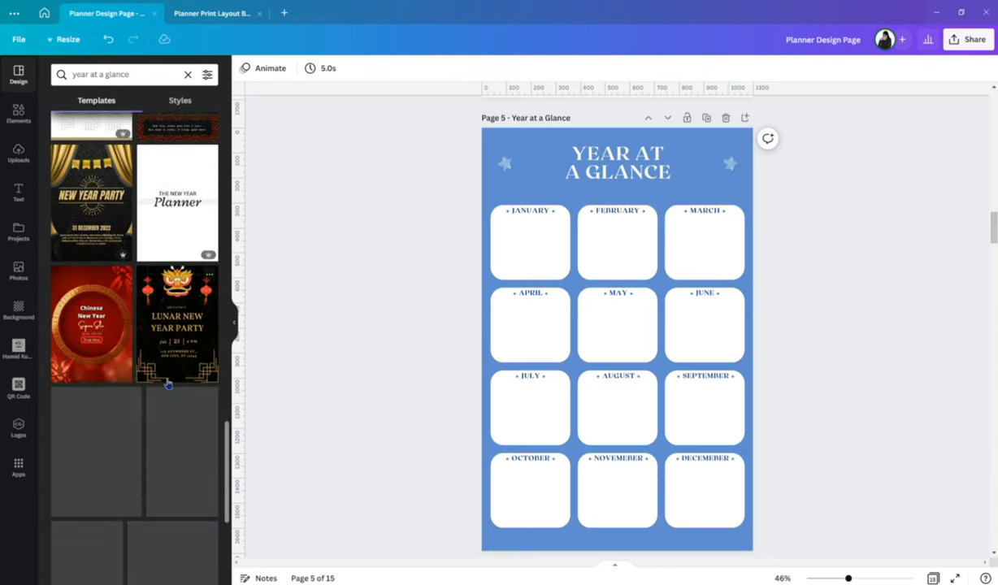
pyautogui.scroll(-3)
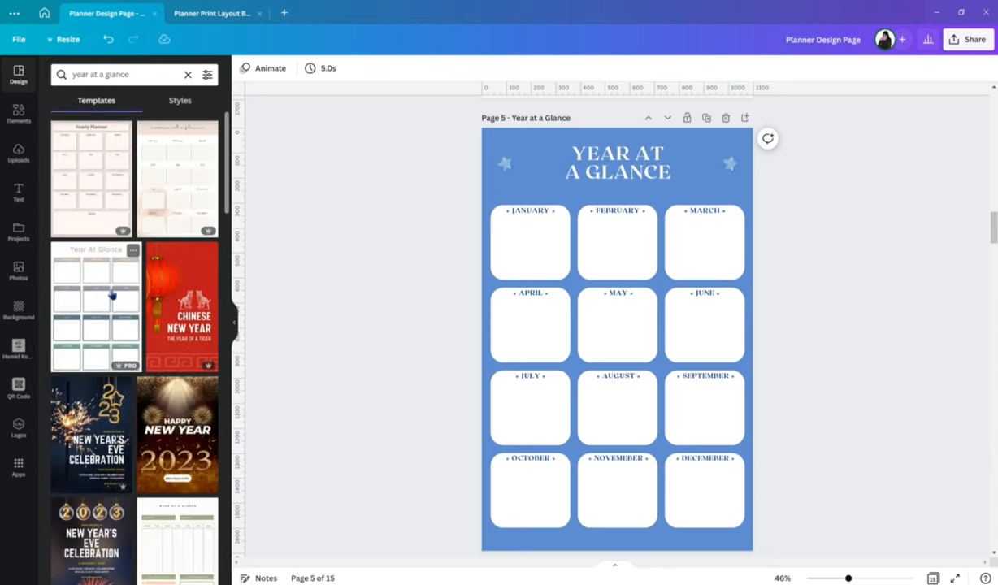
# Step: Clear the template search to start over
pyautogui.click(122, 75)
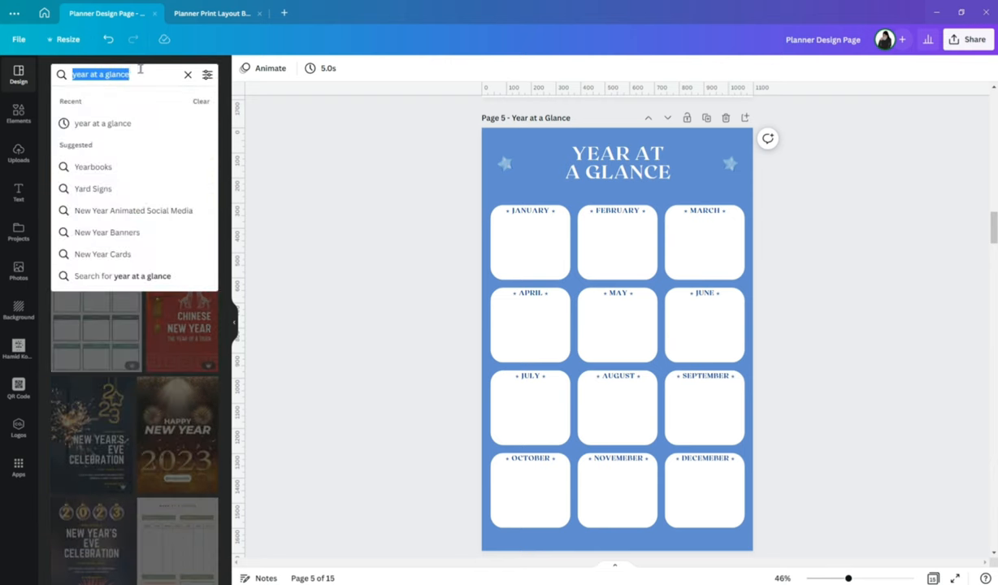
pyautogui.click(189, 74)
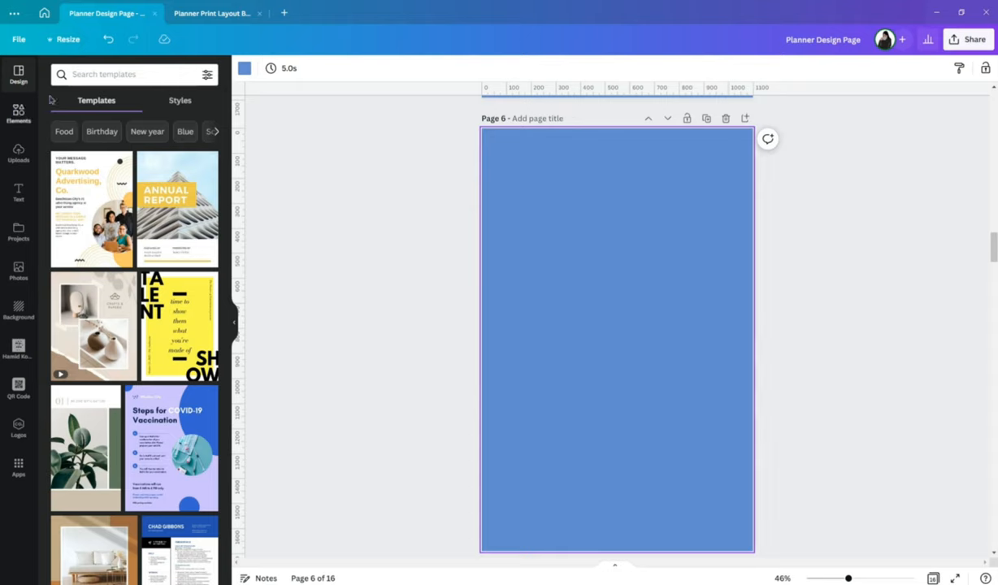
# Step: Search templates for 'go' (goals) and apply the blue 2023 Goals template to page 6
pyautogui.write('goals')
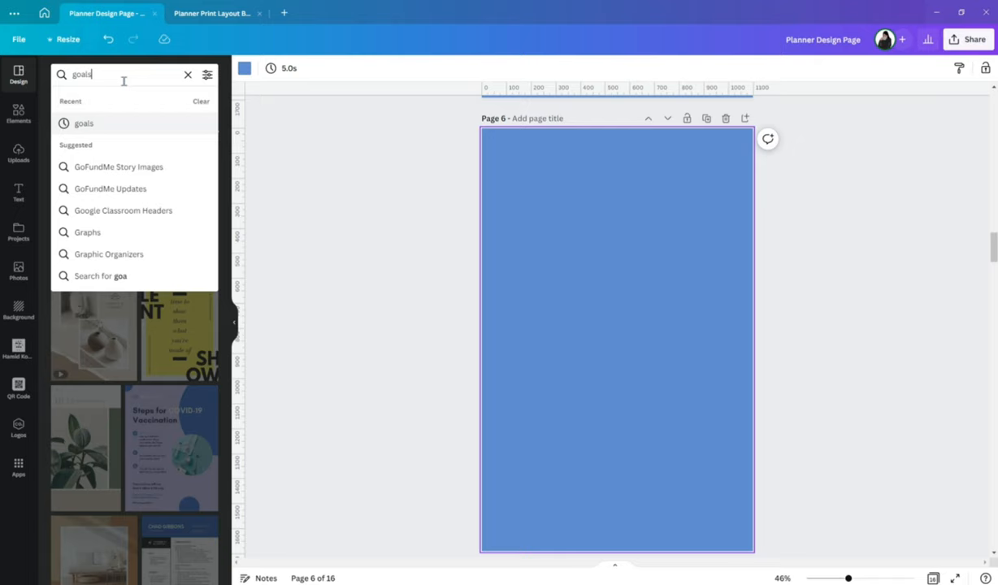
pyautogui.press('Enter')
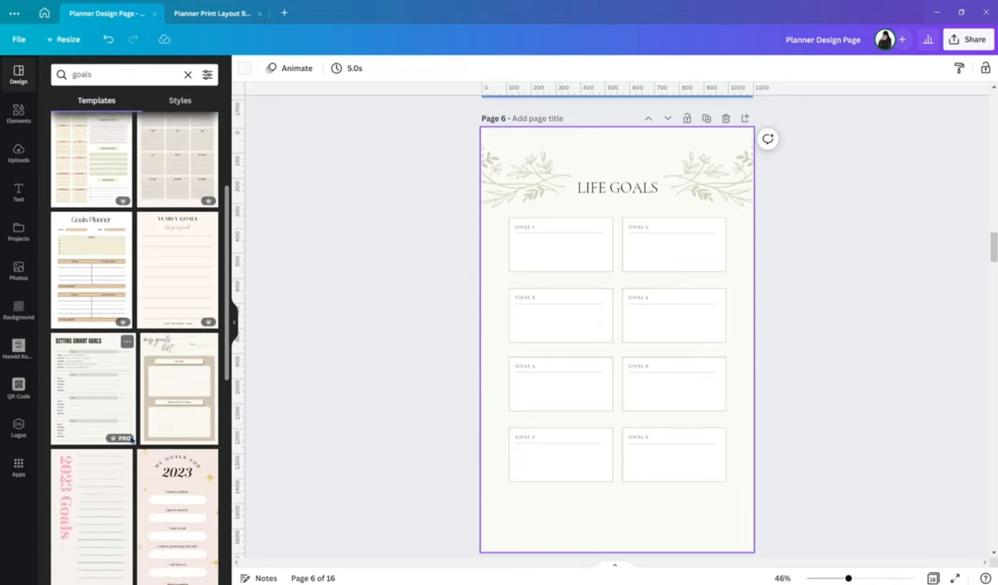
pyautogui.click(91, 268)
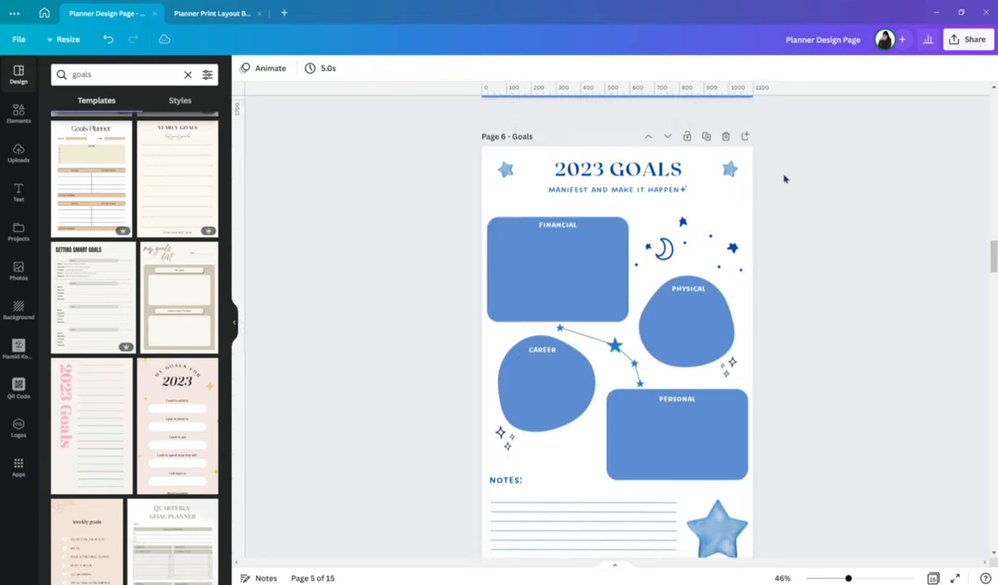
pyautogui.scroll(-3)
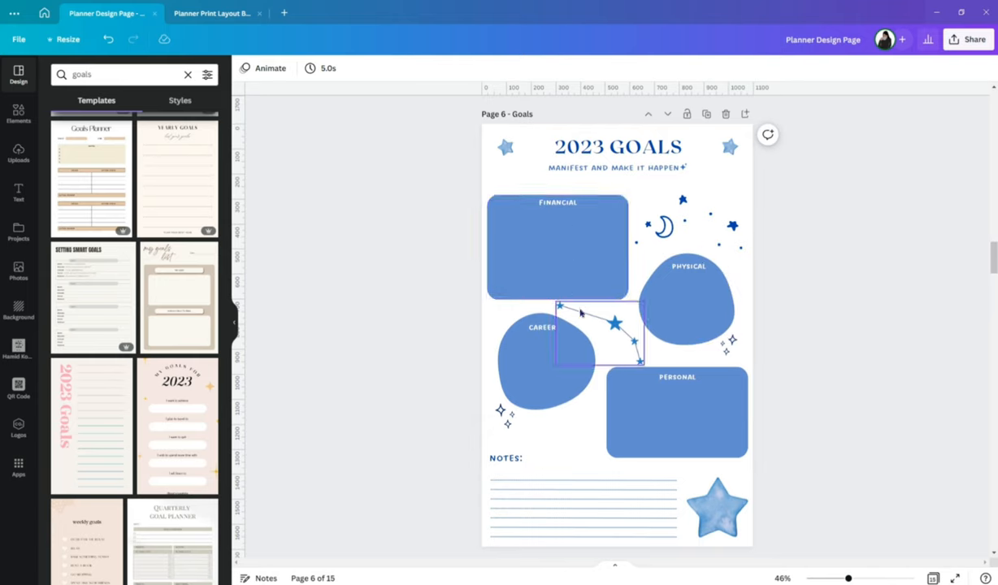
# Step: Select the Financial goal box and other Goals page elements, then add a blank page 7
pyautogui.click(557, 244)
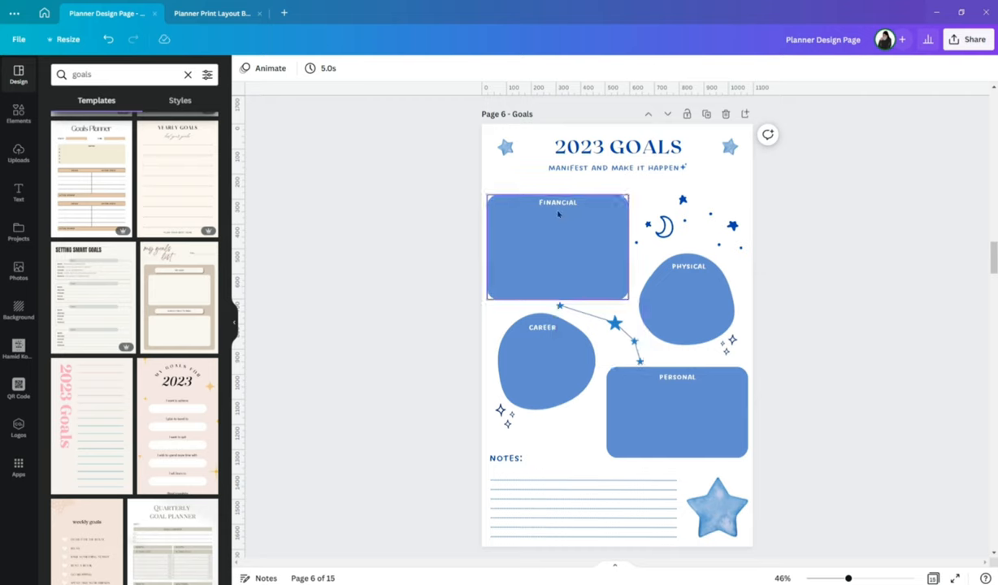
pyautogui.moveTo(568, 217)
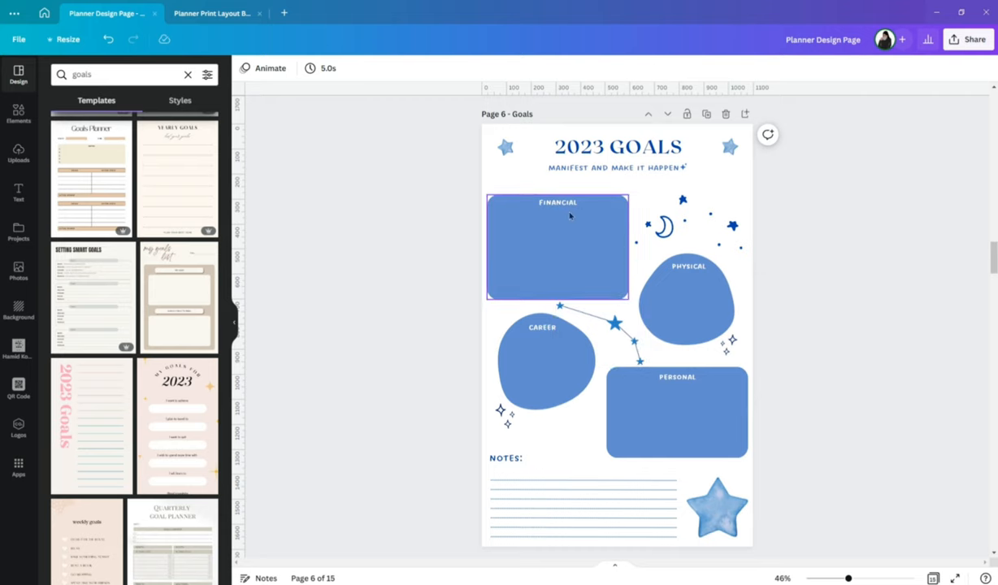
pyautogui.click(543, 327)
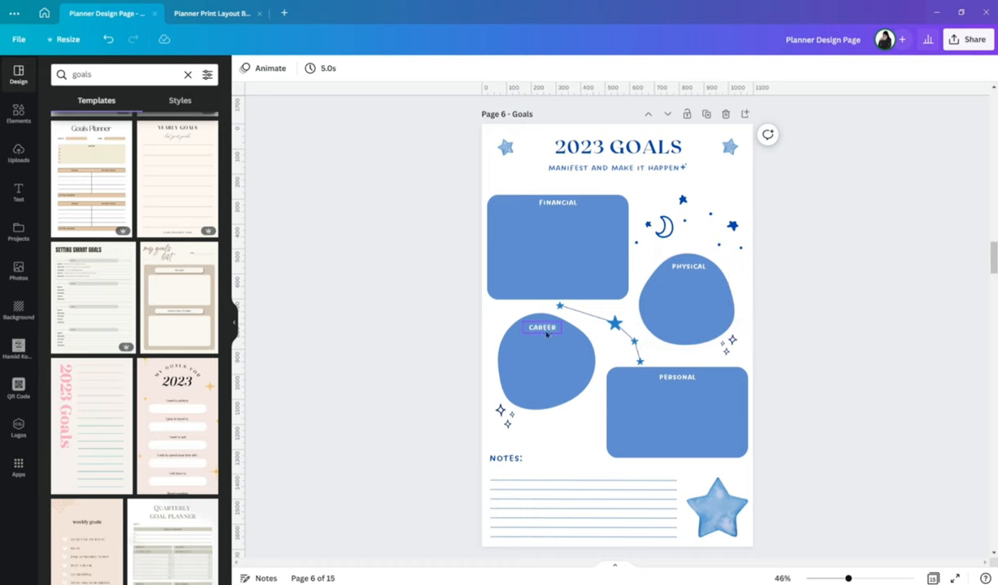
pyautogui.click(557, 247)
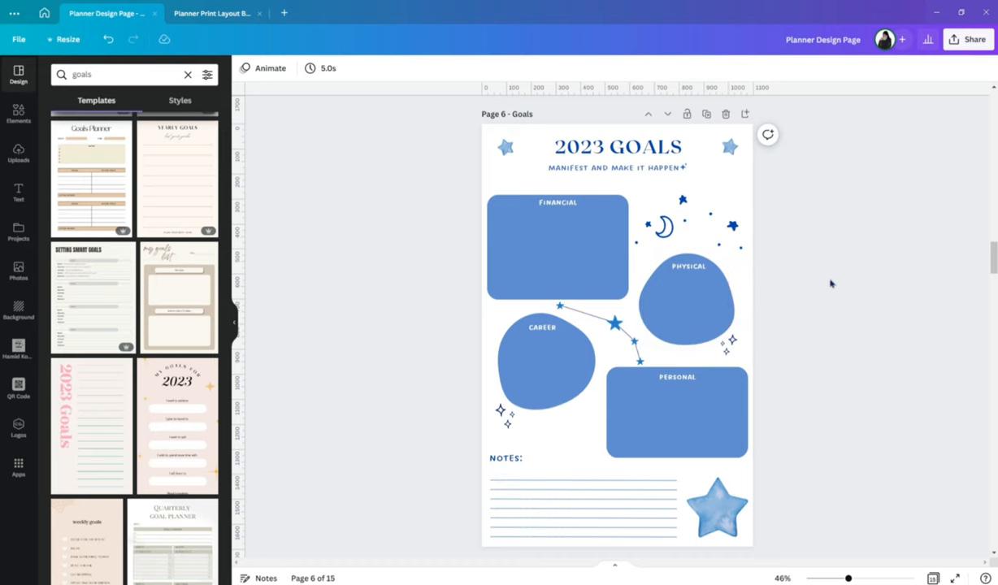
pyautogui.scroll(-3)
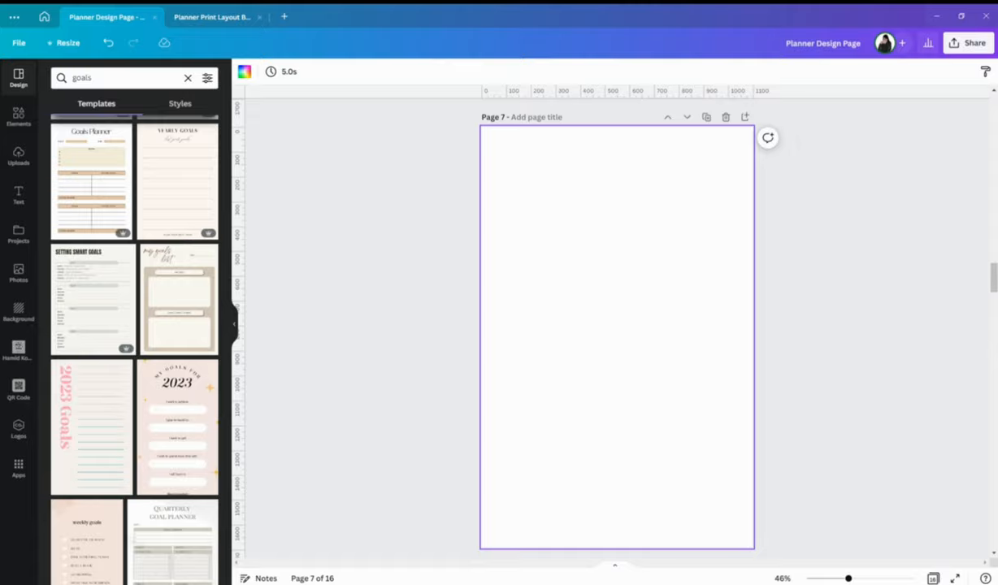
# Step: Search templates for 'monthly', try the minimal January 2023 calendar, then drop that trial page
pyautogui.click(122, 78)
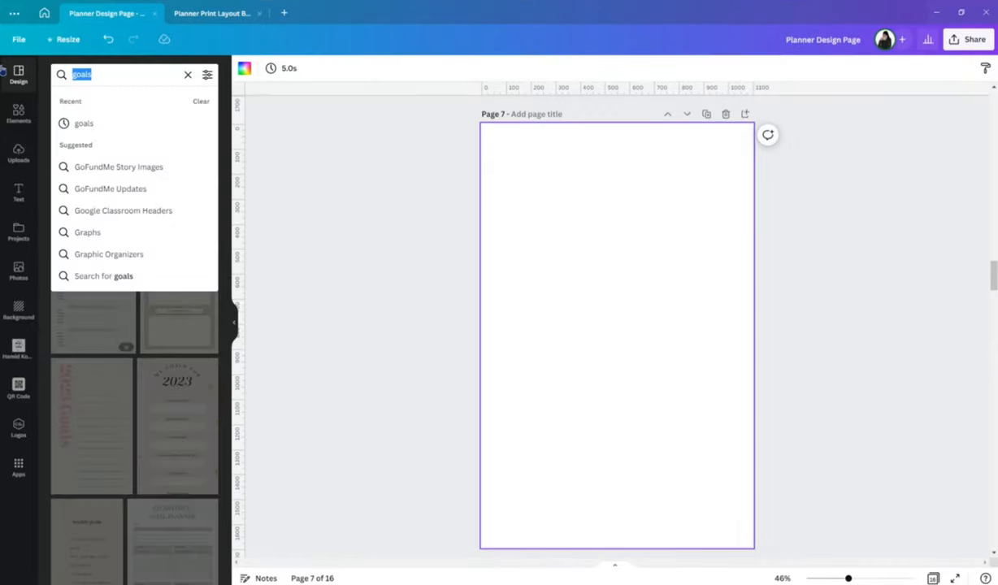
pyautogui.write('monthly calendar')
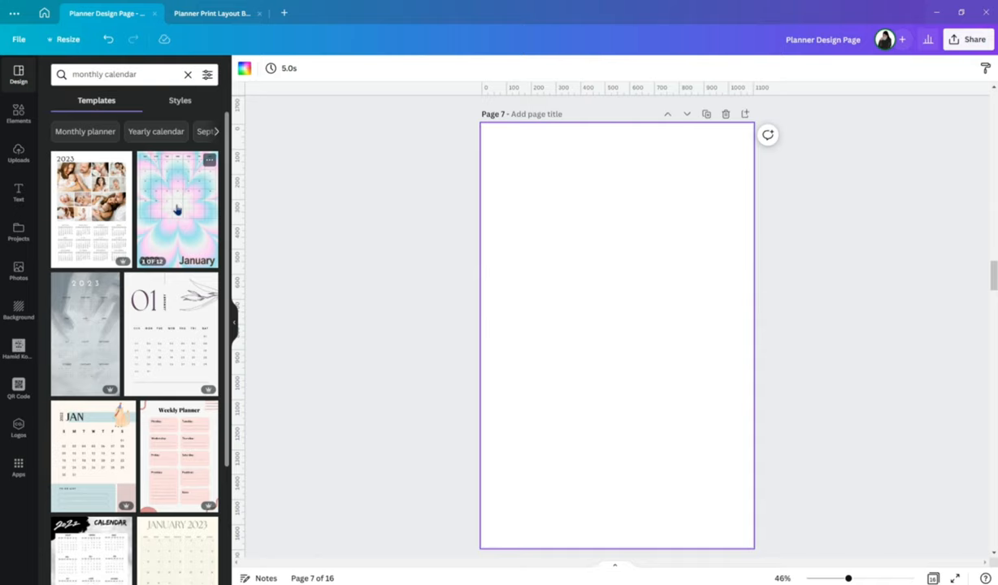
pyautogui.click(175, 208)
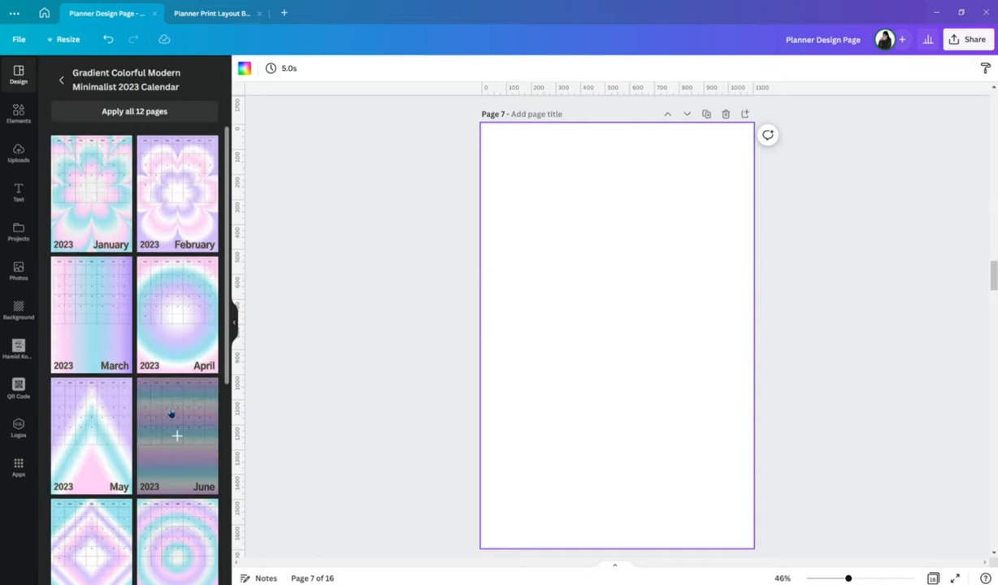
pyautogui.scroll(-3)
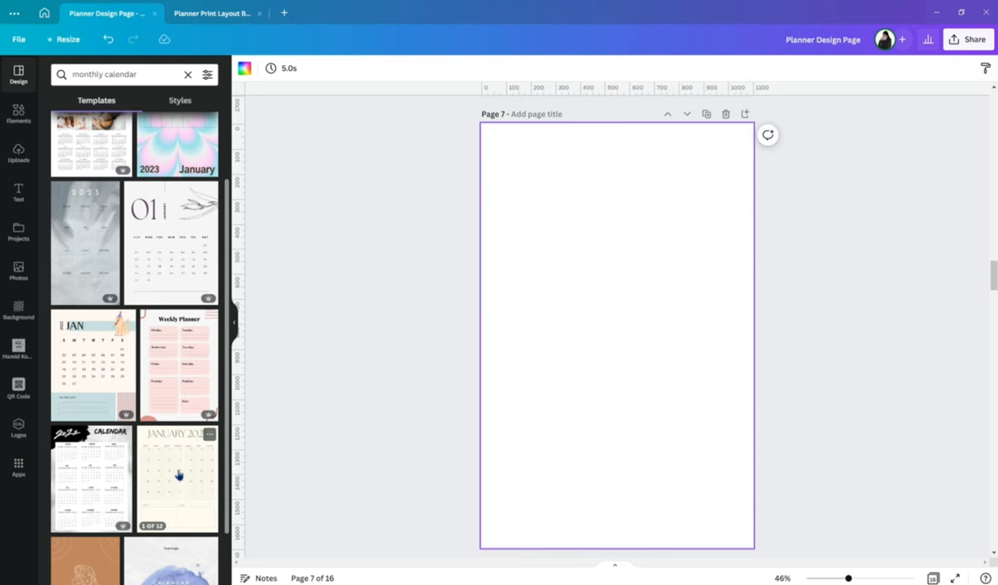
pyautogui.click(177, 479)
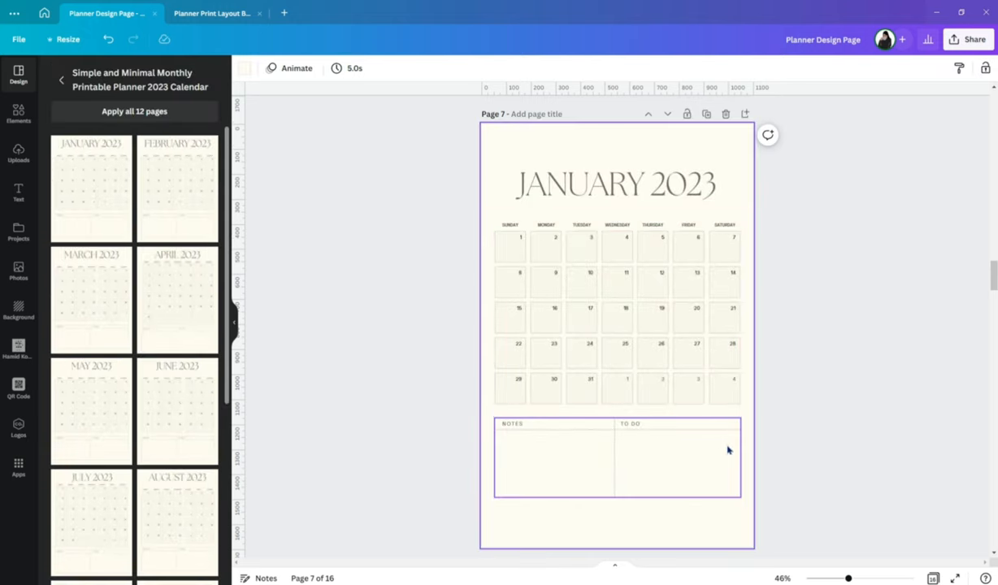
pyautogui.click(725, 114)
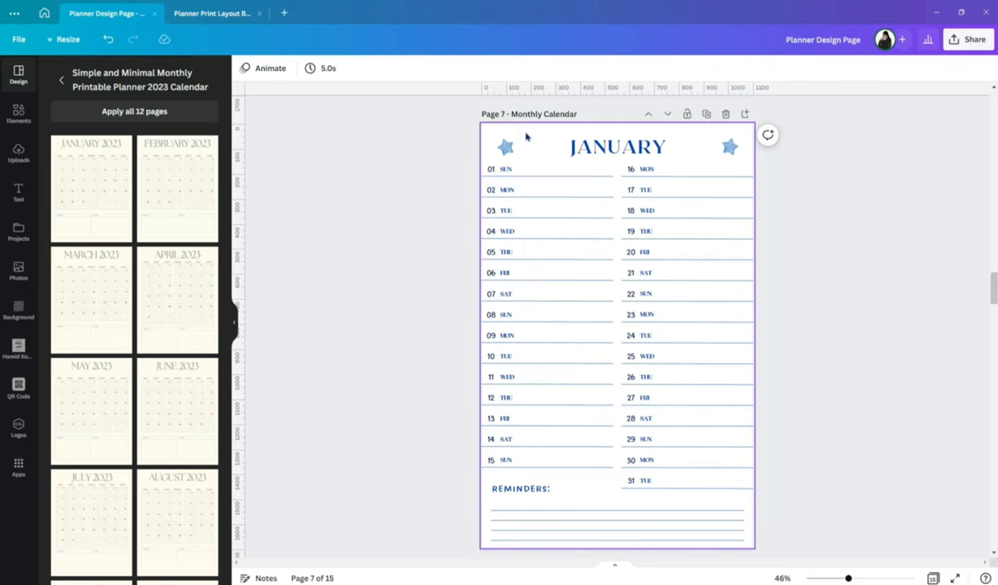
pyautogui.moveTo(523, 150)
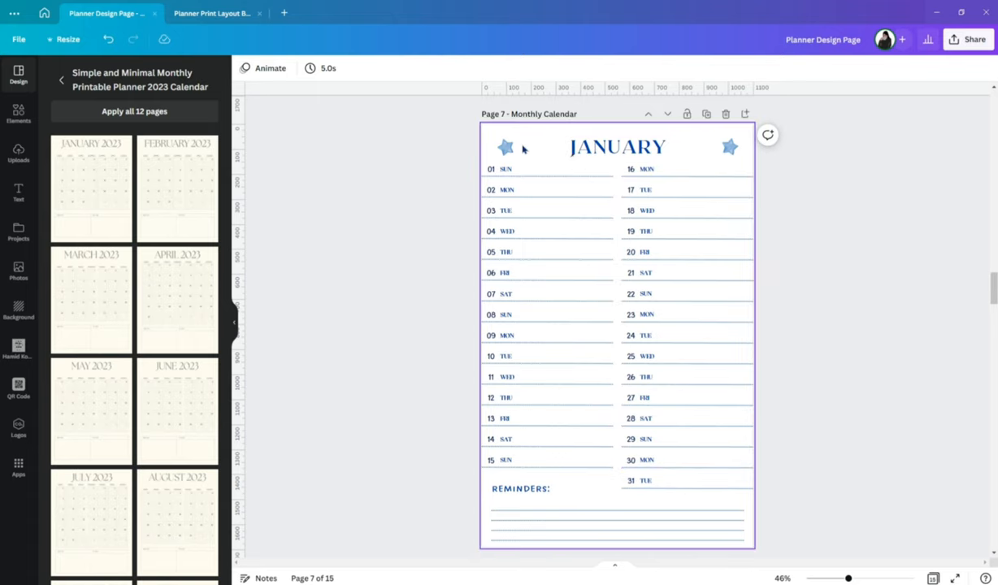
pyautogui.doubleClick(647, 211)
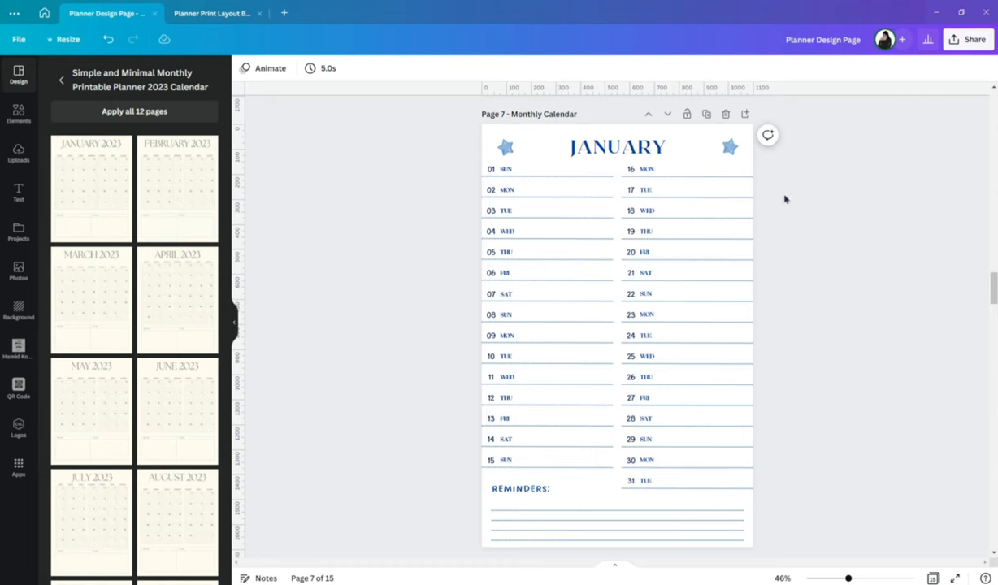
# Step: Select the star decoration beside JANUARY and follow its attached link
pyautogui.click(504, 147)
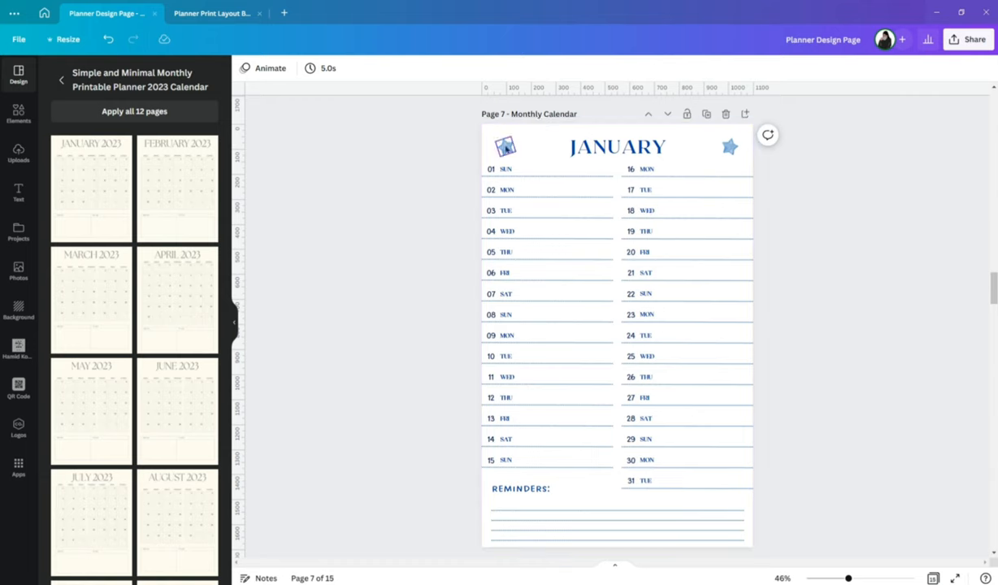
pyautogui.click(504, 147)
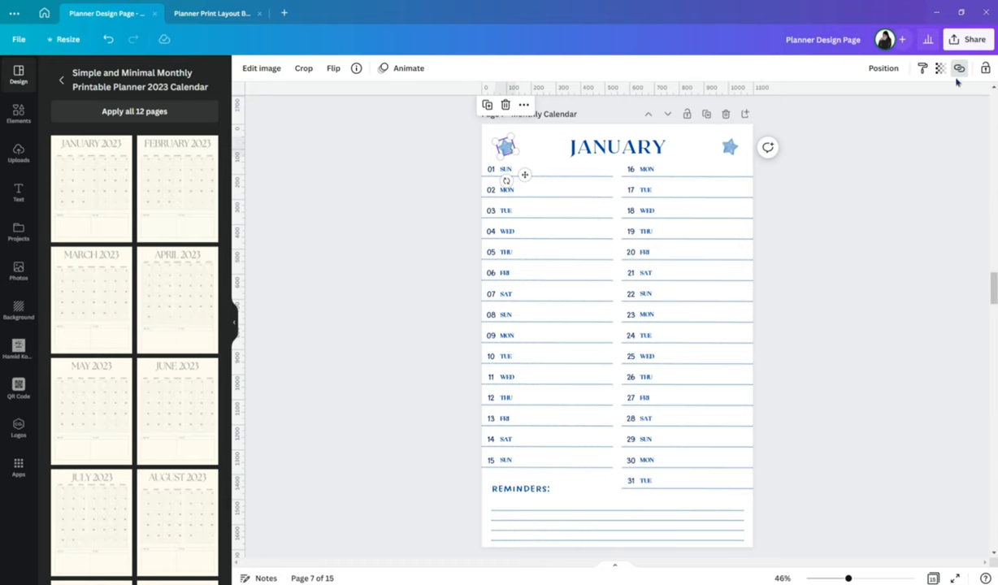
pyautogui.click(959, 69)
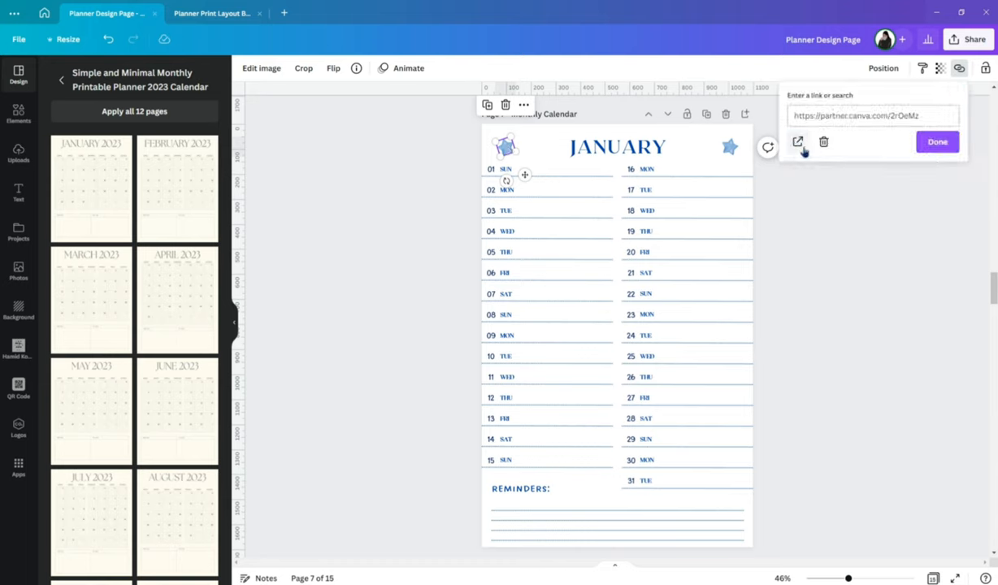
pyautogui.moveTo(798, 141)
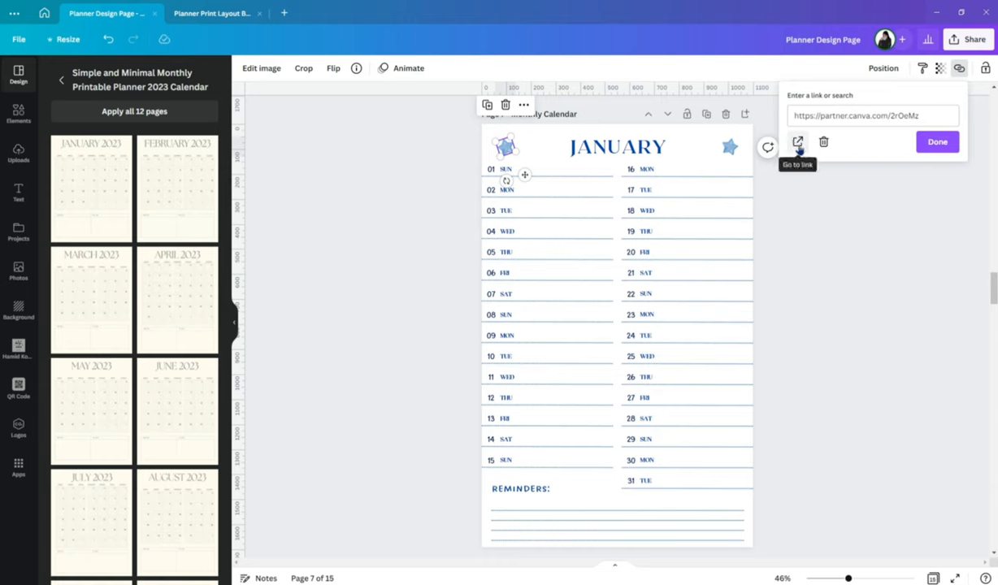
pyautogui.click(833, 196)
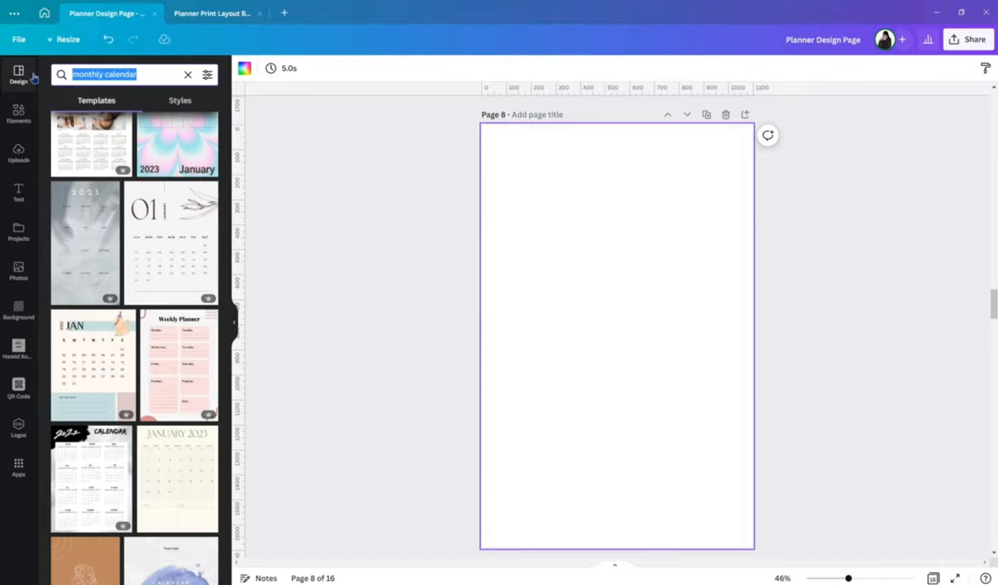
# Step: Search templates for 'budget' tracker and try the Monthly Budget template on page 8
pyautogui.write('budget')
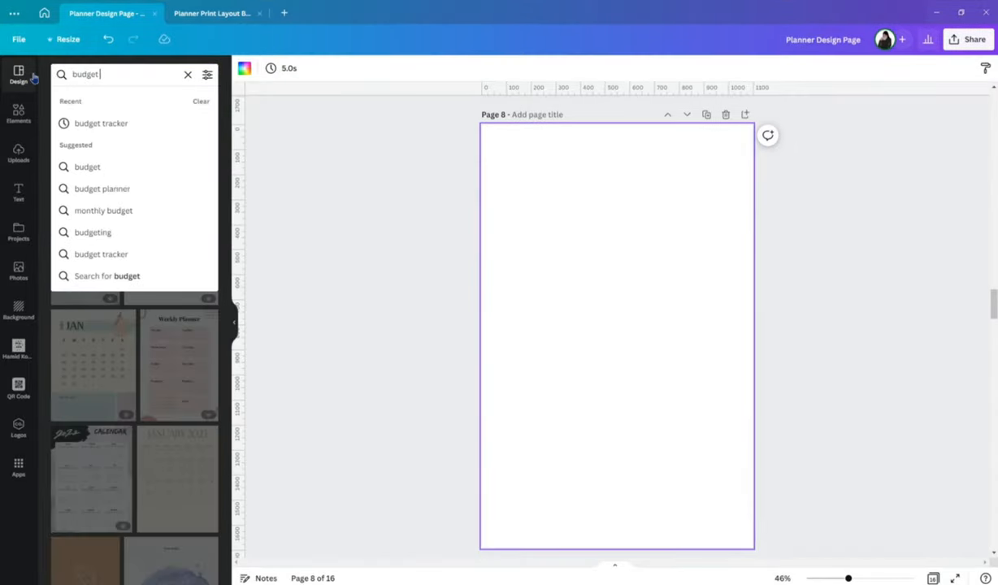
pyautogui.click(101, 124)
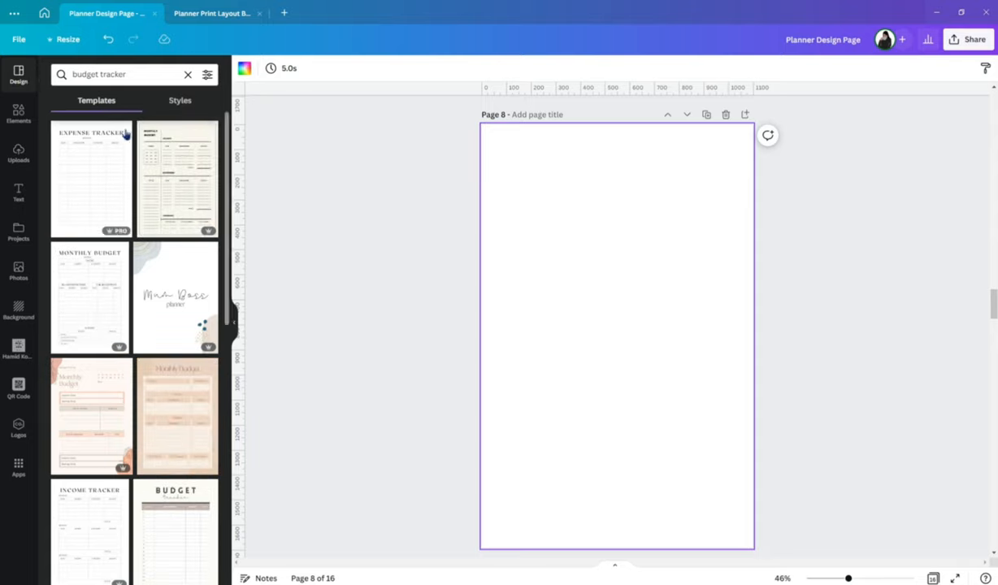
pyautogui.click(89, 296)
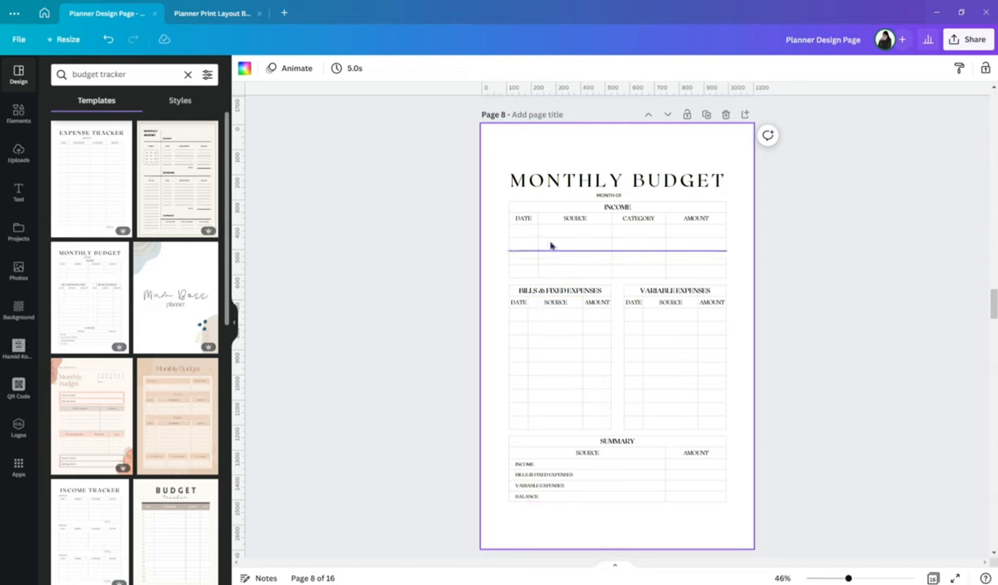
# Step: Discard the trial budget page and select the blue Monthly Budget Tracker page
pyautogui.click(574, 218)
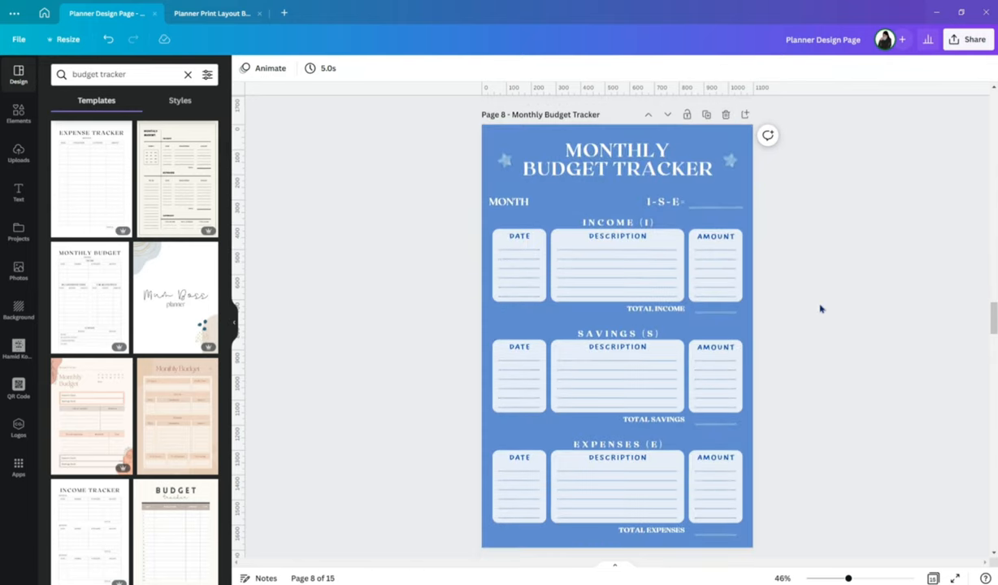
pyautogui.click(616, 250)
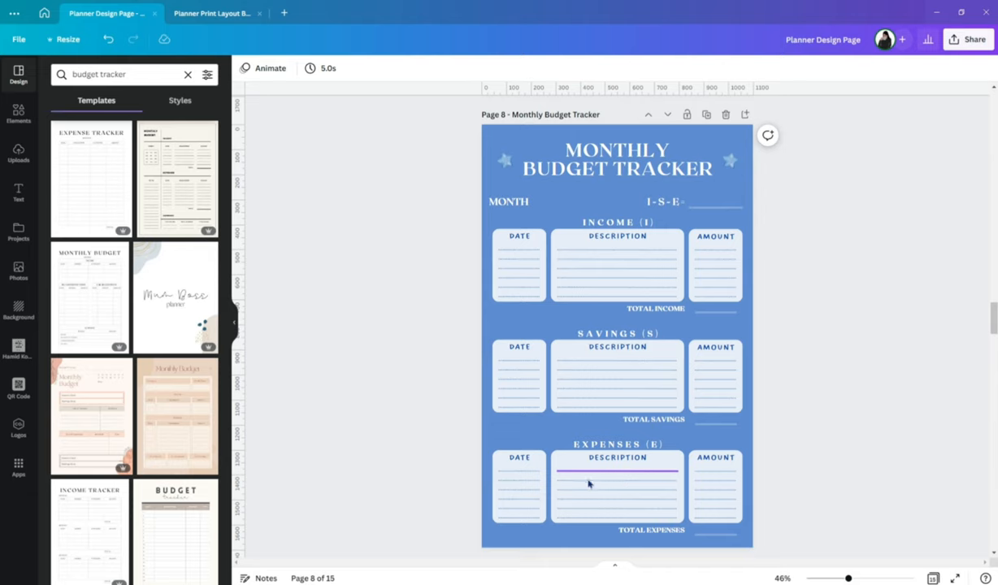
pyautogui.moveTo(585, 481)
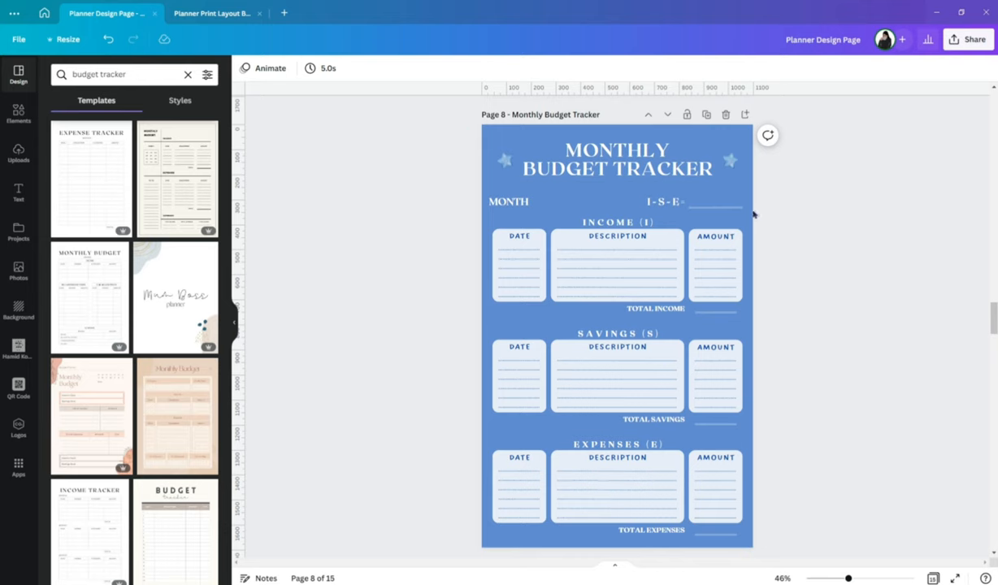
pyautogui.click(616, 325)
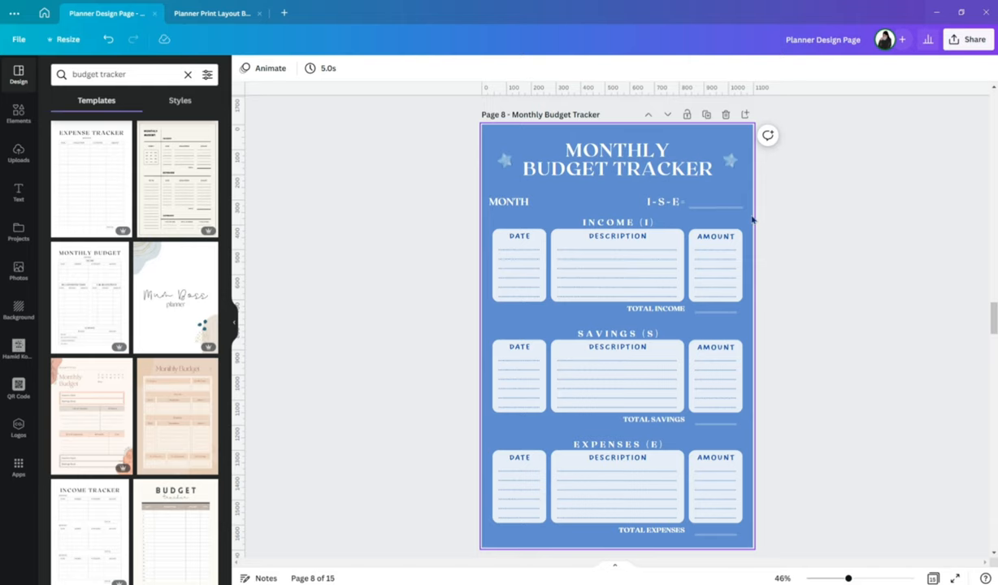
pyautogui.moveTo(746, 221)
pyautogui.write('a')
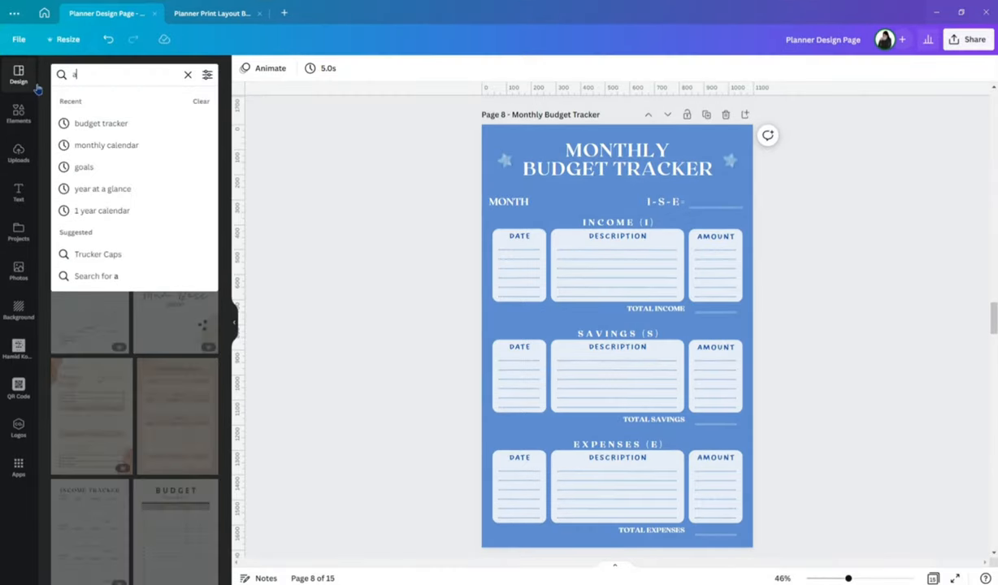
# Step: Search templates for 'ct' and remove the Habit Tracker page so Weekly Activity Tracker is page 9
pyautogui.write('ctivity tracker')
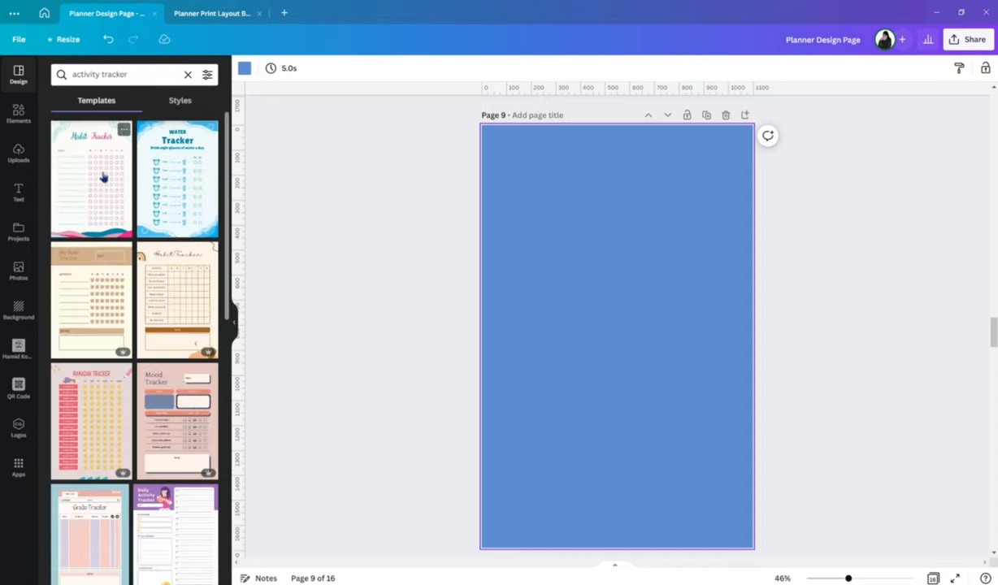
pyautogui.click(91, 177)
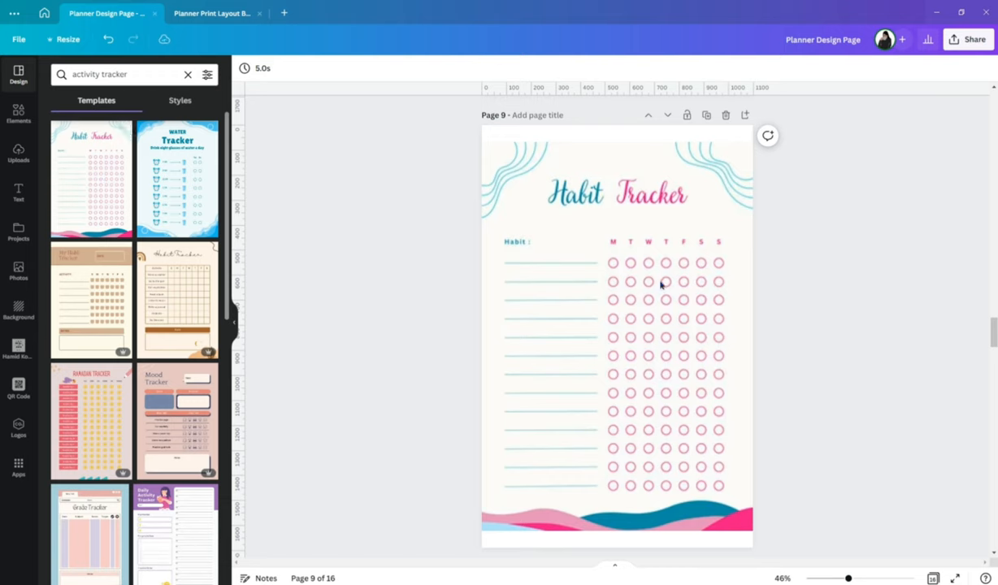
pyautogui.click(616, 325)
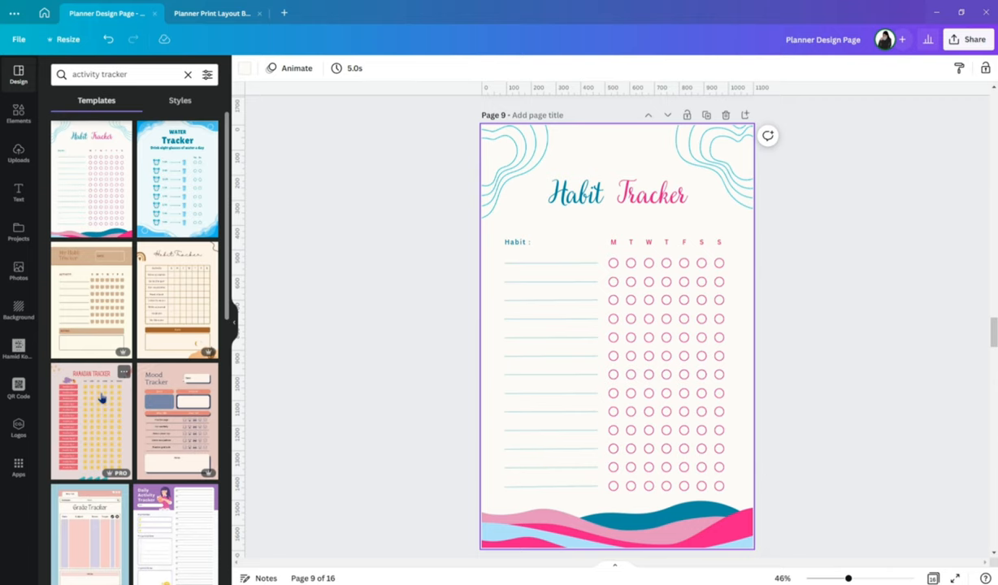
pyautogui.click(91, 422)
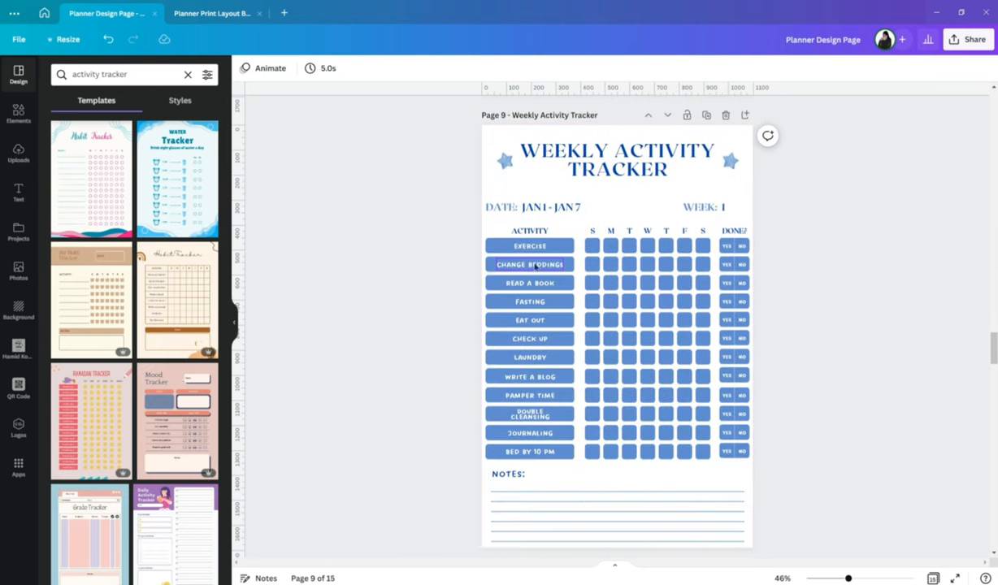
# Step: Select a couple of activity labels on the Weekly Activity Tracker
pyautogui.click(530, 318)
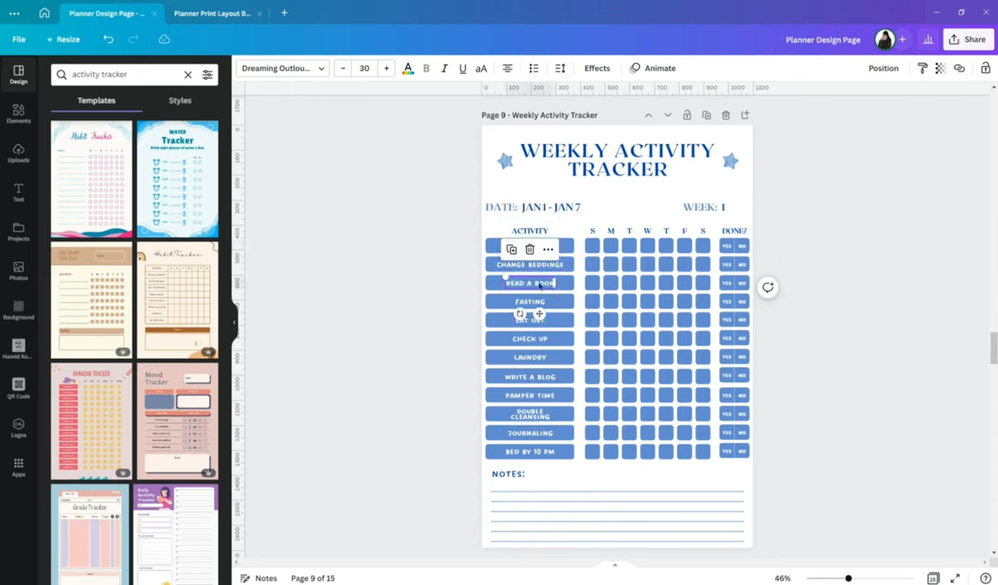
pyautogui.moveTo(576, 361)
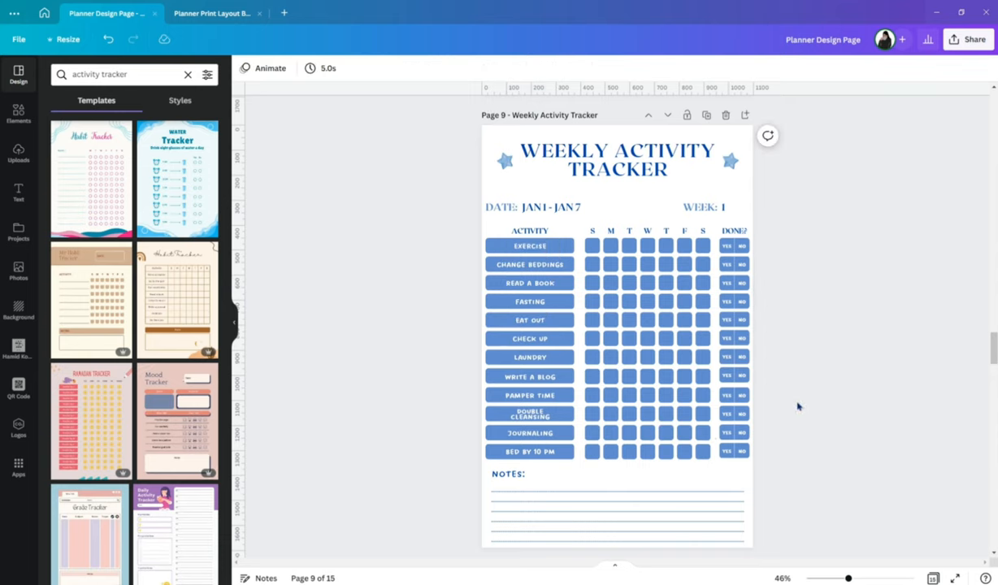
pyautogui.moveTo(780, 397)
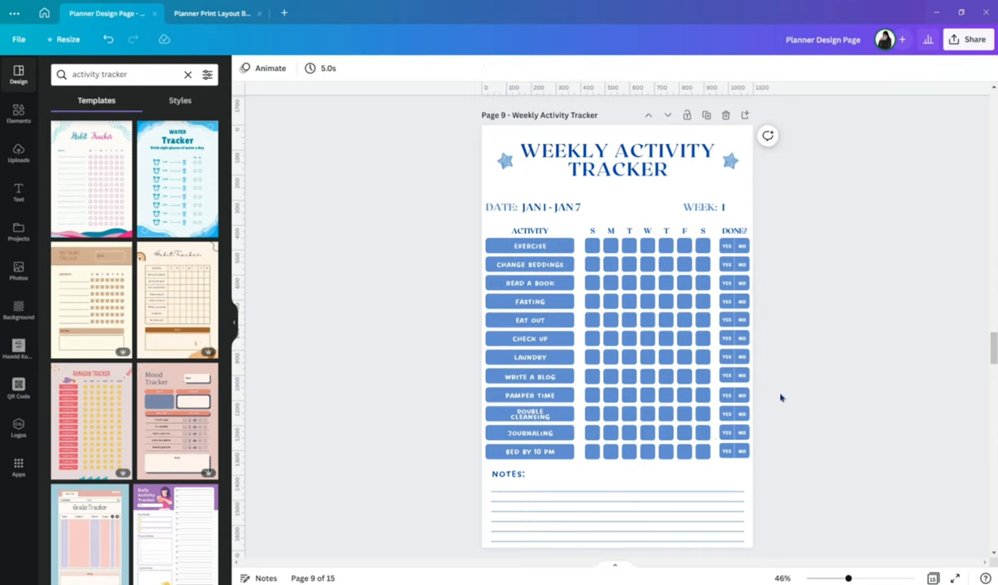
pyautogui.click(529, 357)
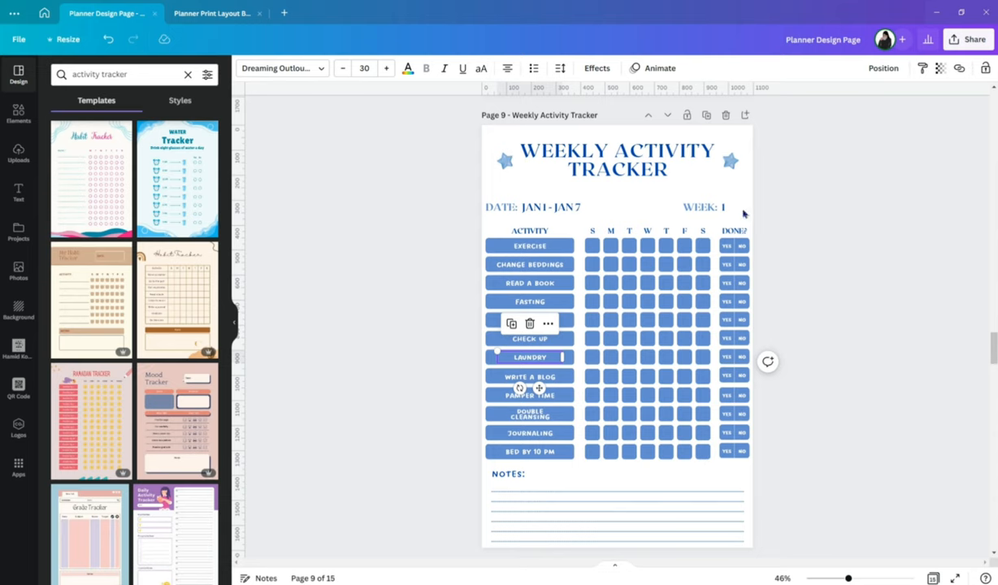
pyautogui.moveTo(754, 436)
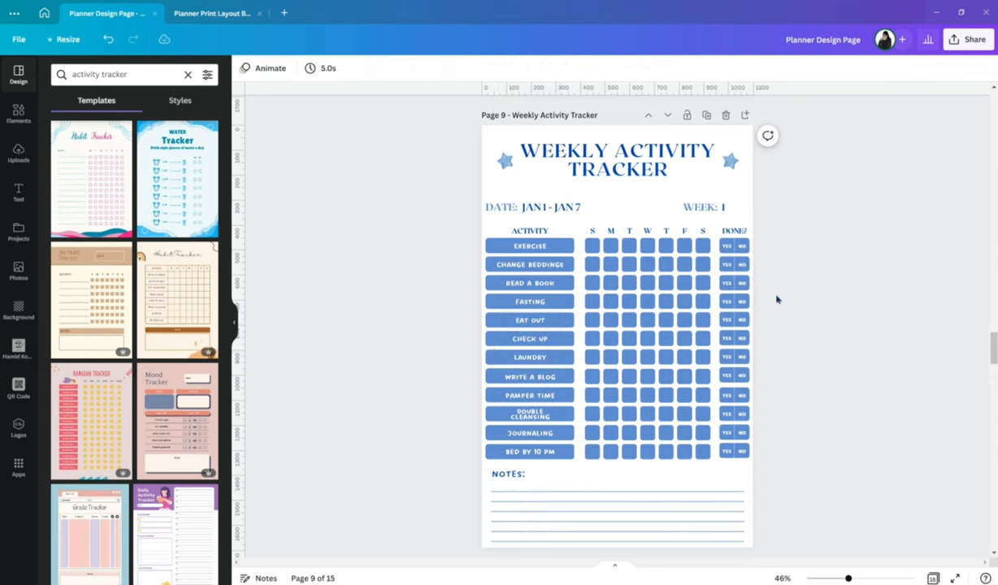
pyautogui.moveTo(773, 295)
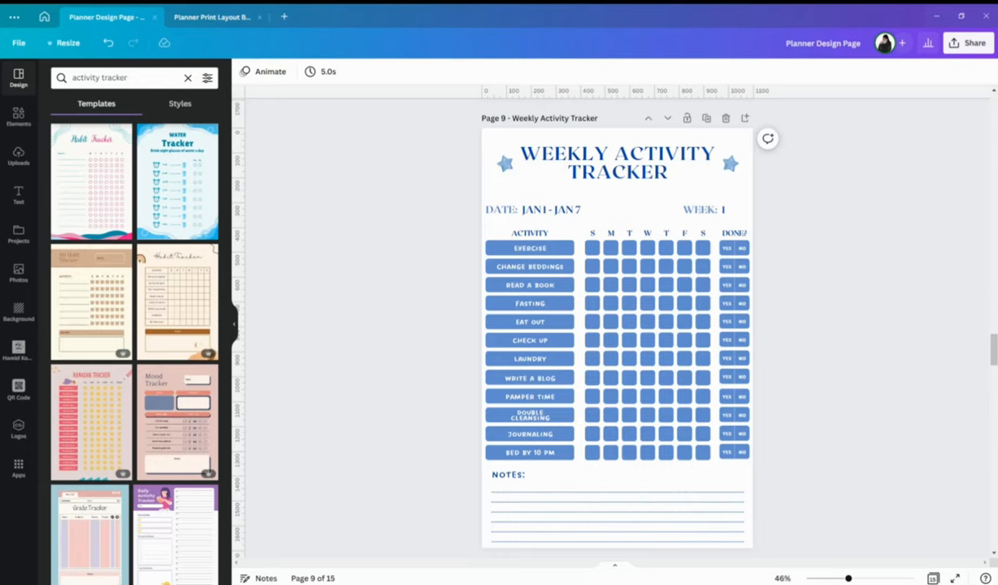
pyautogui.moveTo(908, 217)
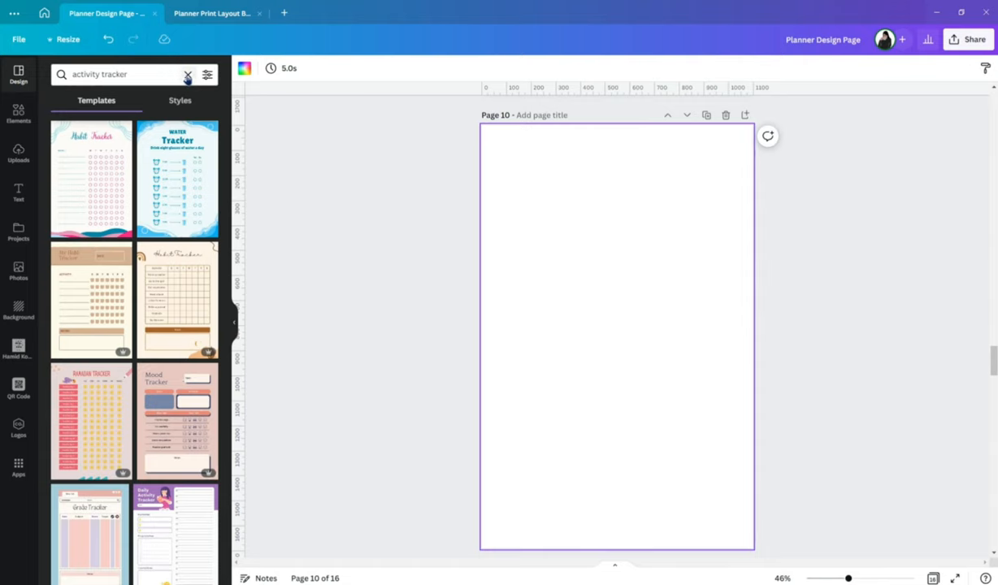
# Step: Search templates for 'inspirat' and try the lake quote, then the Make yourself a priority design
pyautogui.click(188, 75)
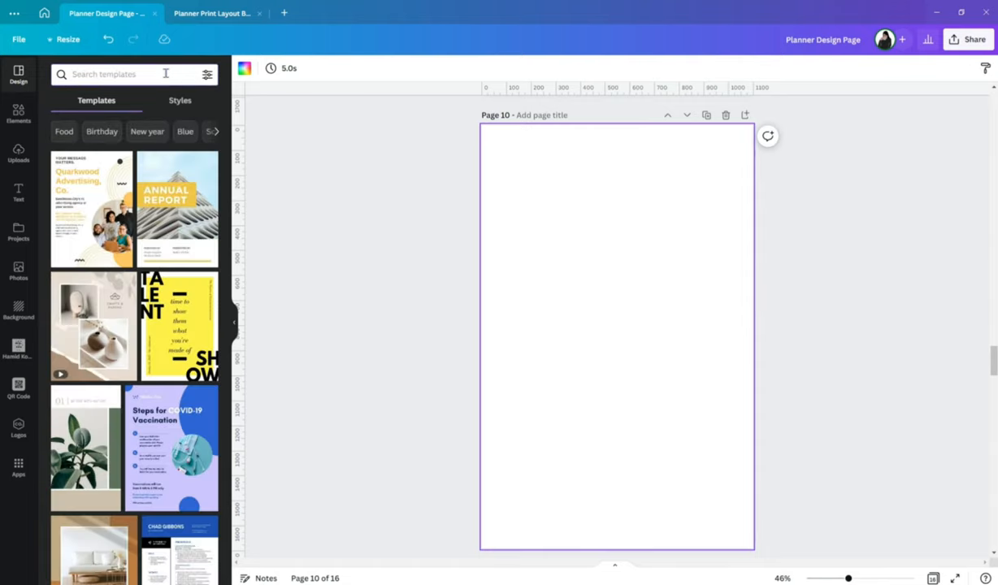
pyautogui.write('inspirational')
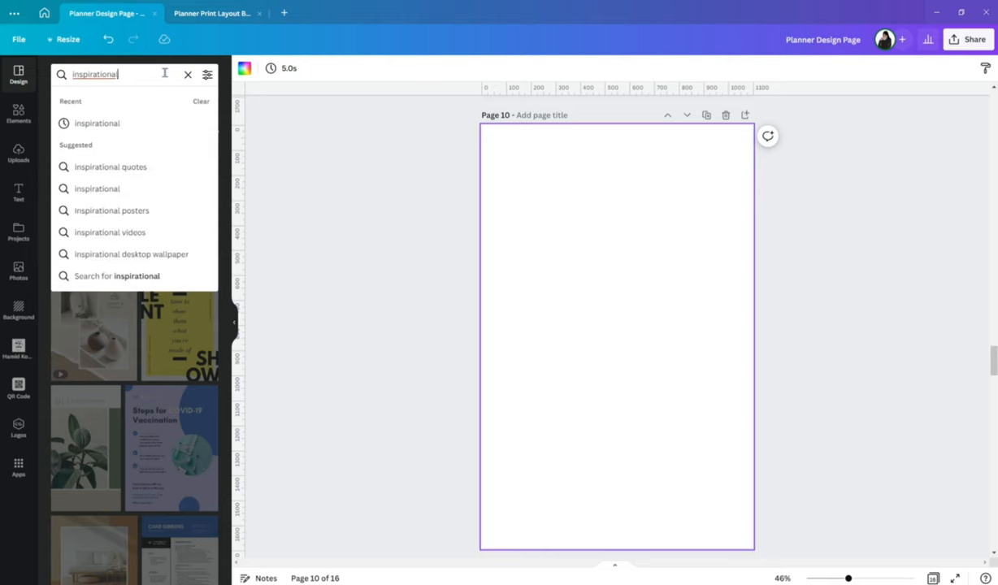
pyautogui.press('Enter')
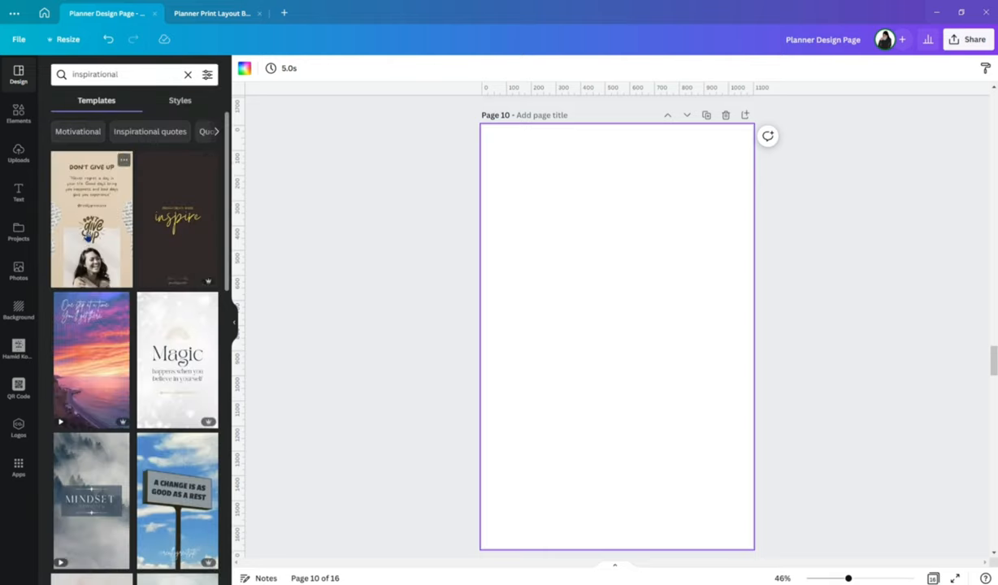
pyautogui.click(91, 220)
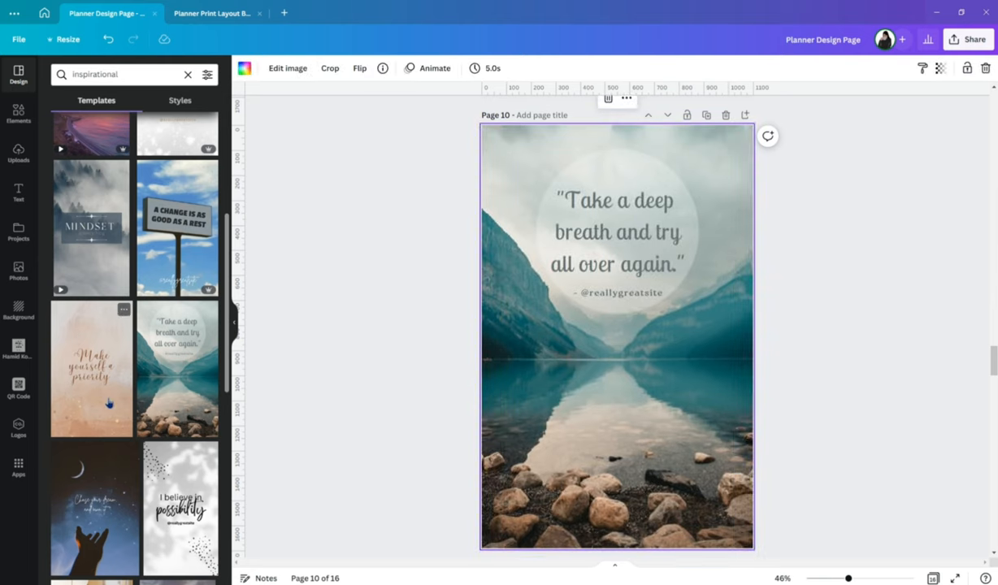
pyautogui.click(91, 367)
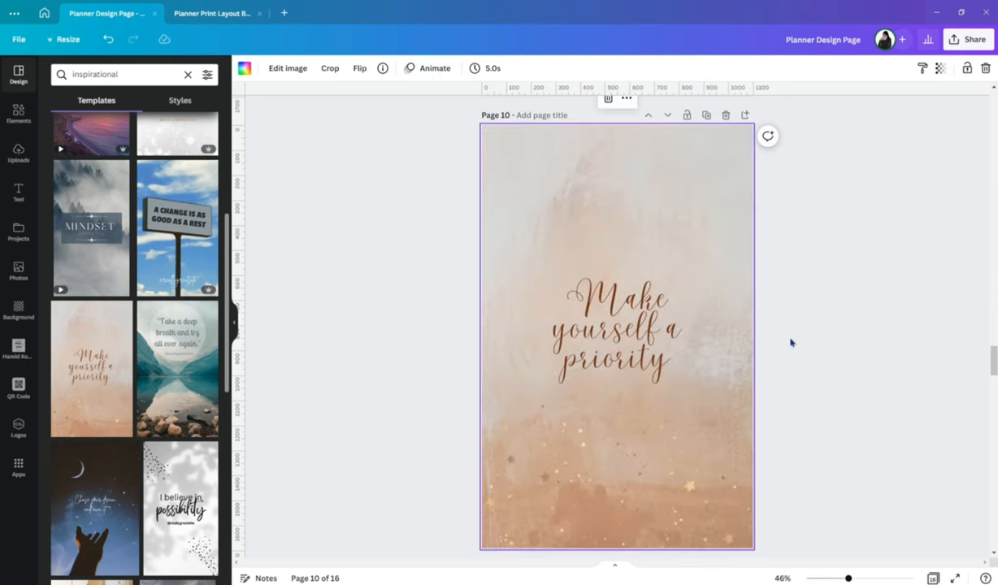
pyautogui.moveTo(725, 113)
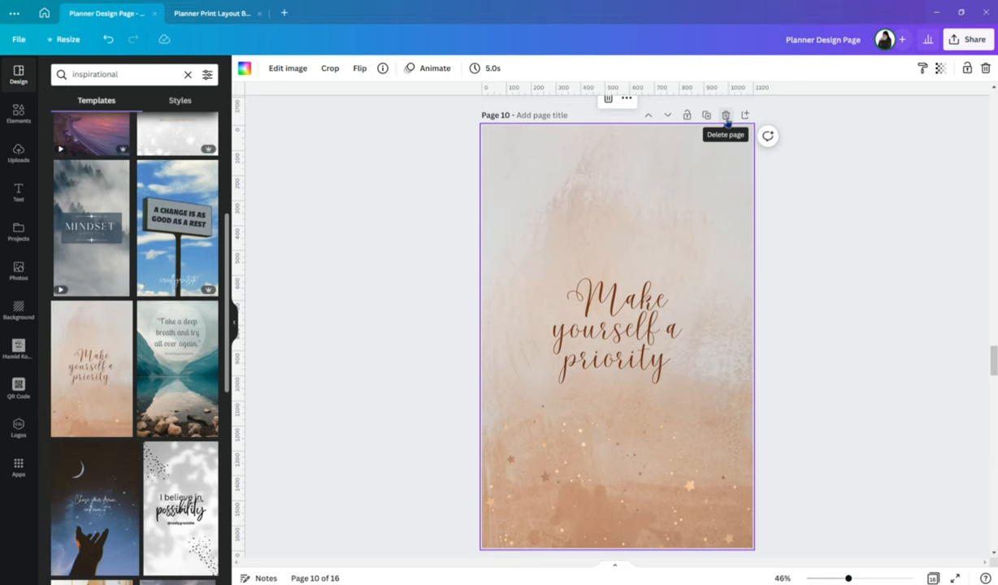
# Step: Delete the trial quote page so the planner is back to 15 pages
pyautogui.click(724, 114)
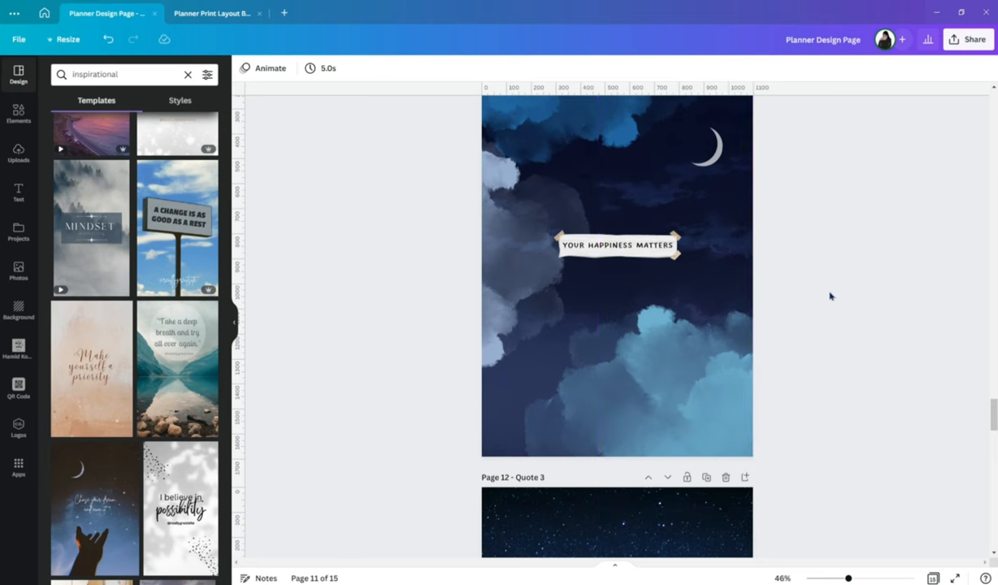
pyautogui.scroll(-3)
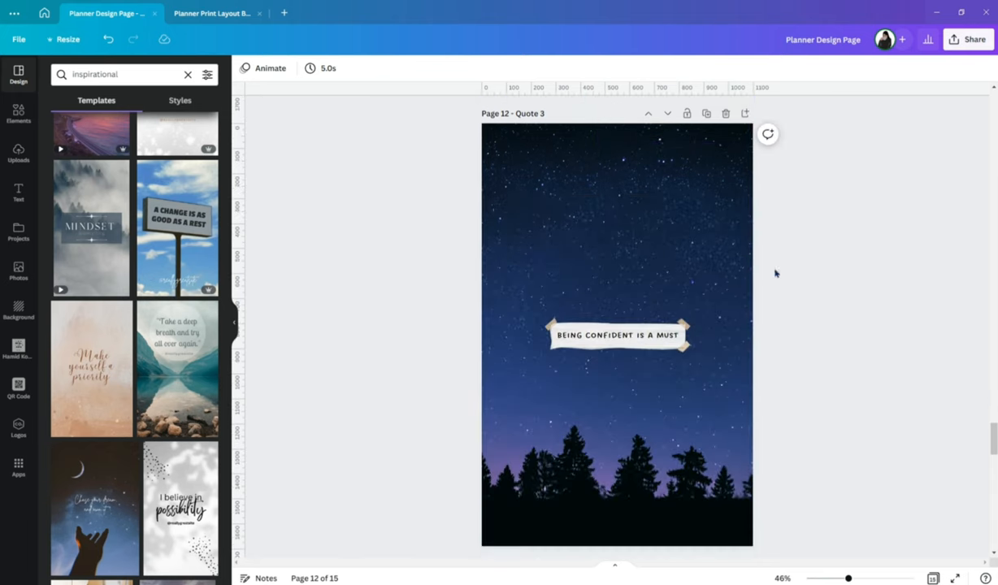
pyautogui.scroll(-3)
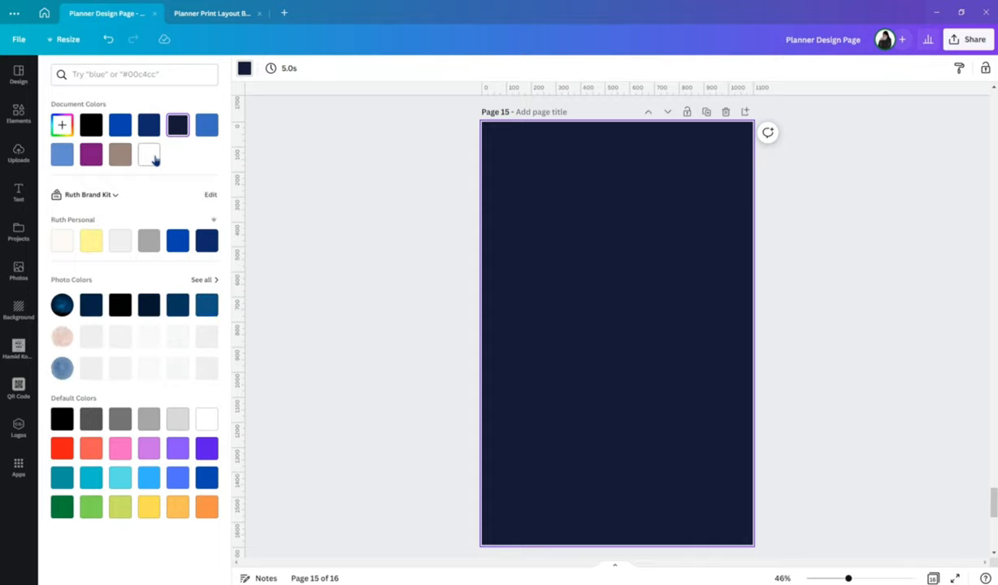
pyautogui.write('inspirational')
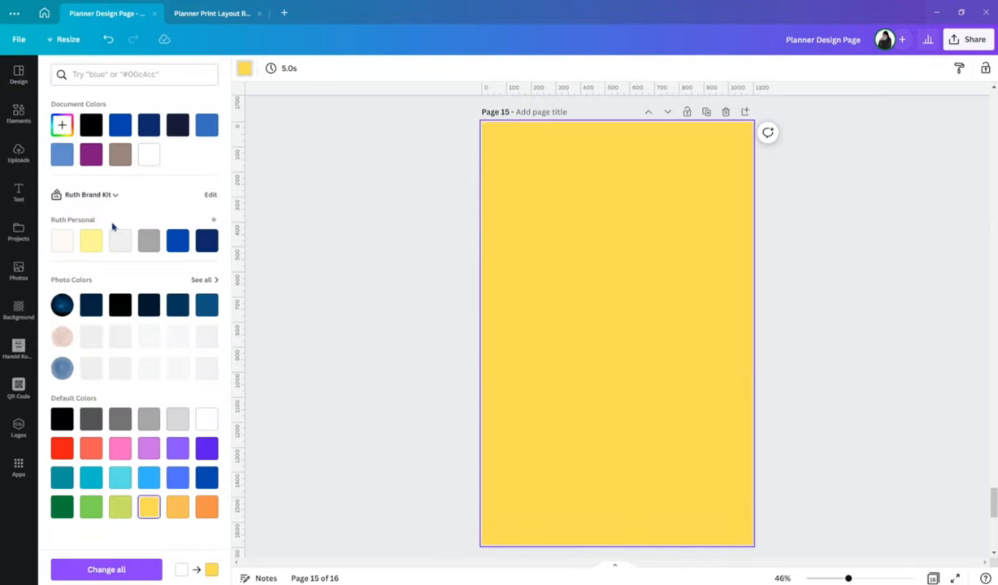
pyautogui.click(61, 123)
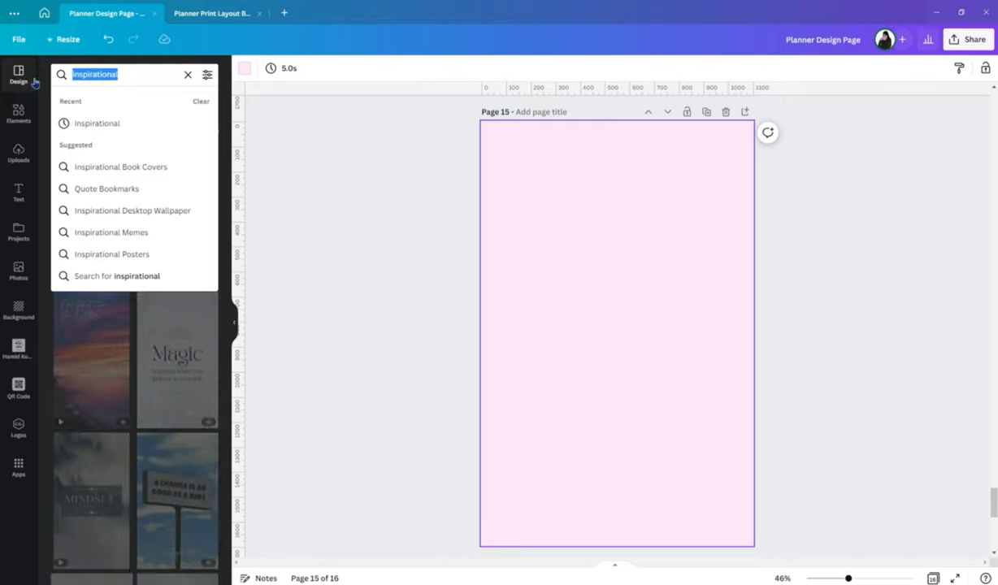
pyautogui.write('lines')
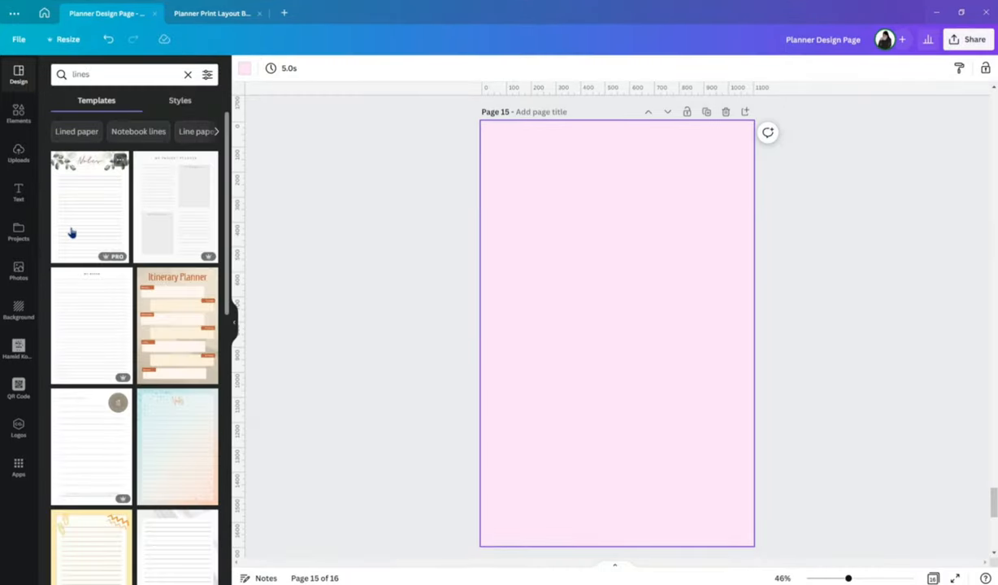
pyautogui.click(89, 208)
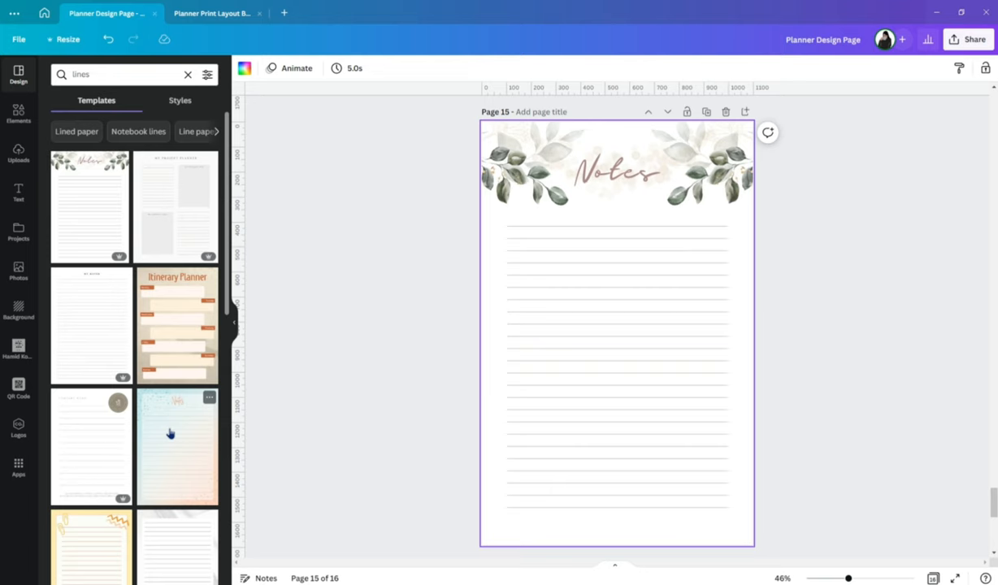
pyautogui.scroll(-3)
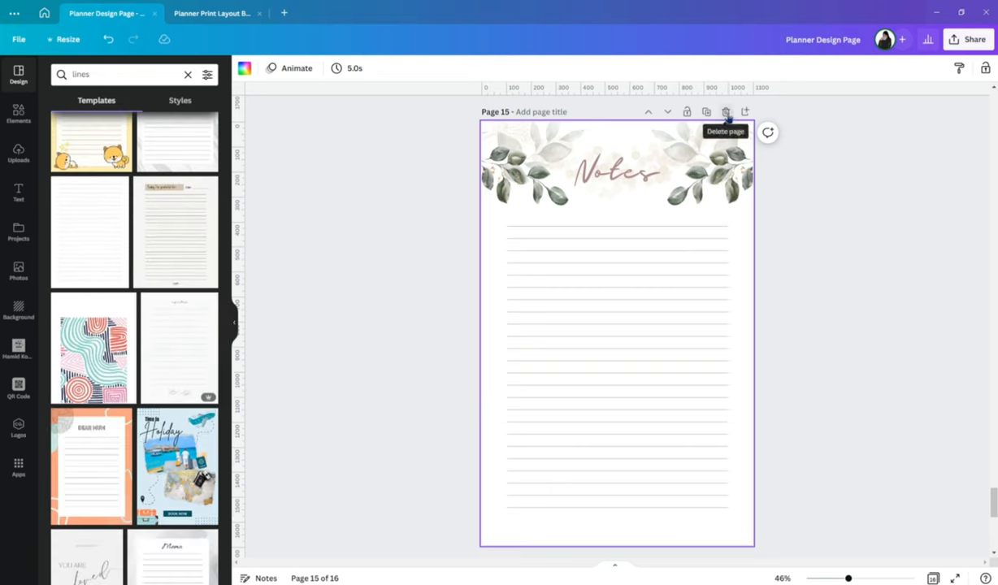
pyautogui.click(725, 112)
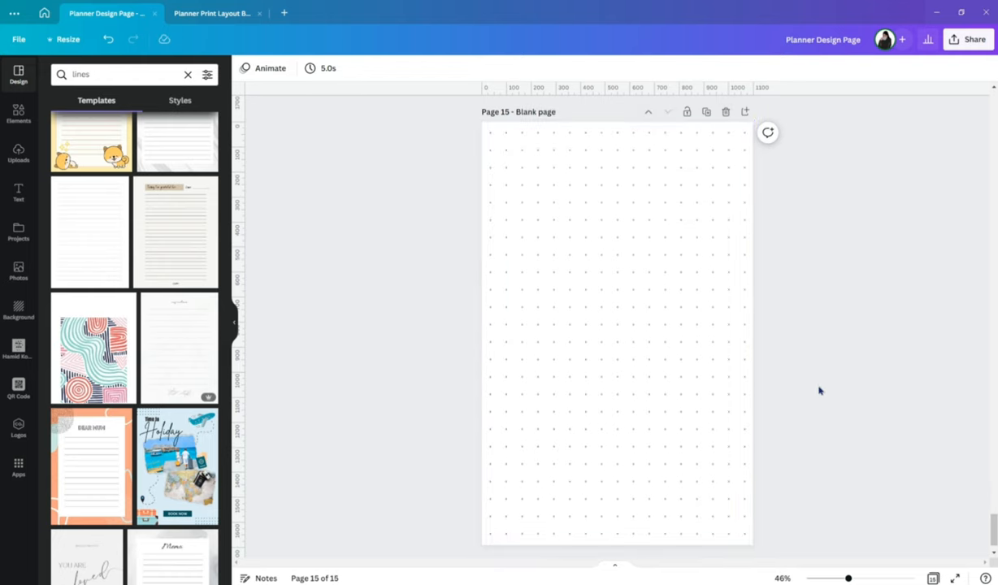
pyautogui.moveTo(788, 337)
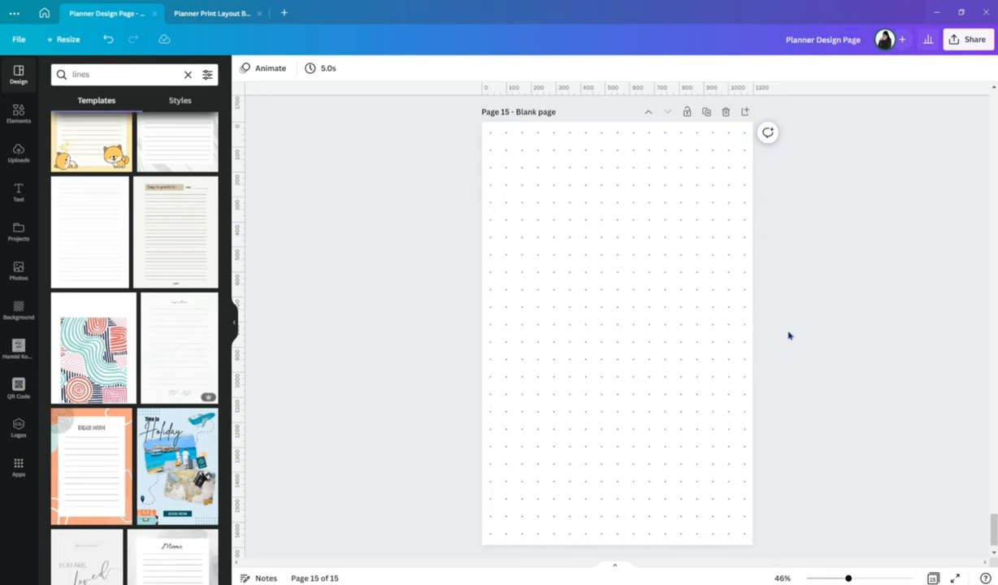
pyautogui.scroll(-3)
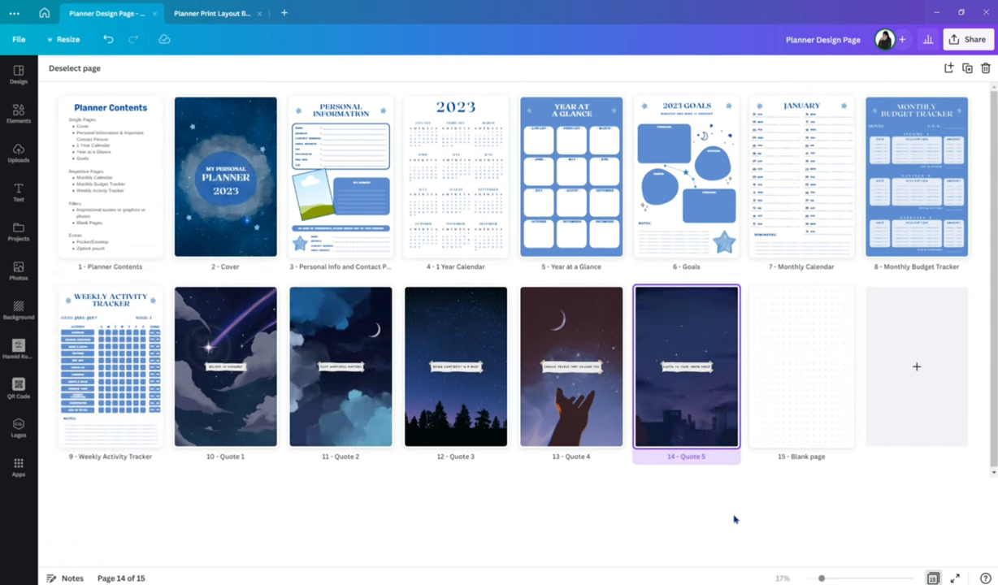
pyautogui.moveTo(670, 506)
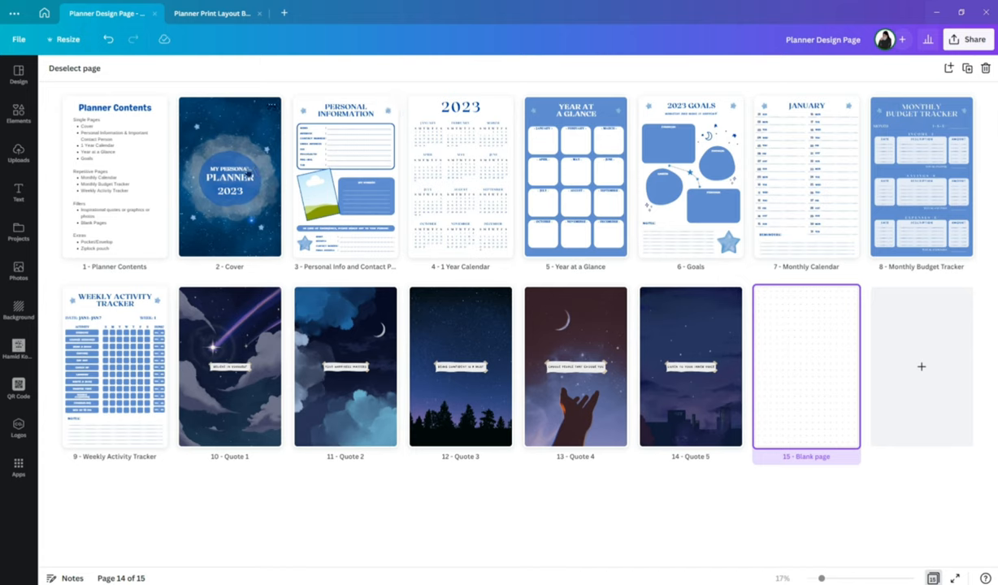
# Step: Download planner pages 2–15 as PNG, leaving out the contents page, and return to the print layout
pyautogui.click(969, 39)
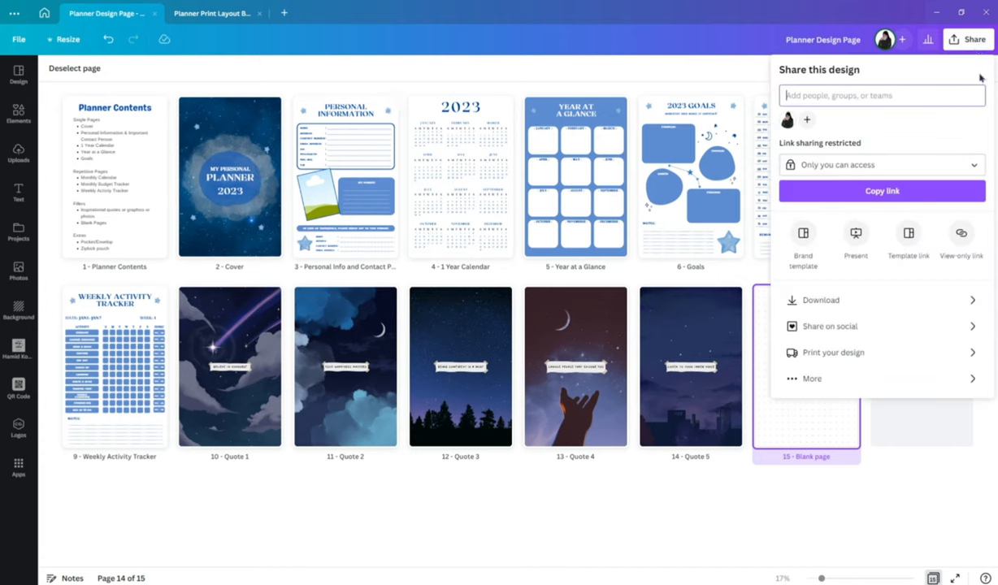
pyautogui.click(819, 299)
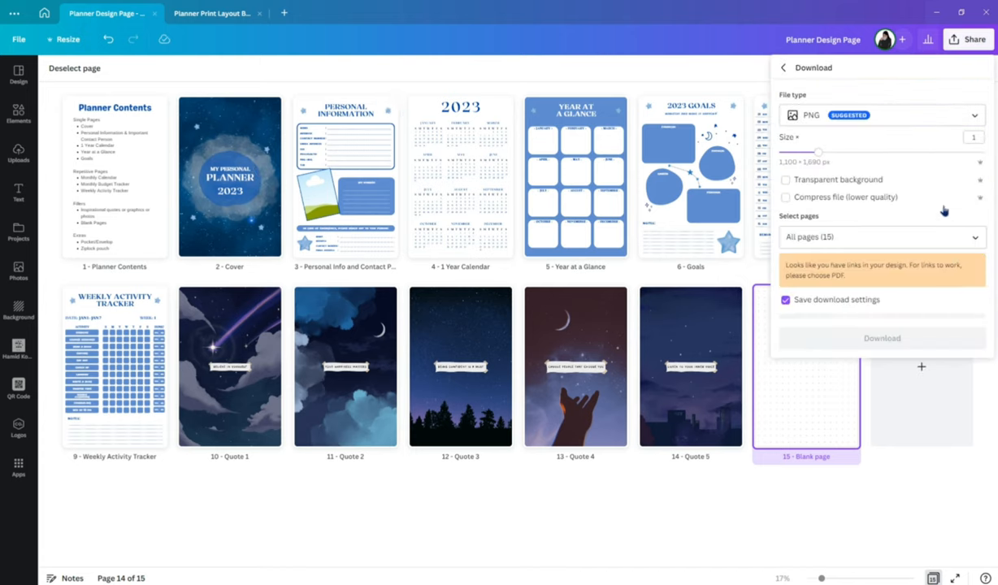
pyautogui.click(881, 114)
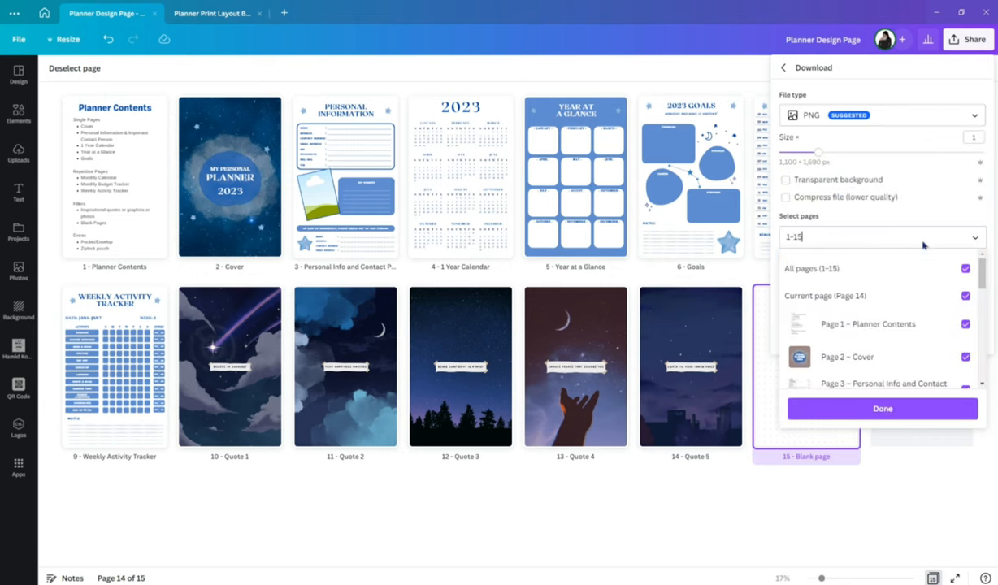
pyautogui.click(965, 324)
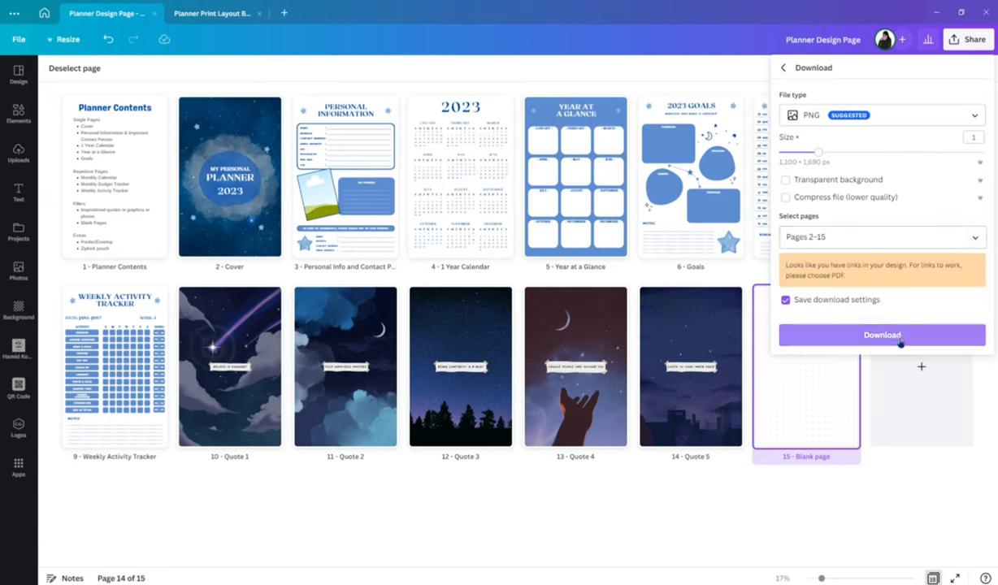
pyautogui.click(880, 335)
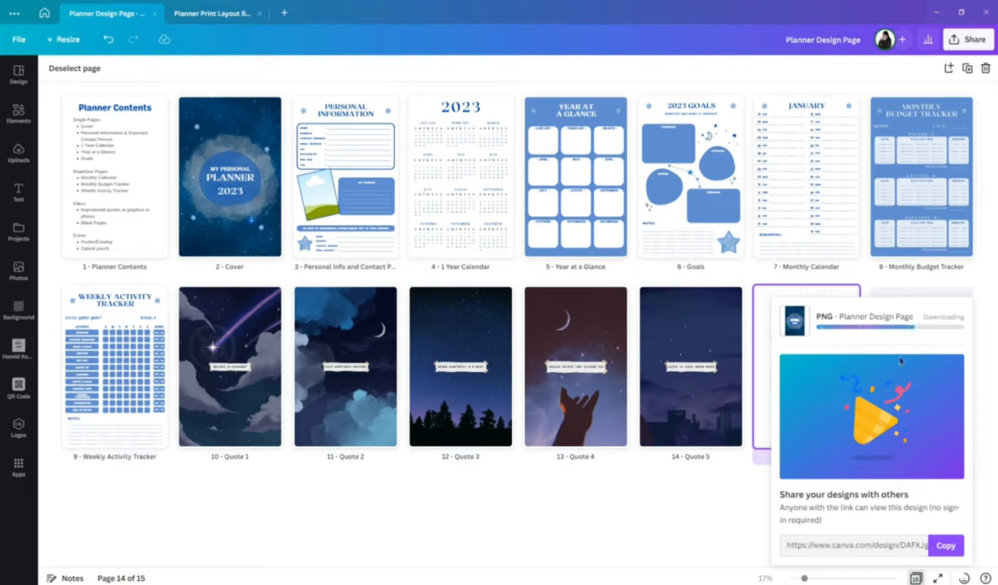
pyautogui.click(214, 16)
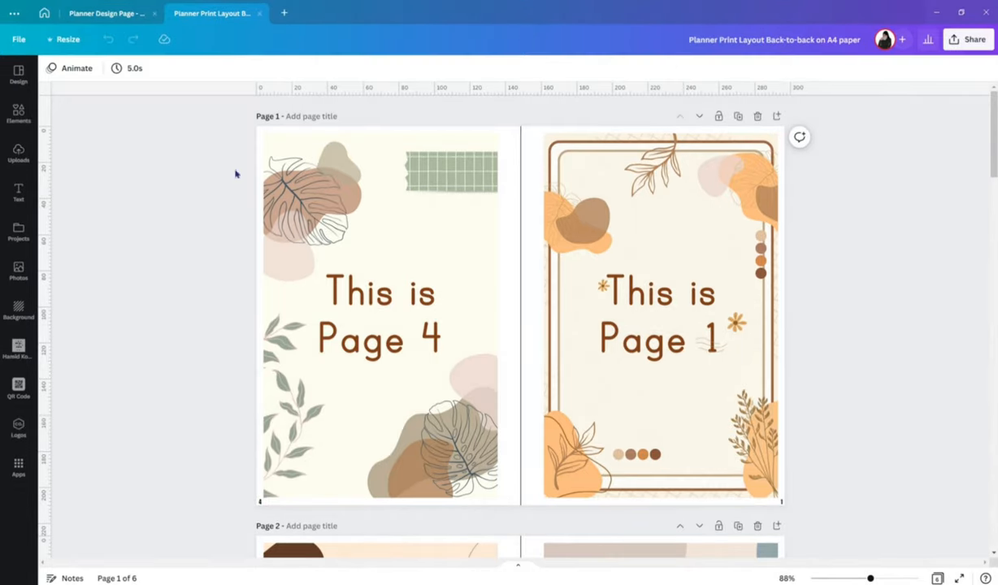
# Step: Show the uploaded planner images and review the 40-page A4 layout in grid view, returning to page 1
pyautogui.scroll(-3)
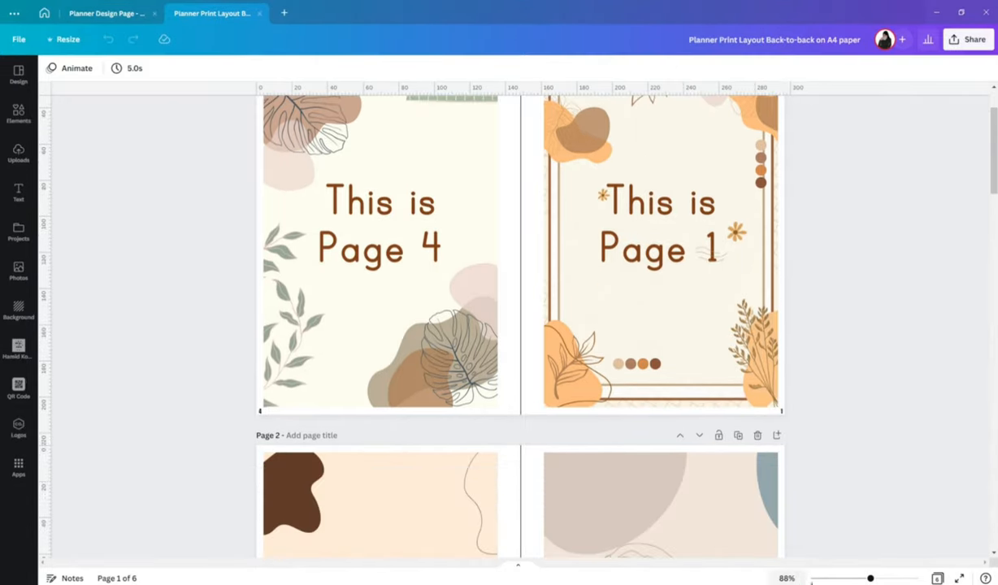
pyautogui.click(18, 153)
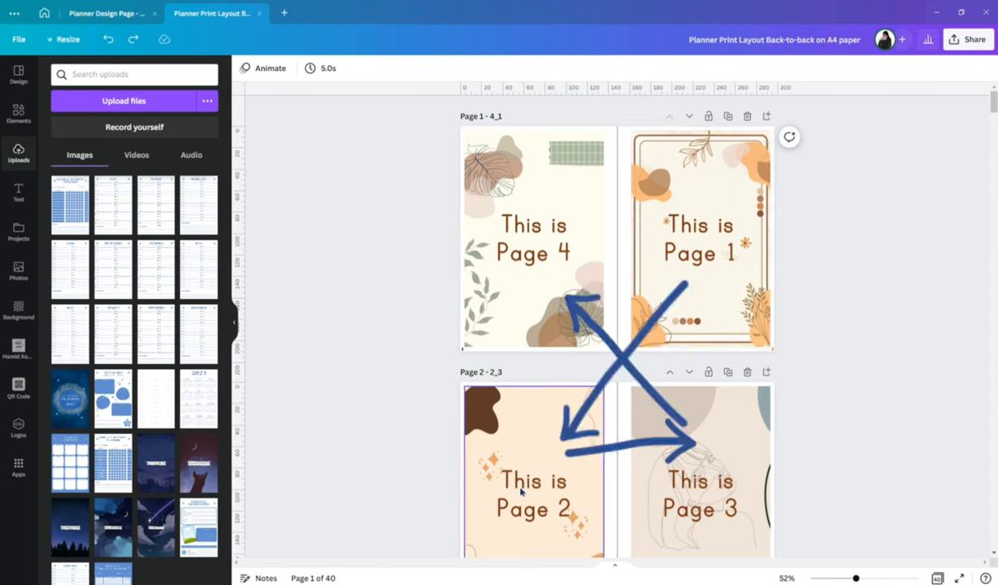
pyautogui.click(533, 239)
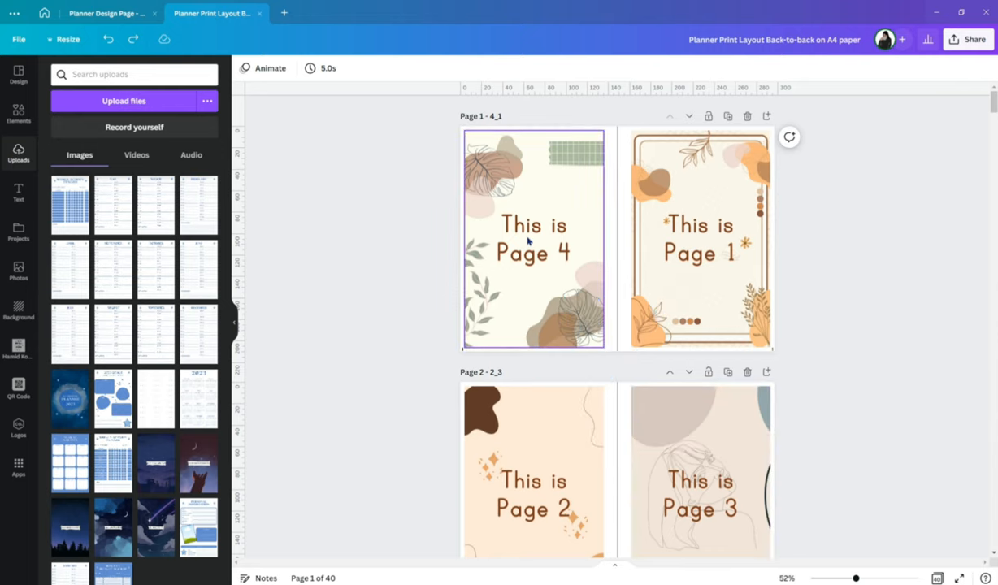
pyautogui.scroll(-3)
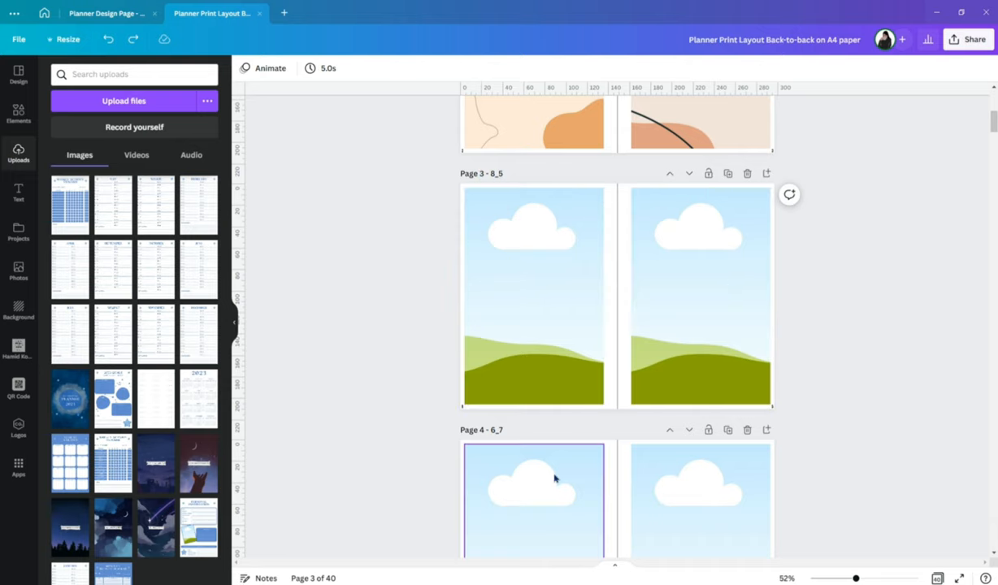
pyautogui.scroll(-3)
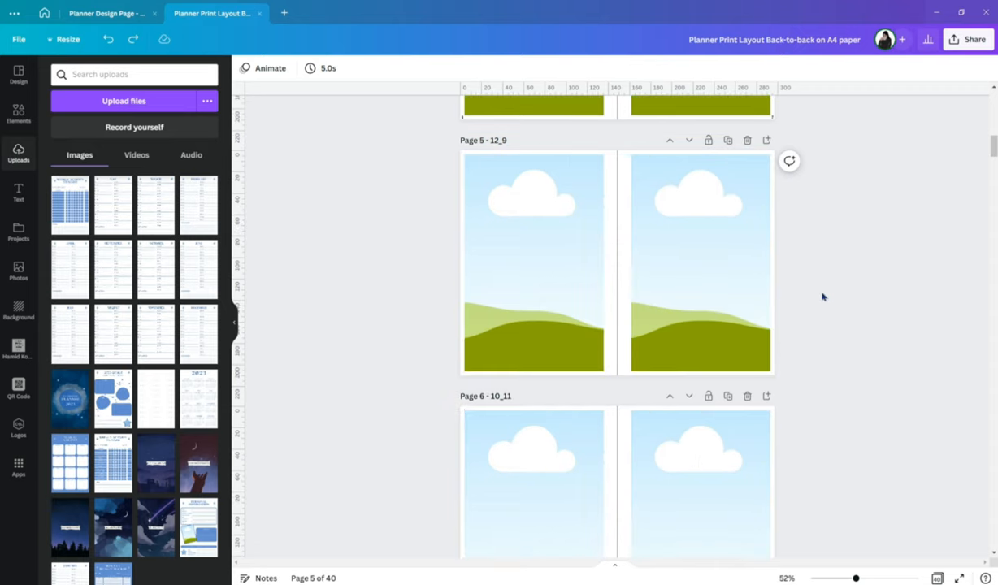
pyautogui.scroll(-3)
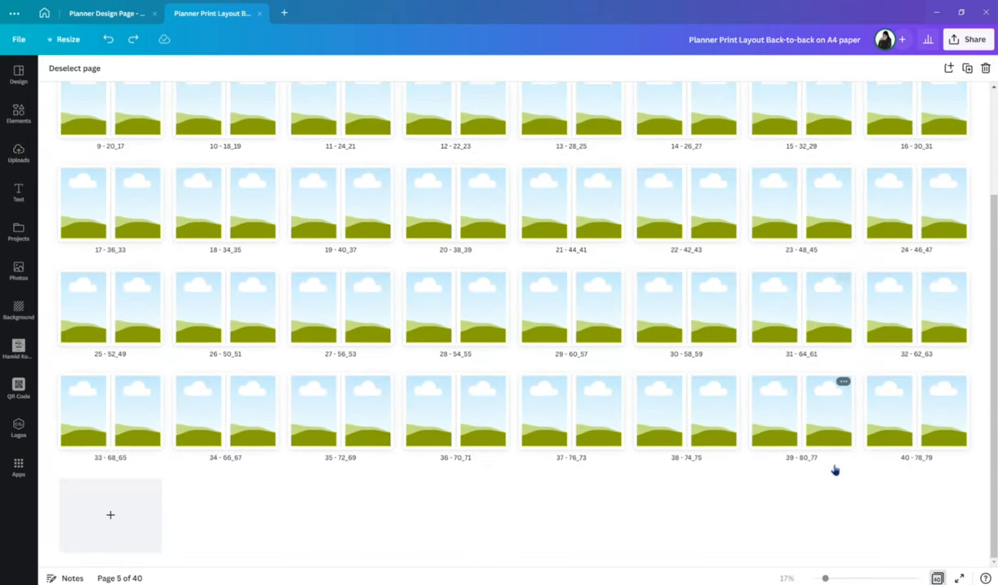
pyautogui.moveTo(801, 458)
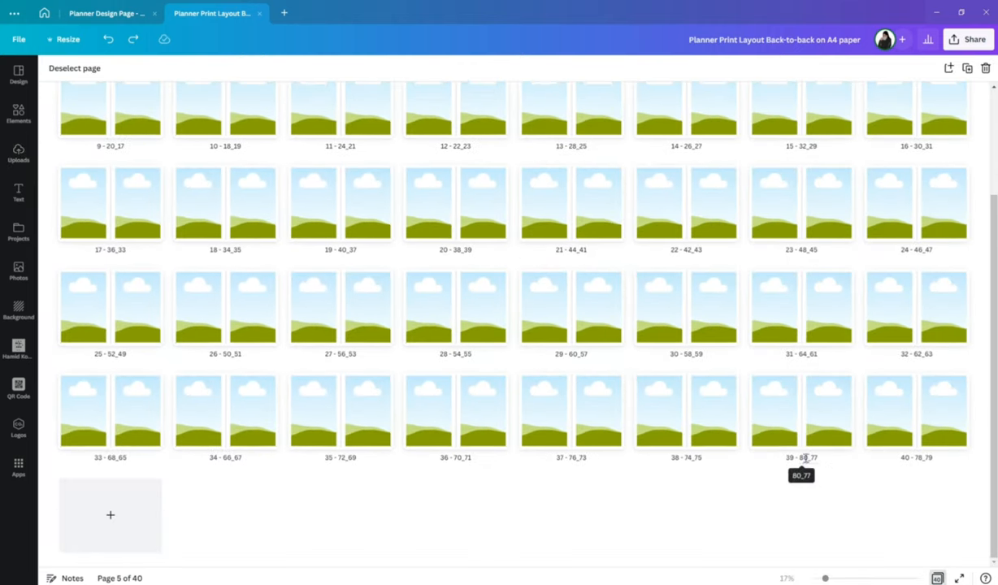
pyautogui.moveTo(936, 578)
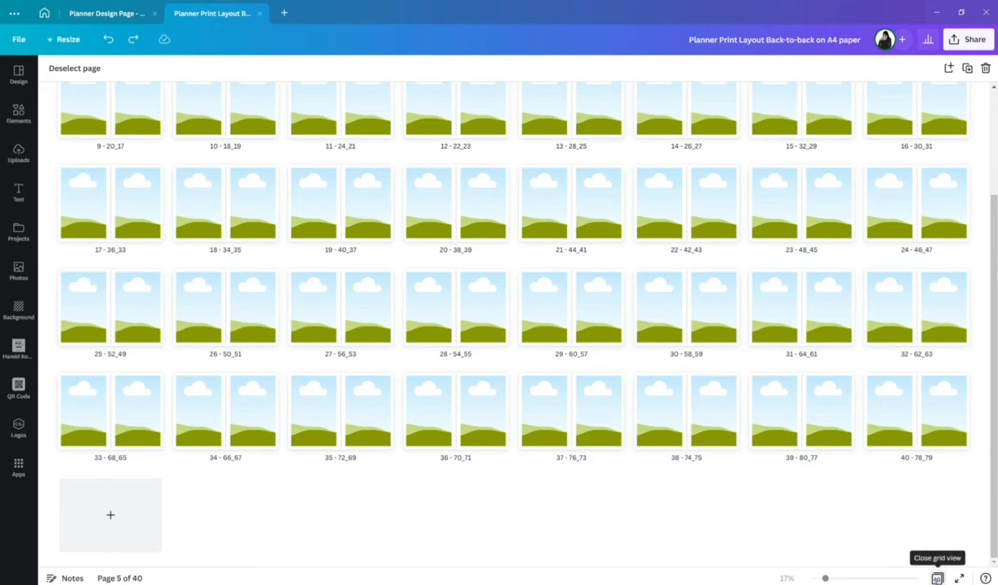
pyautogui.click(935, 557)
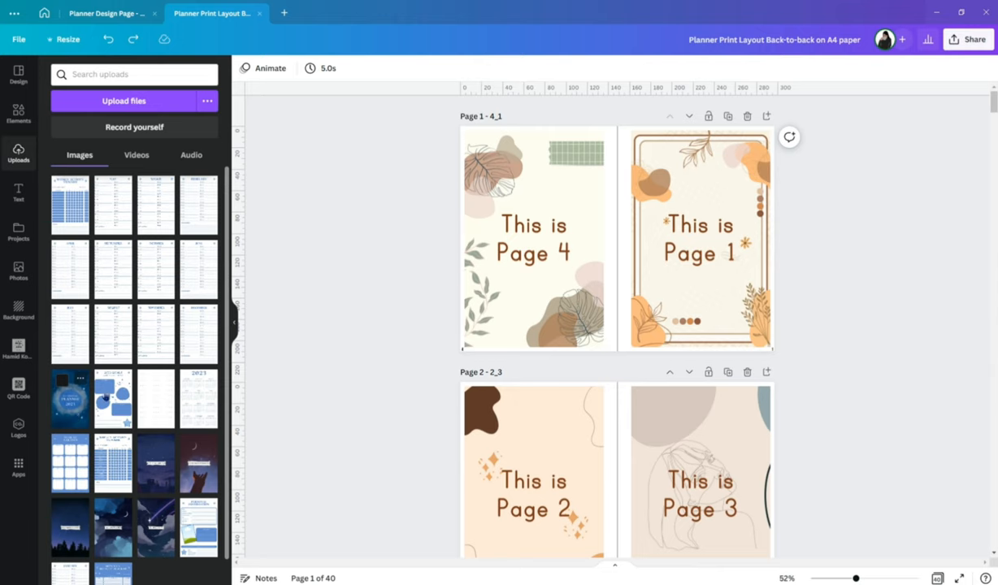
# Step: Duplicate the first spread and title it 'Cover' with the planner cover on the right half
pyautogui.click(728, 117)
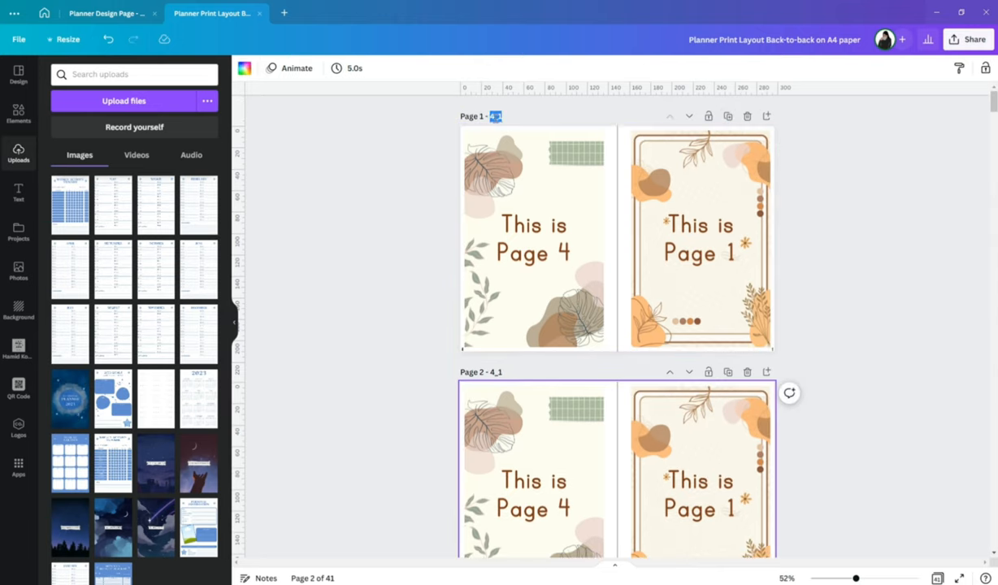
pyautogui.write('Cover')
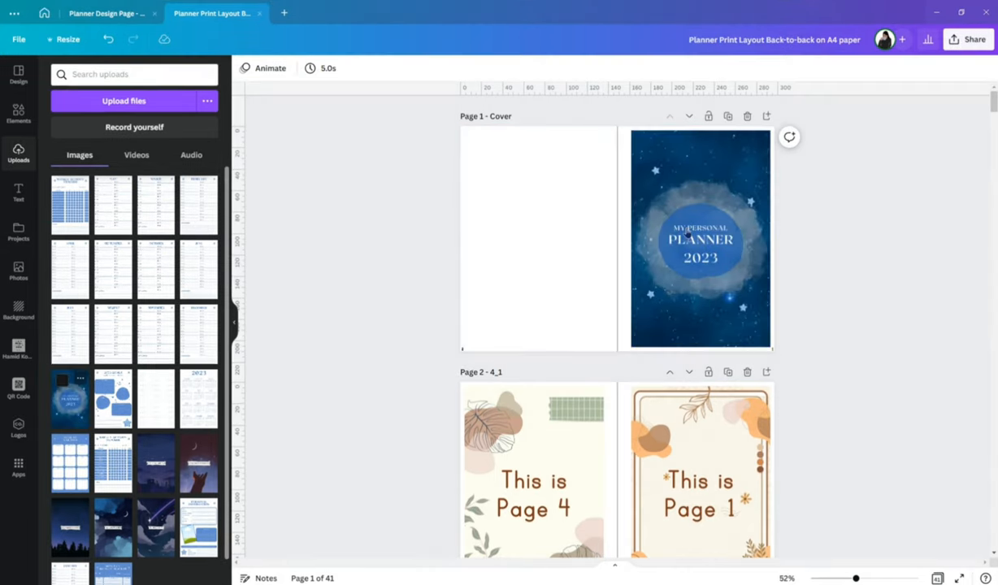
pyautogui.scroll(-3)
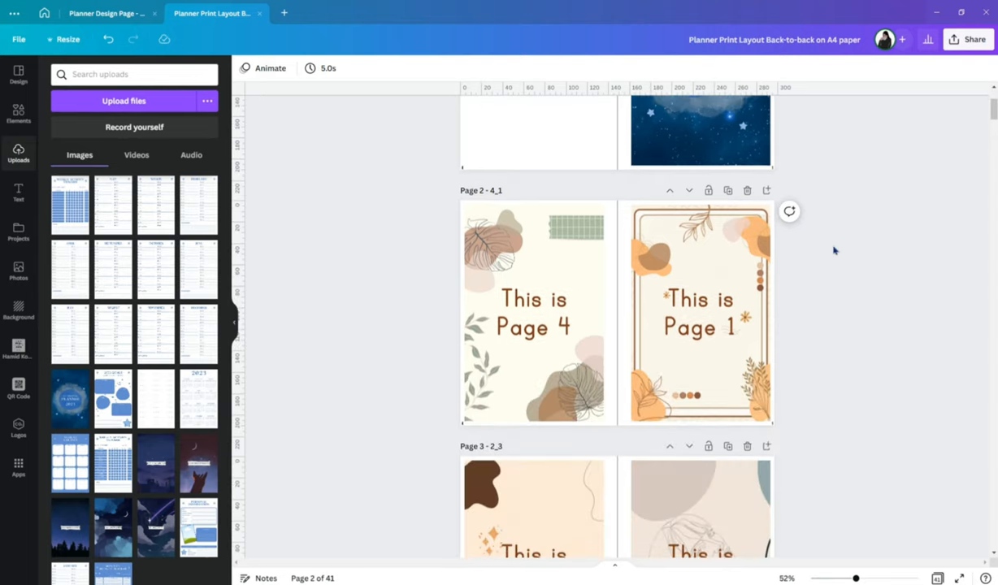
pyautogui.moveTo(787, 334)
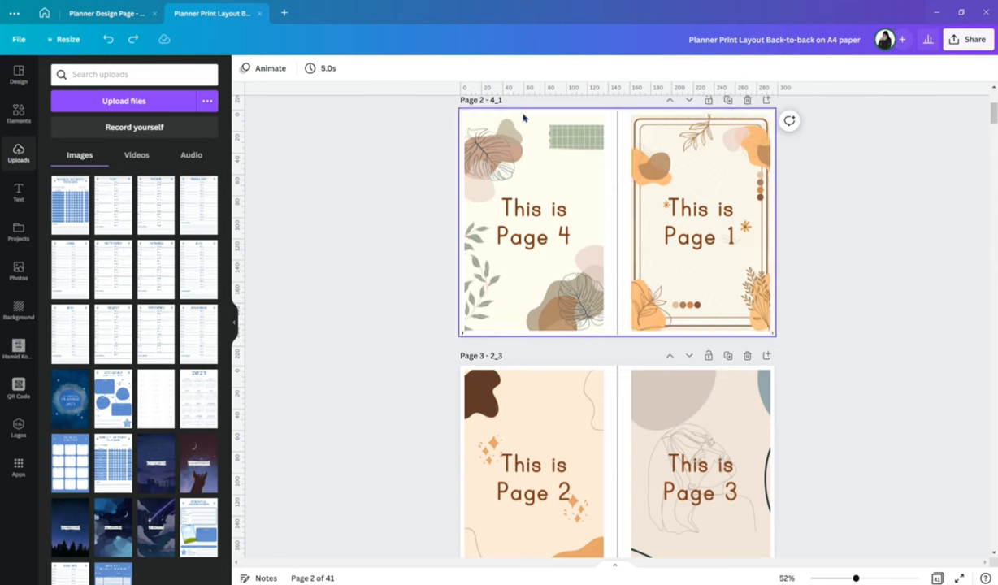
pyautogui.moveTo(628, 284)
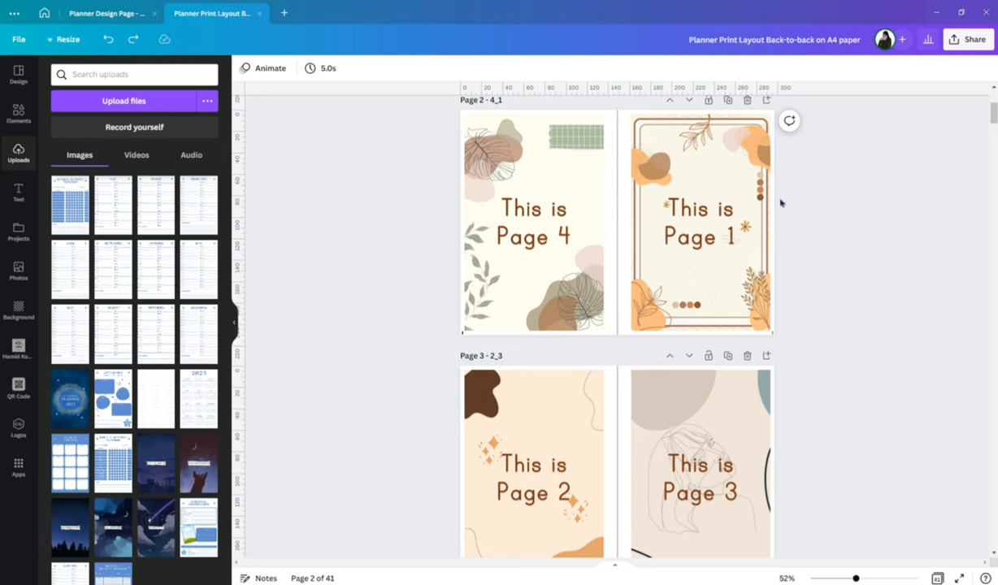
pyautogui.moveTo(512, 364)
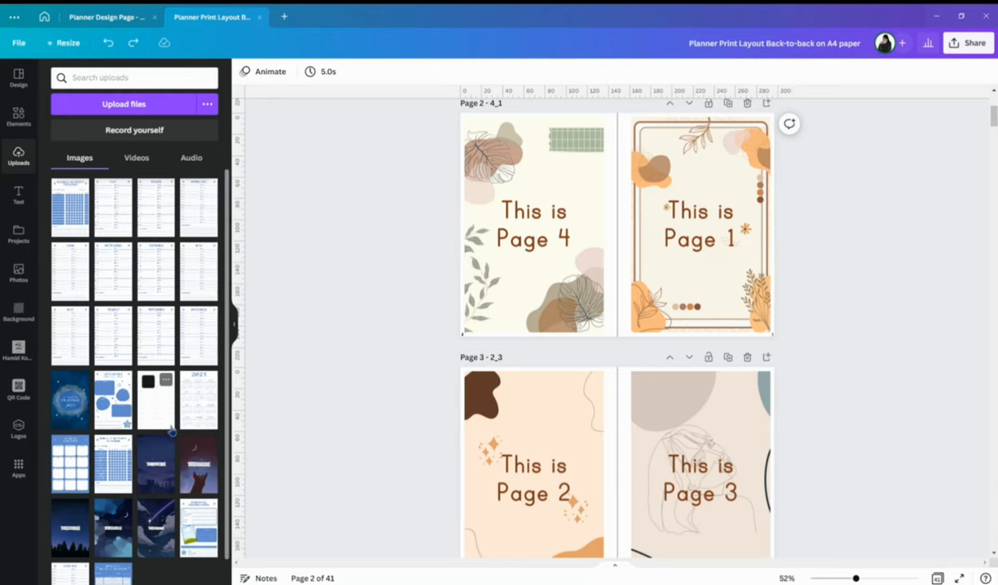
# Step: Place 2023 Goals, Personal Information, 2023 calendar and Year at a Glance on spreads 2 and 3
pyautogui.scroll(-3)
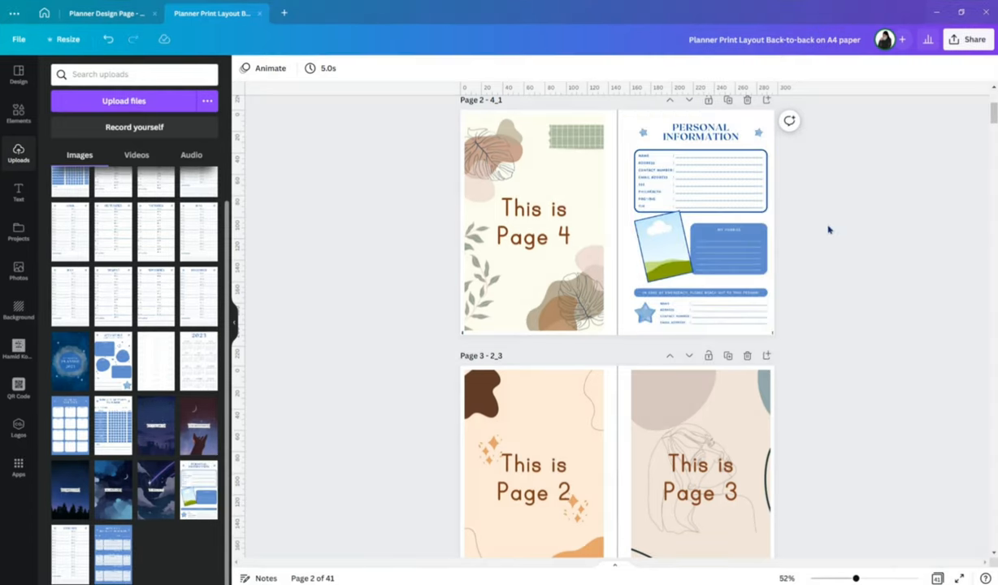
pyautogui.scroll(-3)
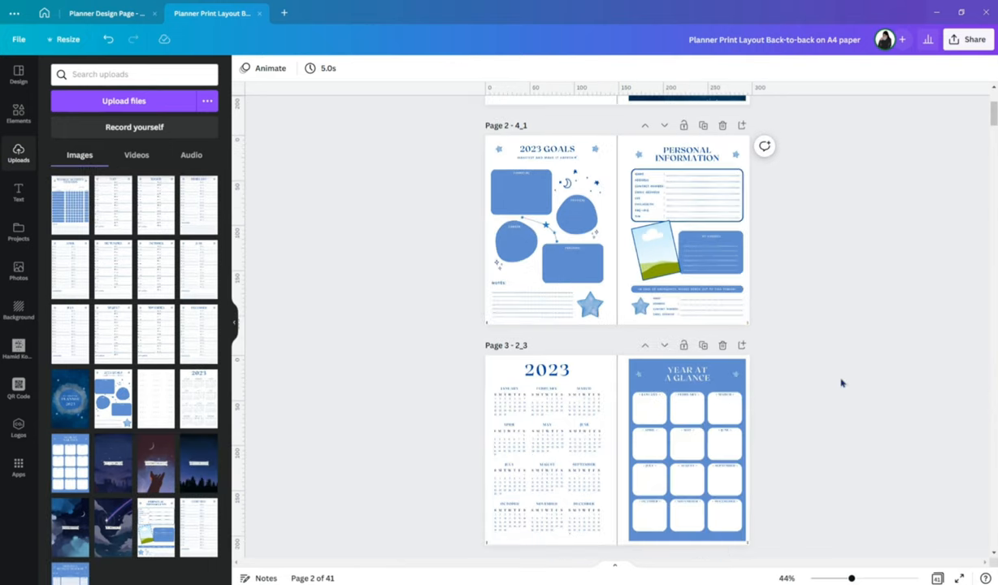
# Step: Place the January calendar on spread 4 and the Monthly Budget Tracker on spread 5
pyautogui.scroll(-3)
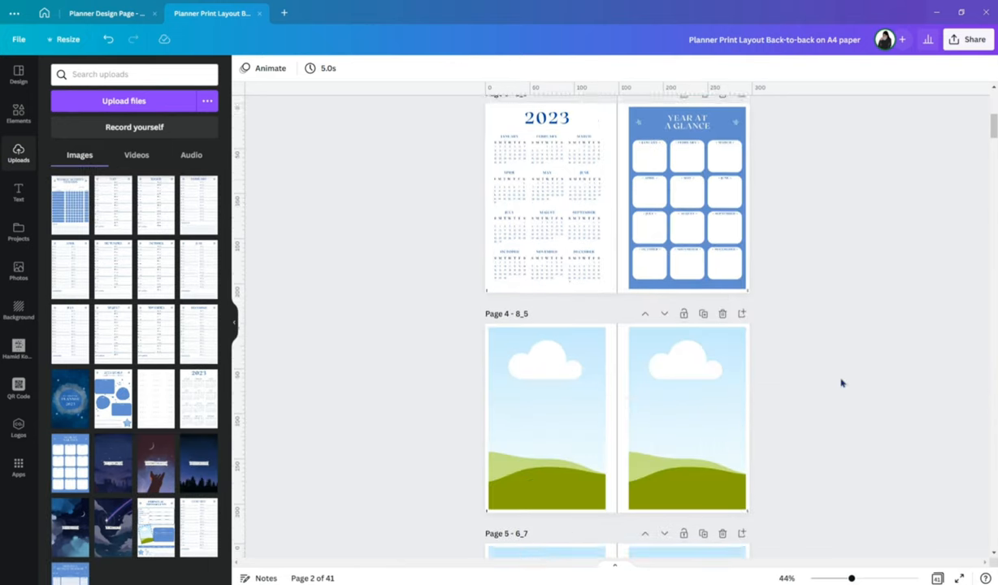
pyautogui.scroll(-3)
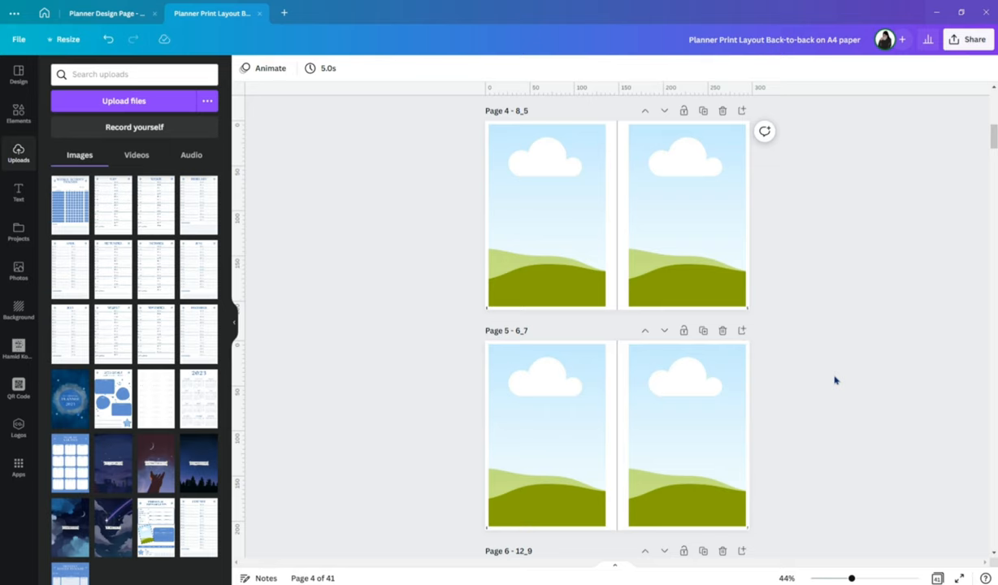
pyautogui.moveTo(825, 364)
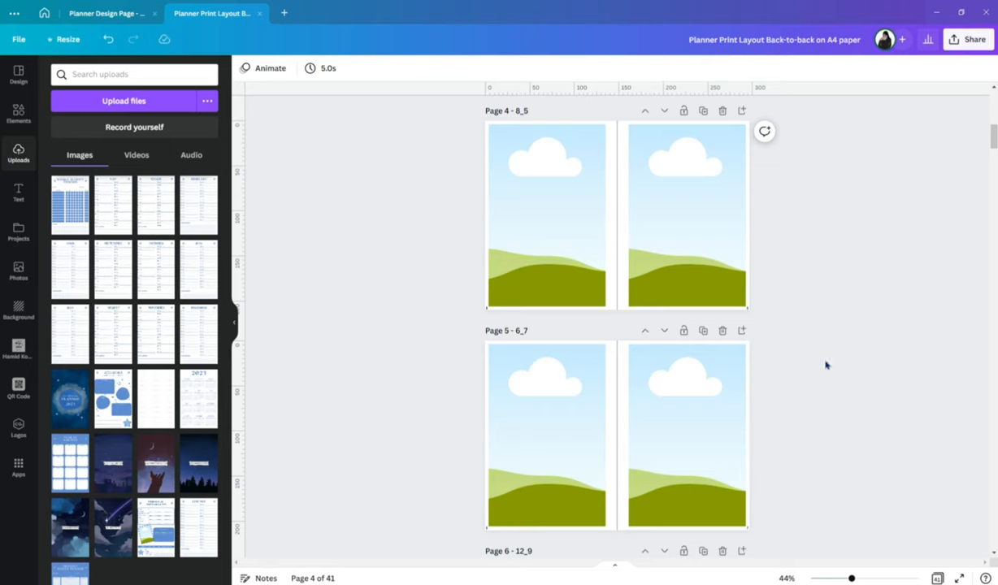
pyautogui.moveTo(751, 364)
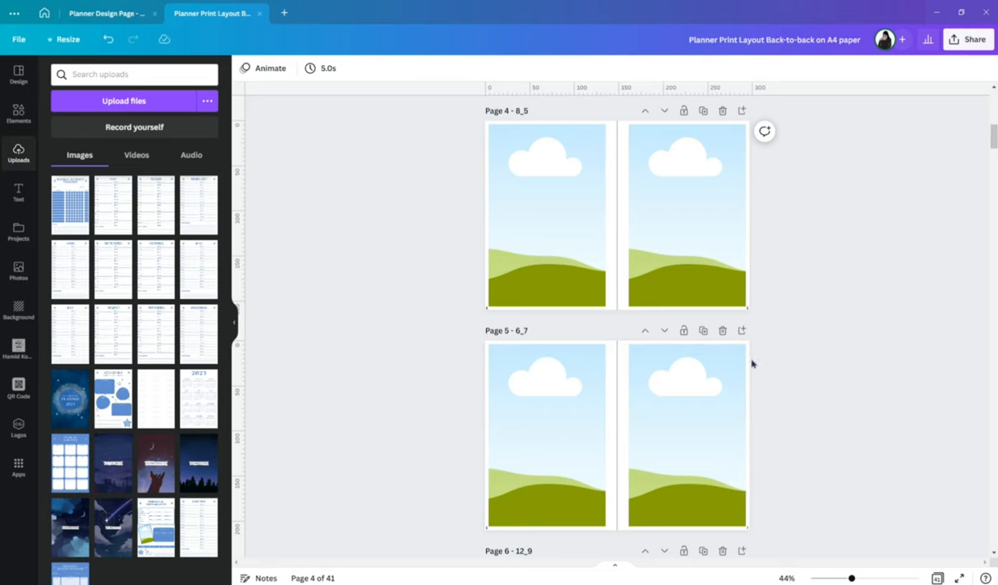
pyautogui.moveTo(341, 435)
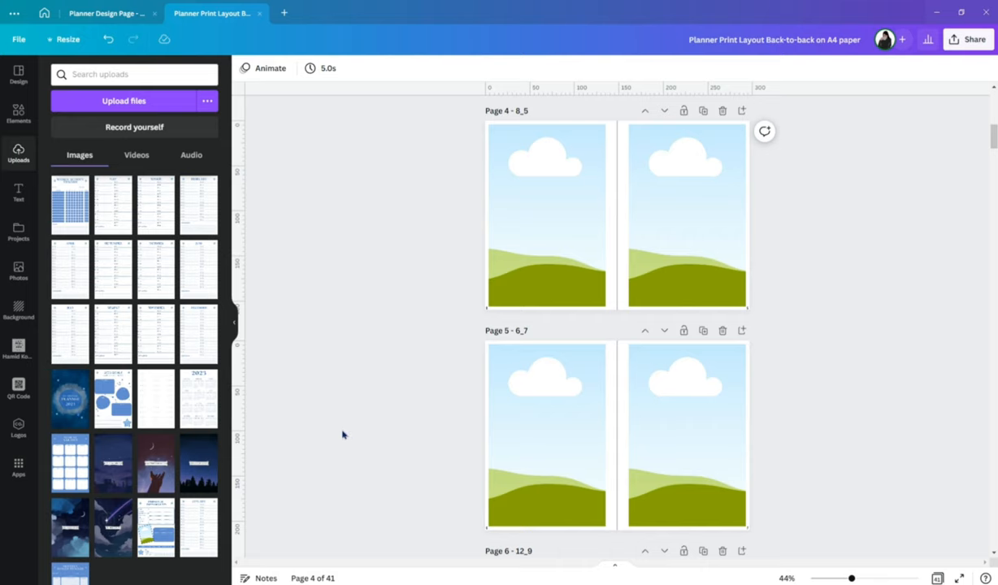
pyautogui.scroll(-3)
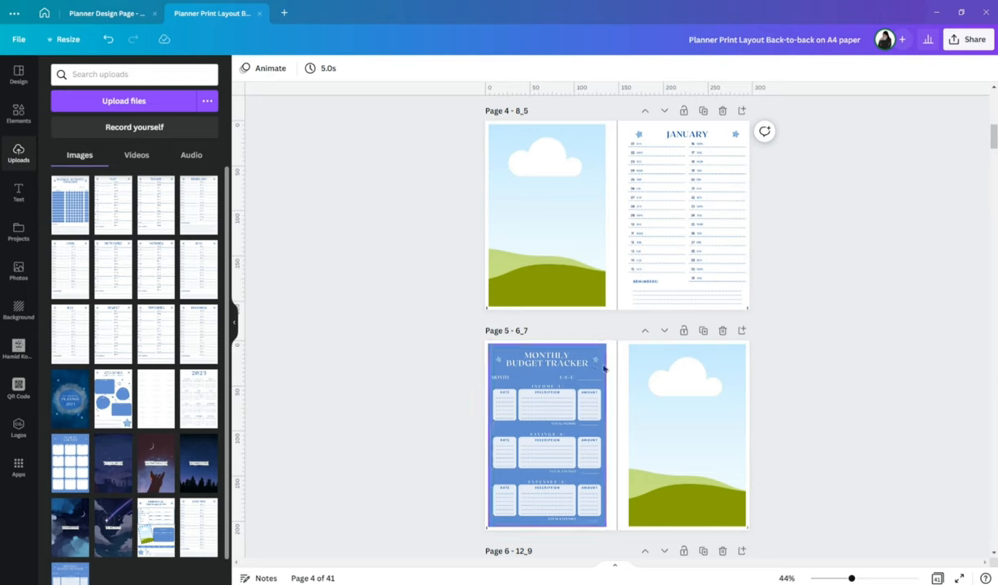
# Step: Swap page 7's cloud placeholder for a weekly tracker and put the night-sky design on page 6
pyautogui.scroll(-3)
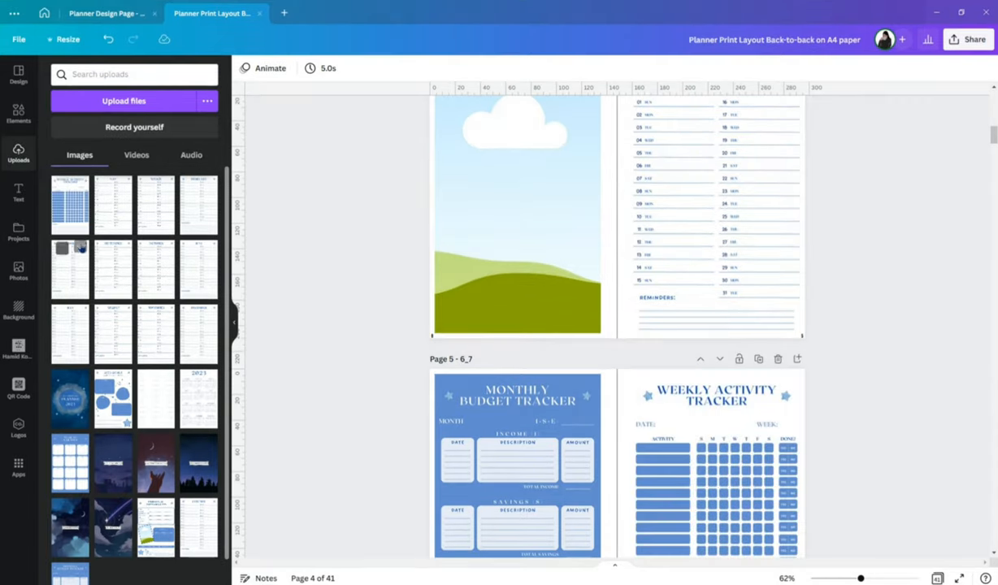
pyautogui.scroll(-3)
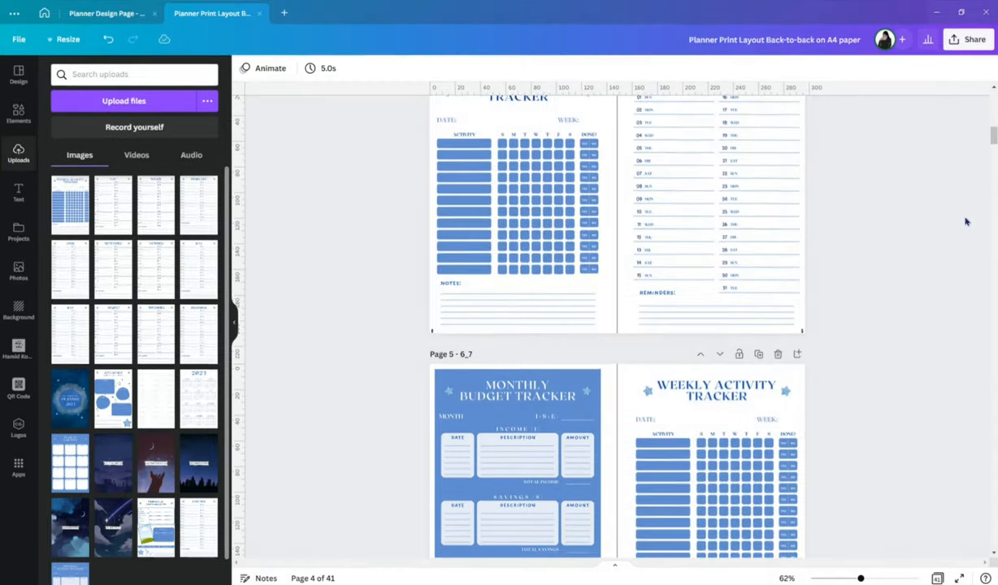
pyautogui.scroll(-3)
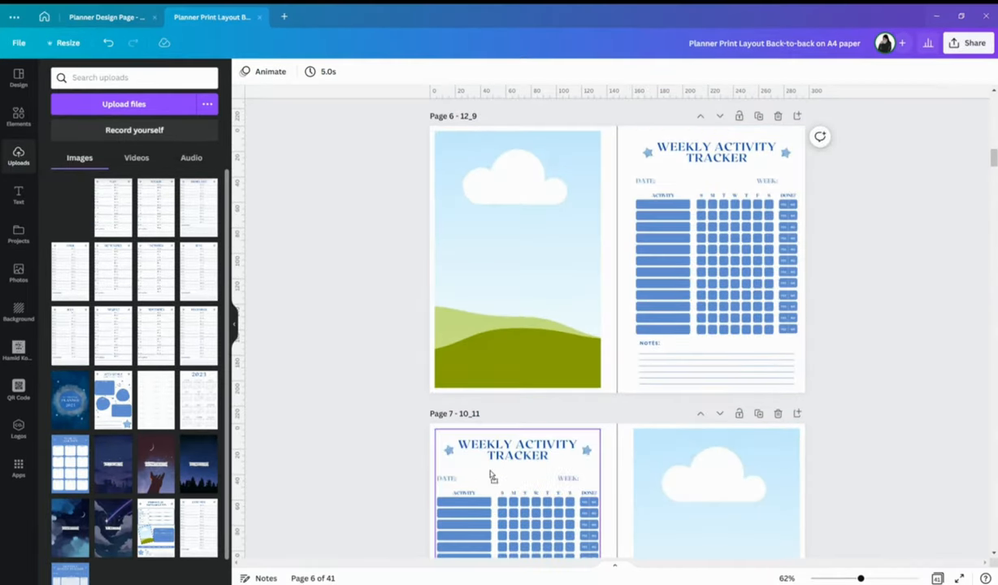
pyautogui.click(516, 491)
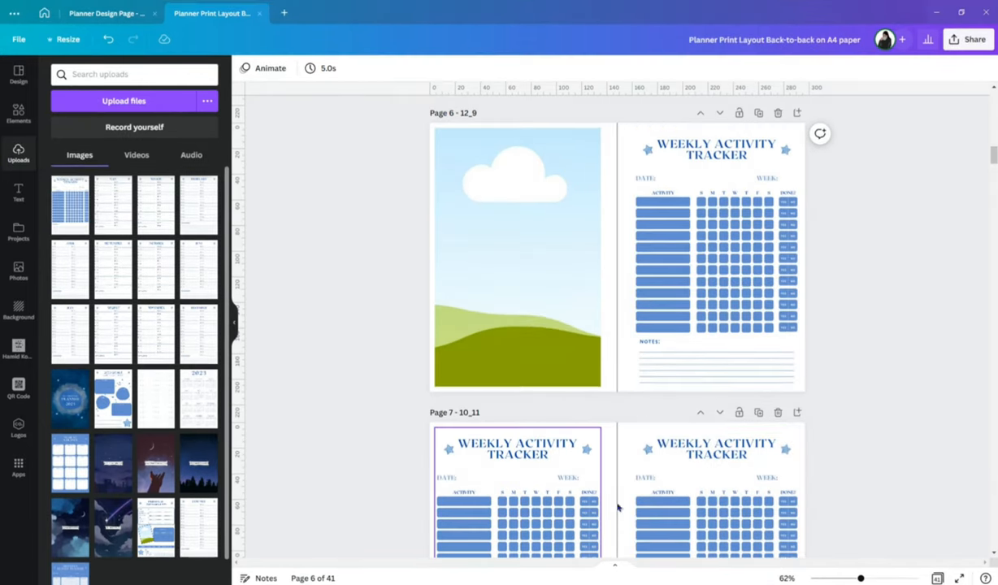
pyautogui.click(715, 487)
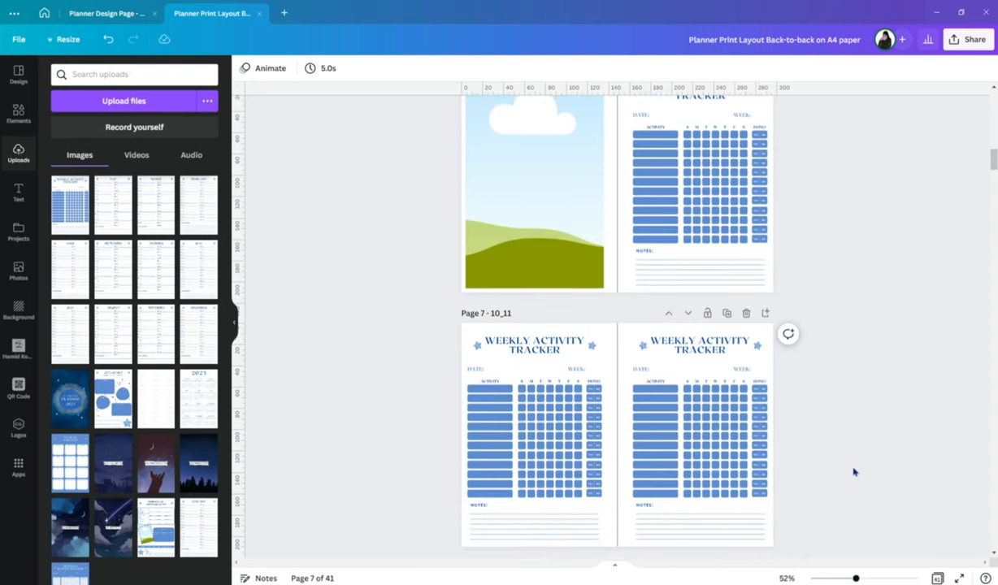
pyautogui.moveTo(990, 161)
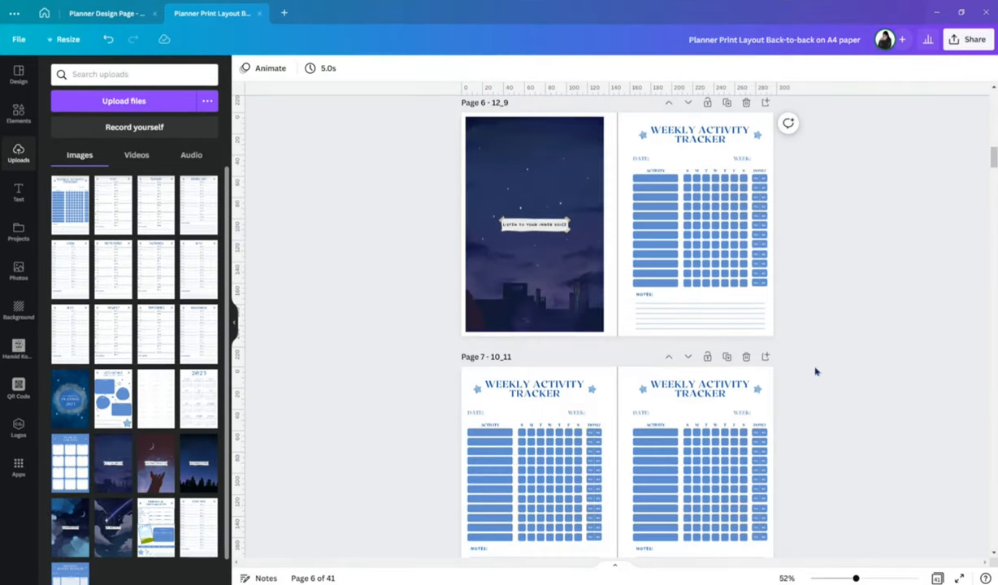
pyautogui.scroll(-3)
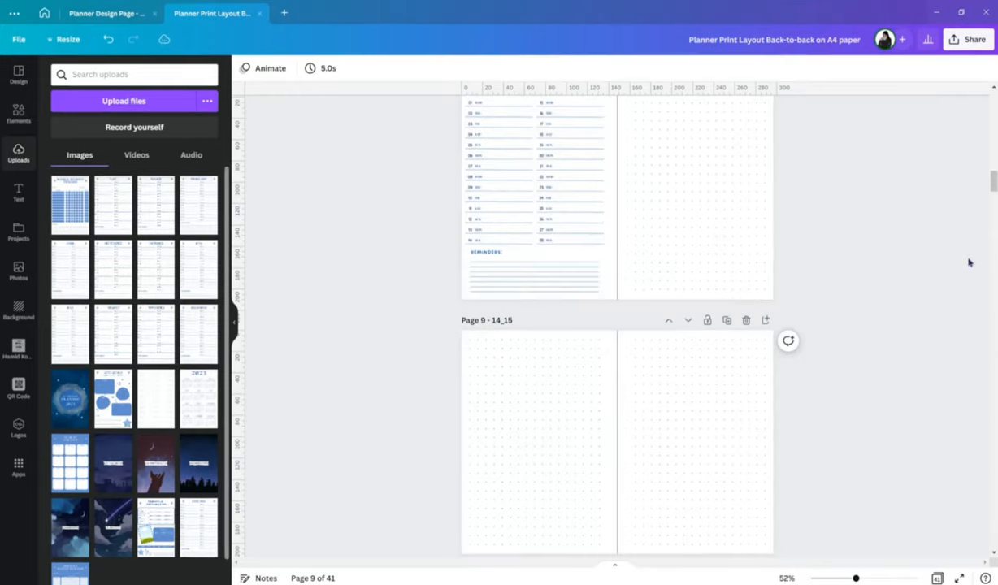
pyautogui.moveTo(892, 349)
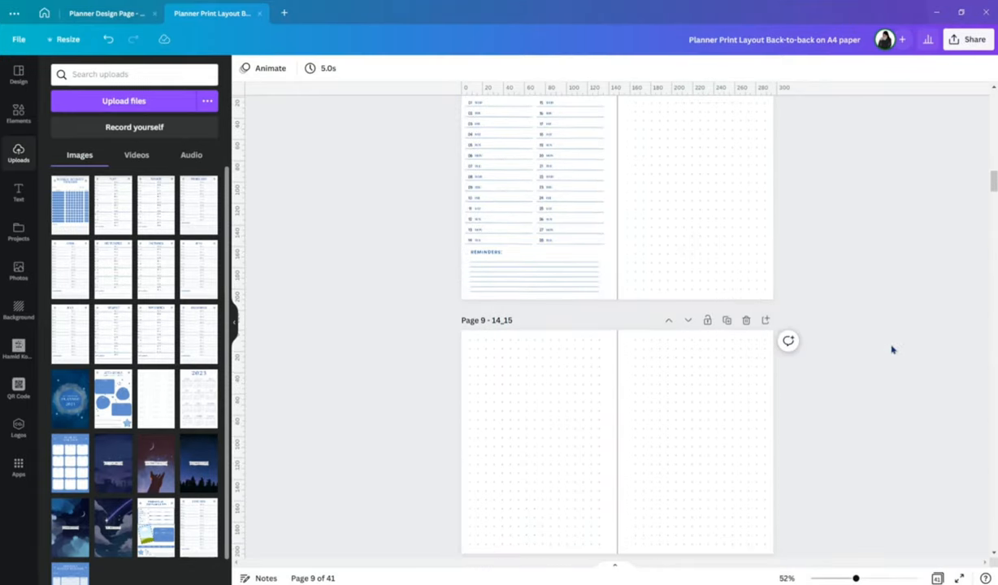
# Step: Clear page 13's cloud placeholder and fill spreads 13–15 with night-sky, dot-grid, March and budget tracker pages
pyautogui.scroll(-3)
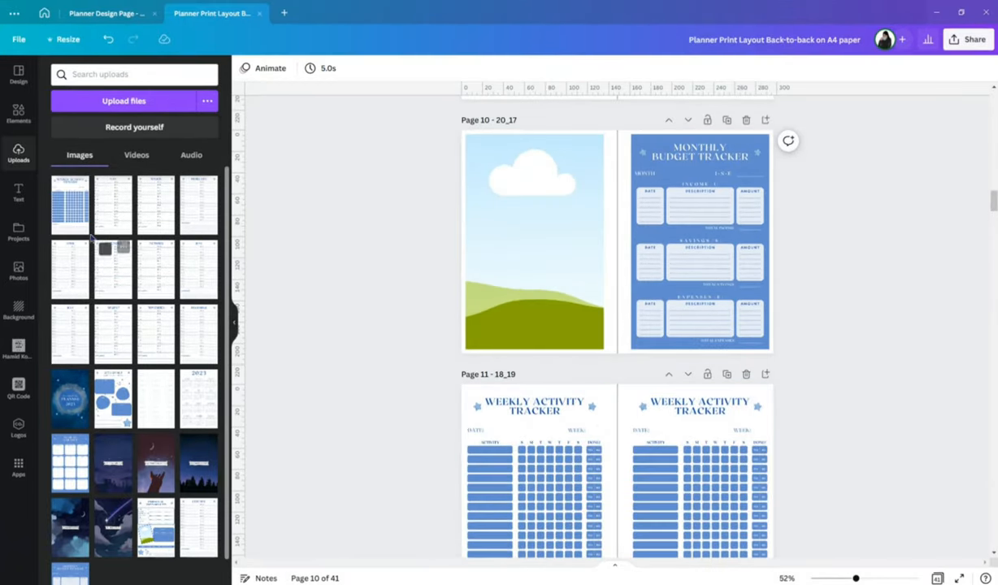
pyautogui.scroll(-3)
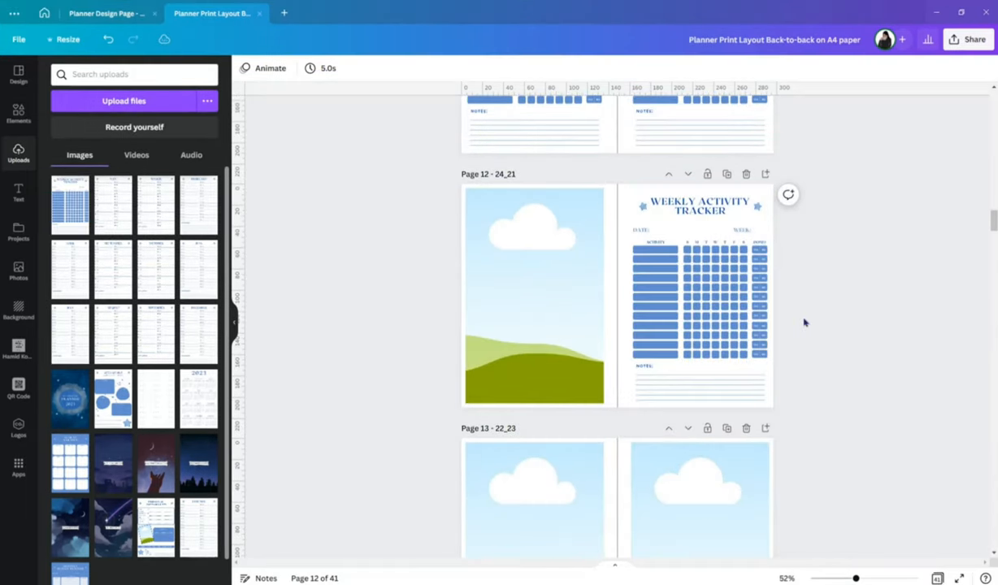
pyautogui.scroll(-3)
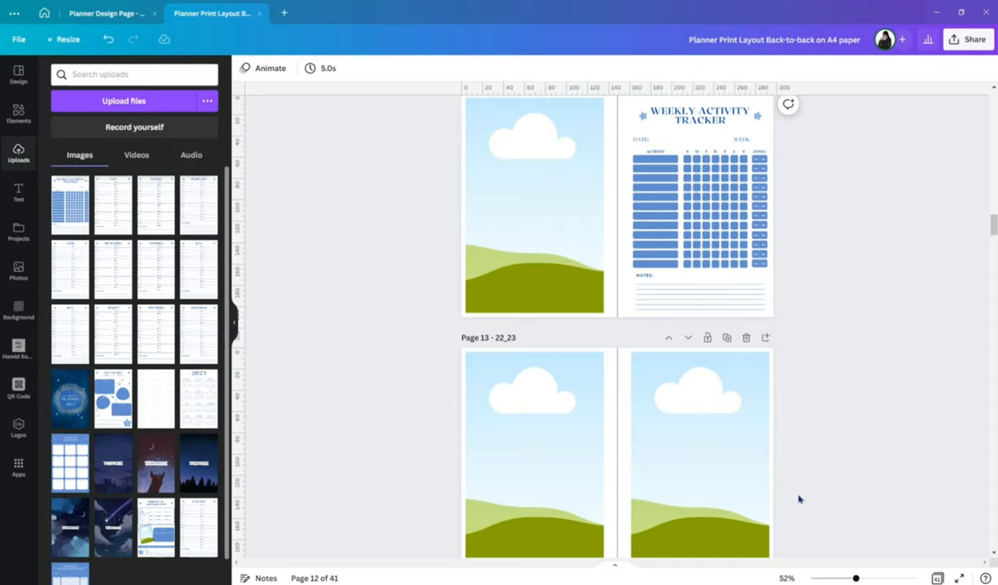
pyautogui.click(533, 455)
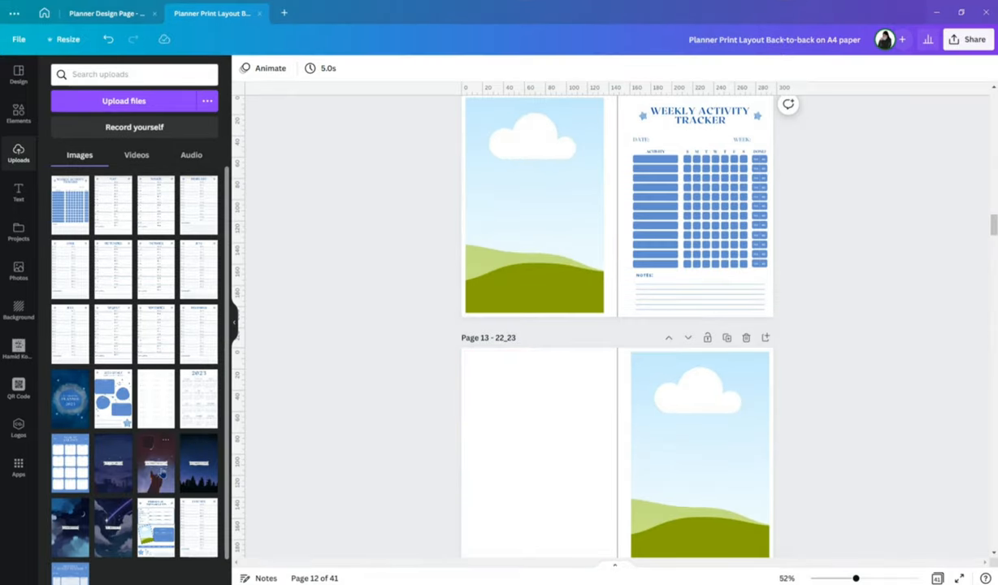
pyautogui.scroll(-3)
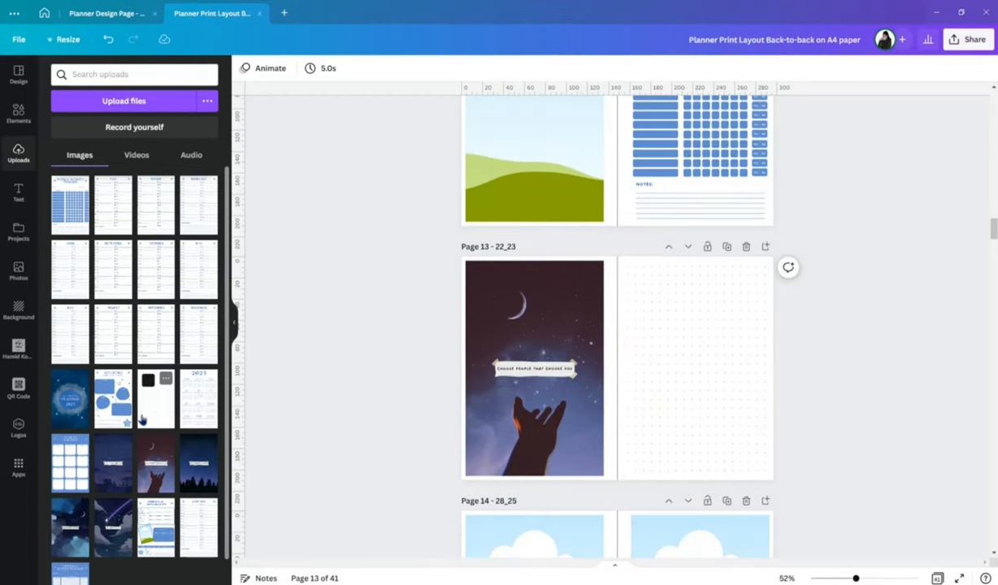
pyautogui.scroll(-3)
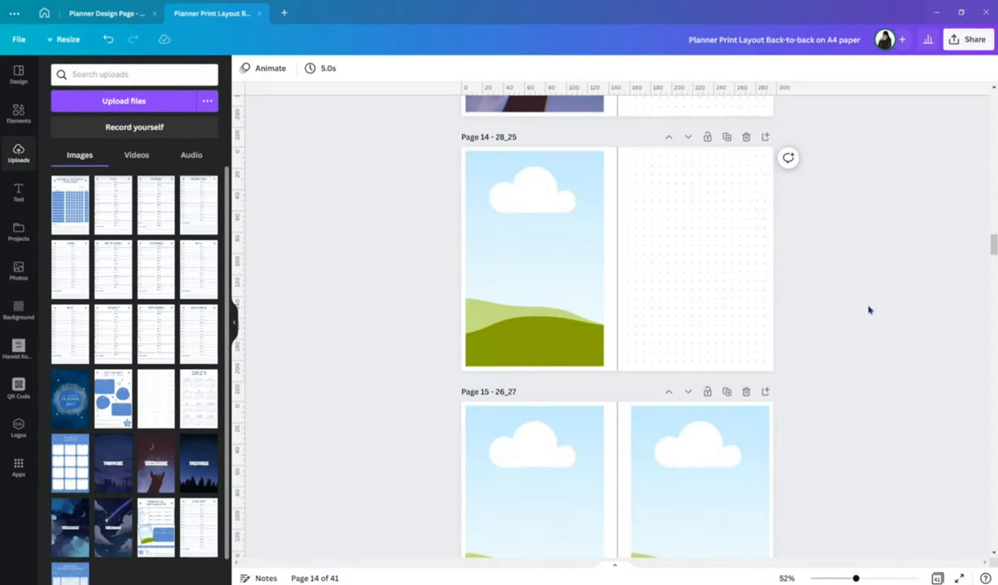
pyautogui.scroll(-3)
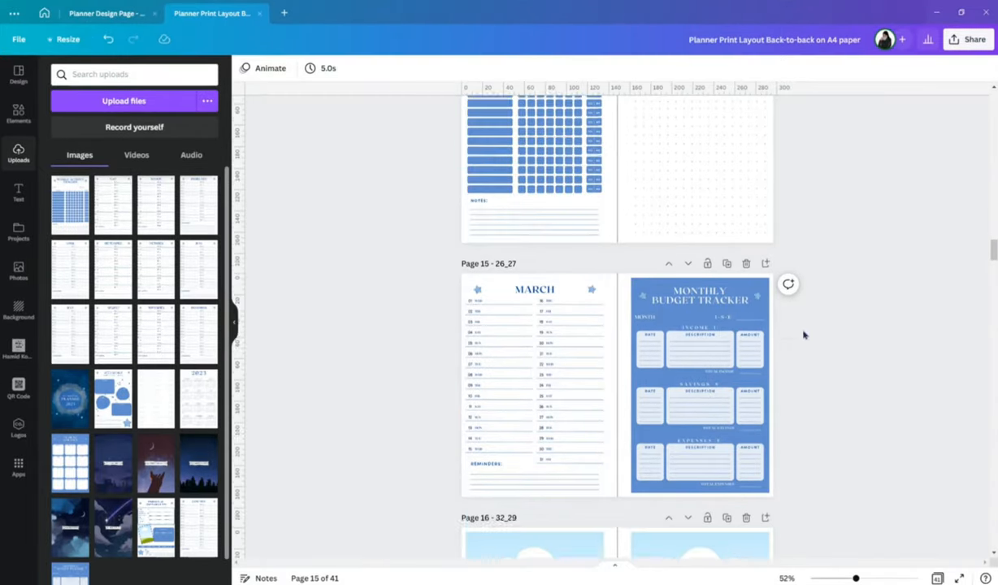
# Step: Add spreads through the December calendar and trackers, reaching 61 pages, and view them as thumbnails
pyautogui.scroll(-3)
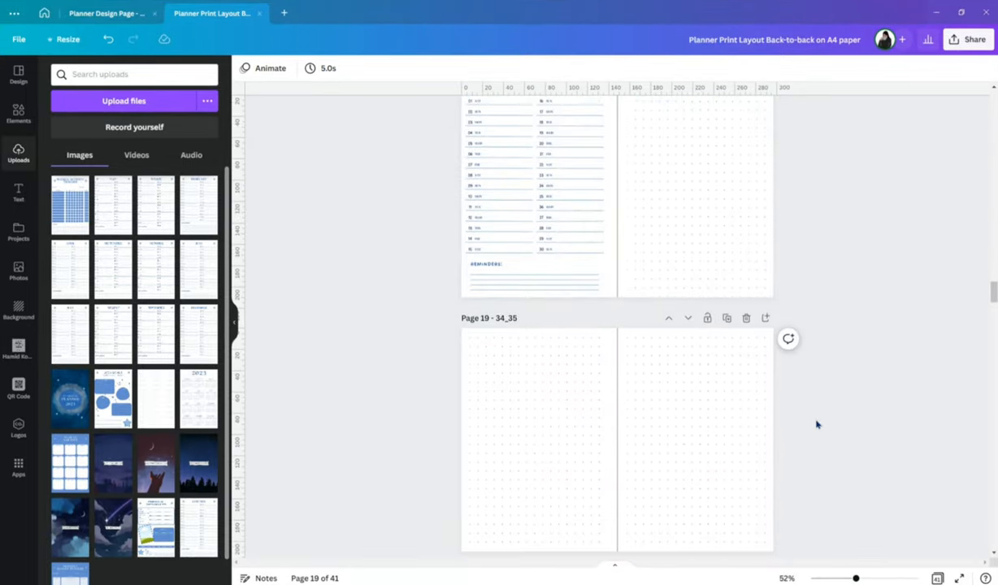
pyautogui.scroll(-3)
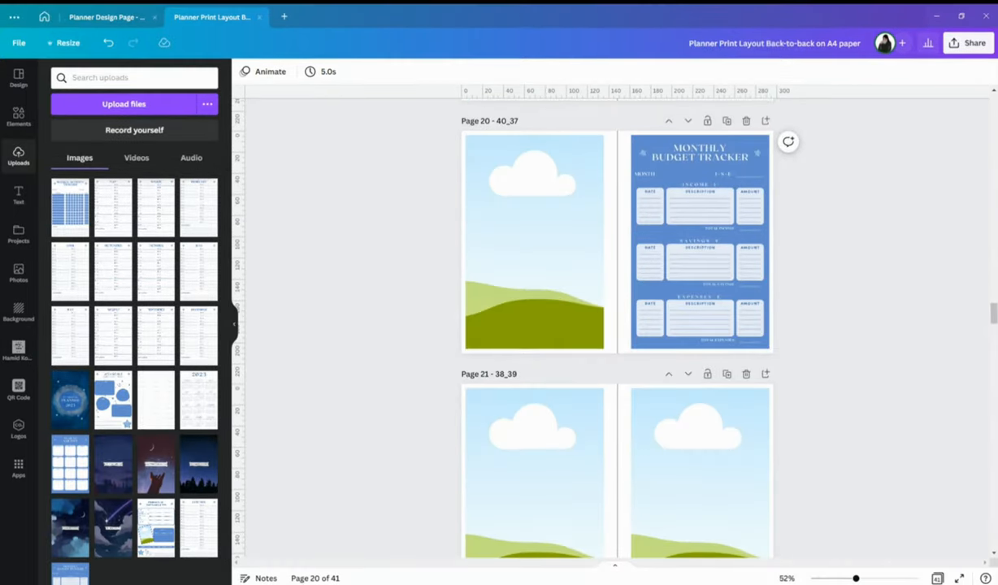
pyautogui.scroll(-3)
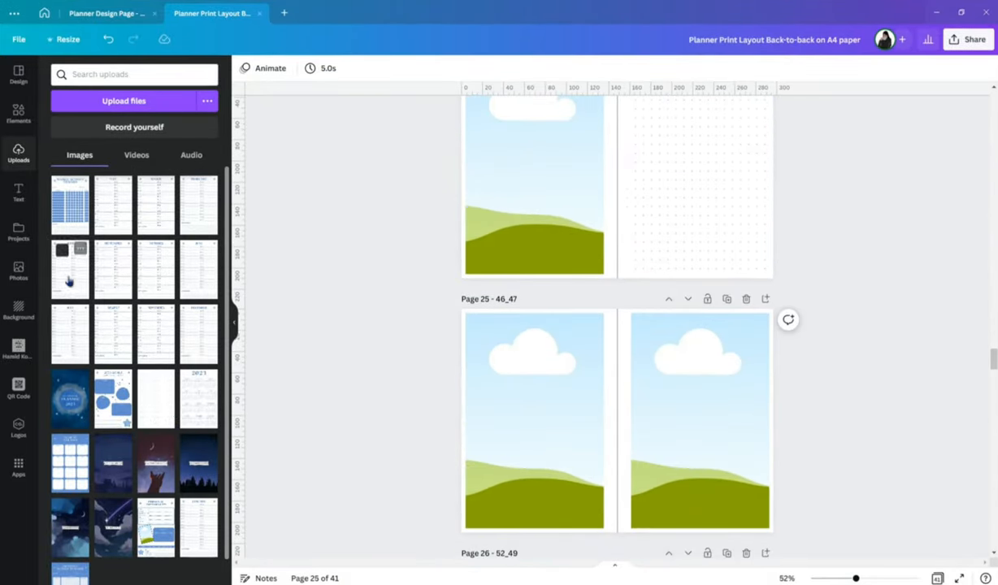
pyautogui.scroll(-3)
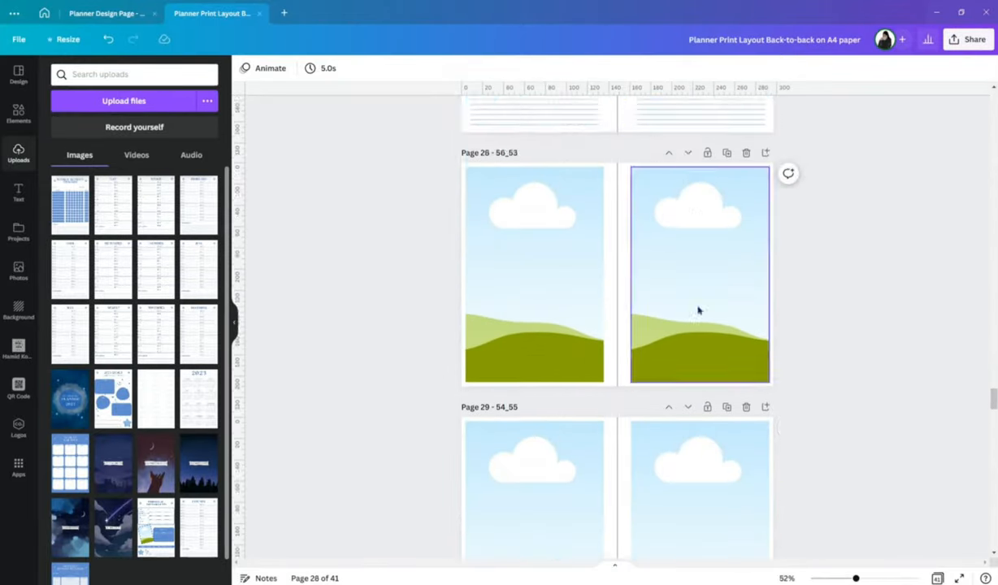
pyautogui.scroll(-3)
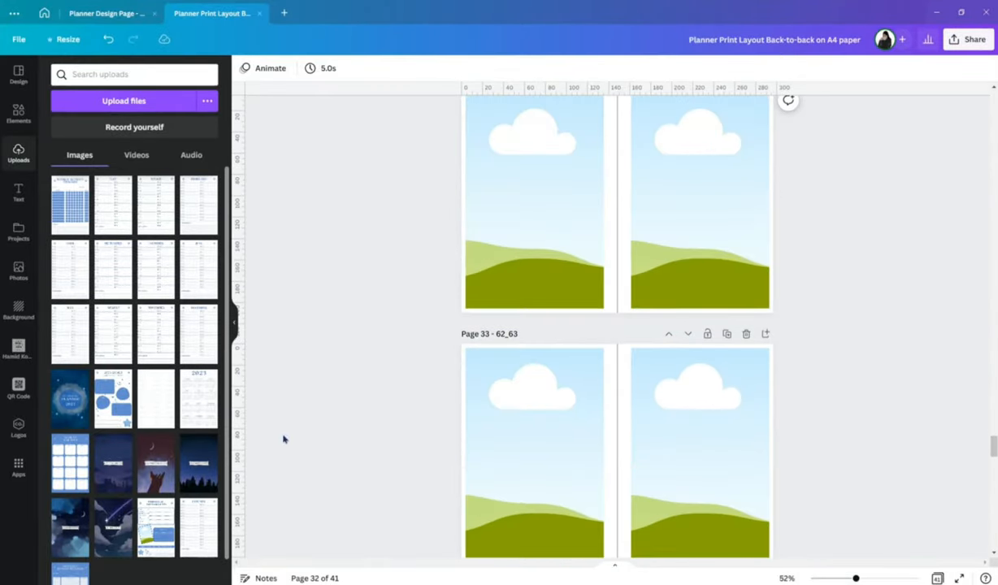
pyautogui.scroll(-3)
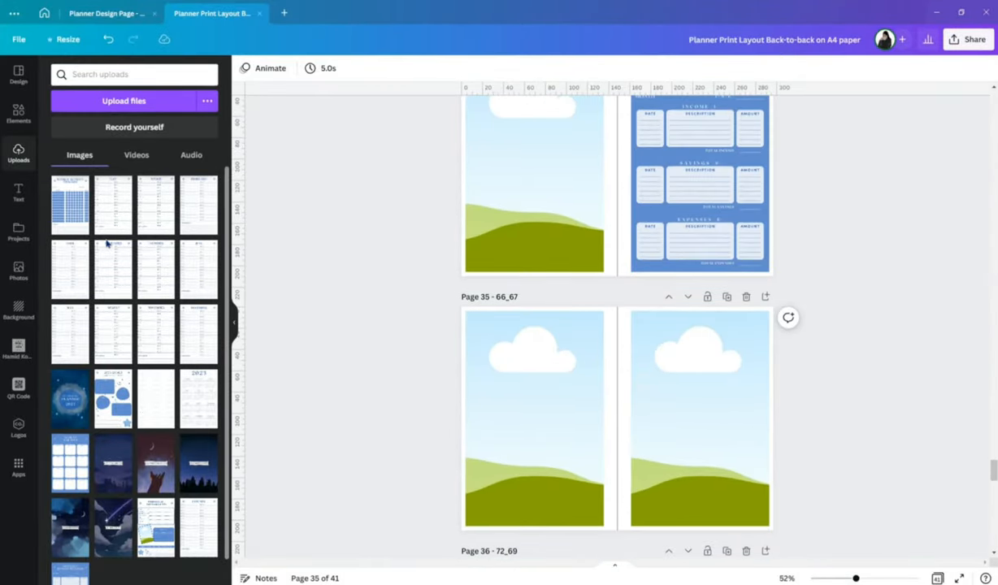
pyautogui.scroll(-3)
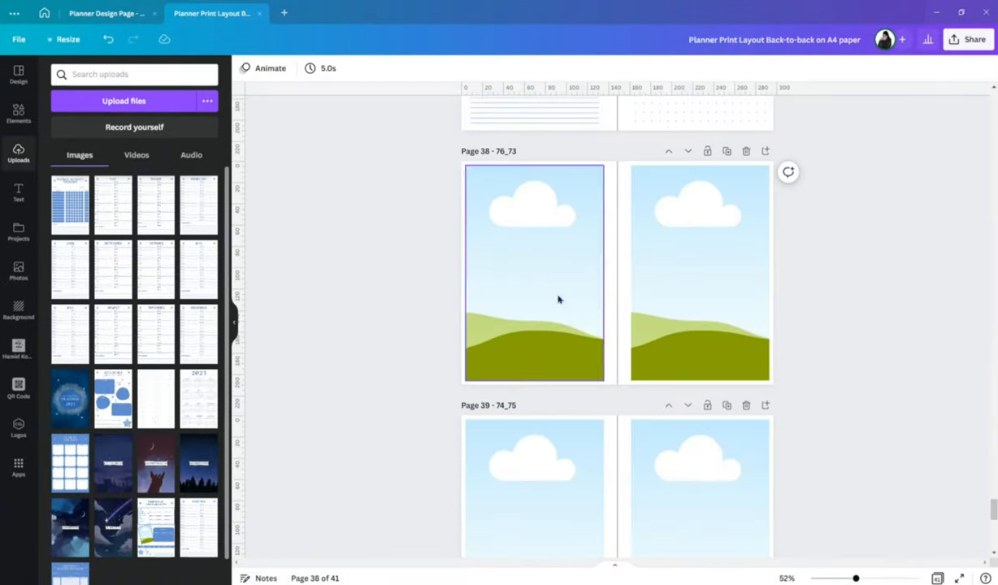
pyautogui.scroll(-3)
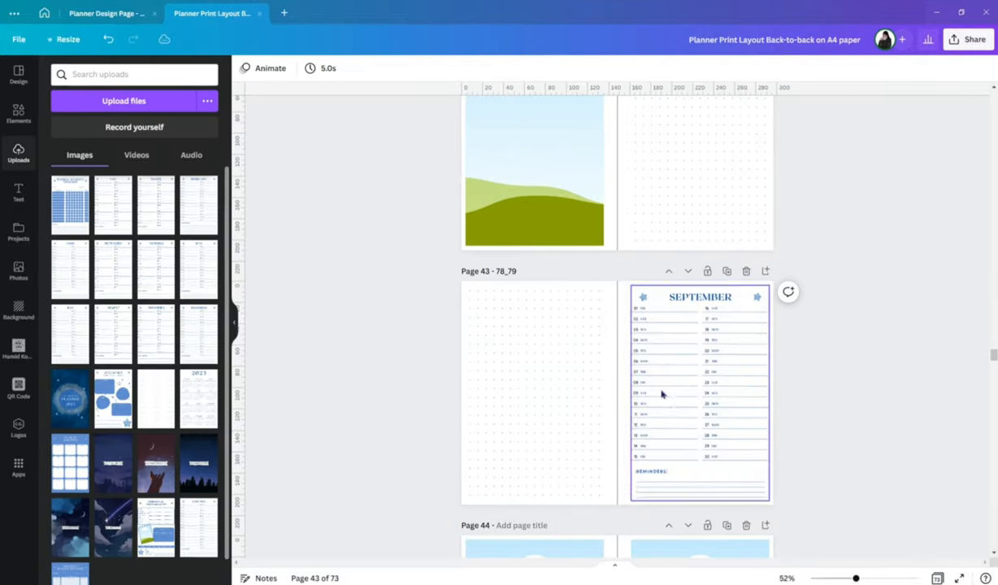
pyautogui.scroll(-3)
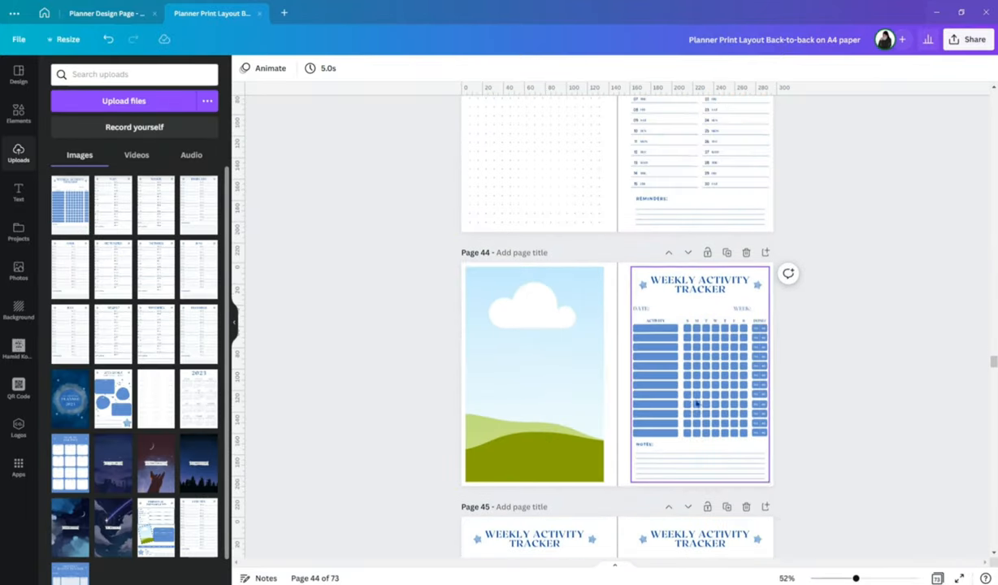
pyautogui.scroll(-3)
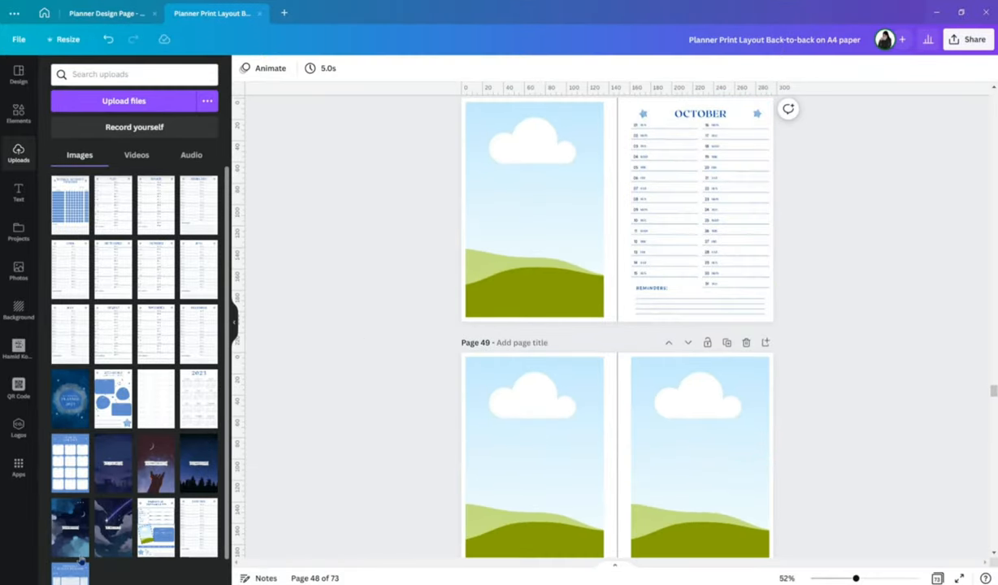
pyautogui.scroll(-3)
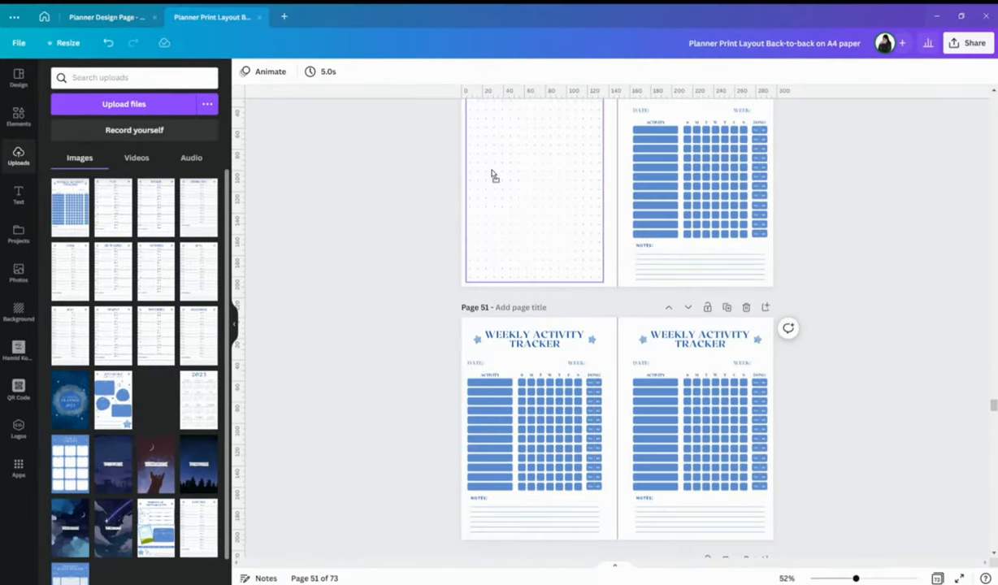
pyautogui.scroll(-3)
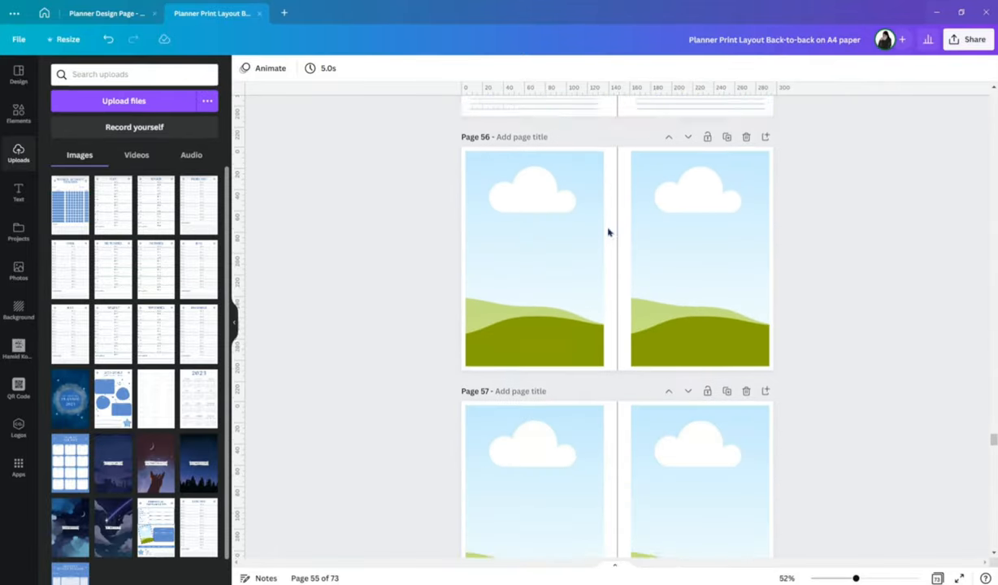
pyautogui.scroll(-3)
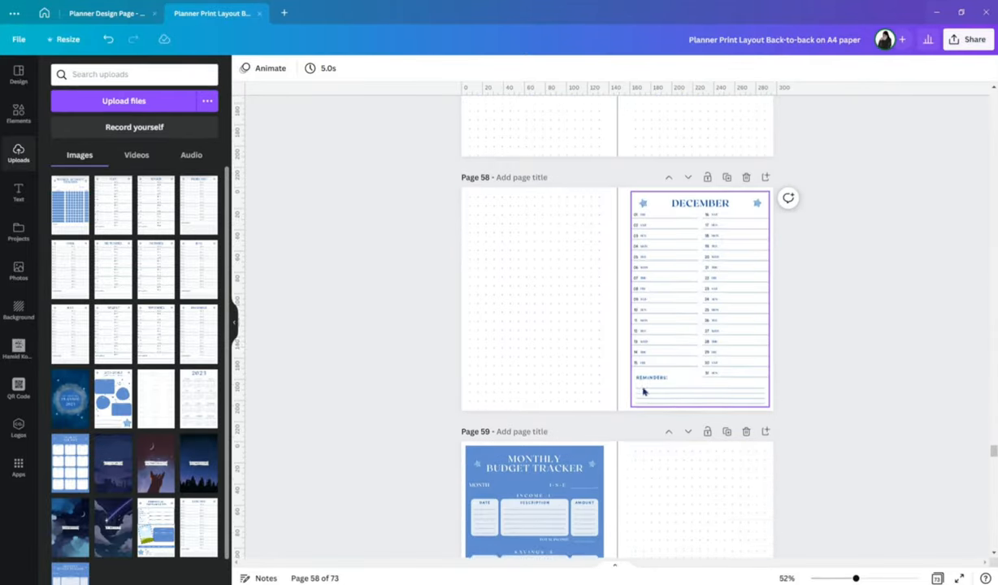
pyautogui.scroll(-3)
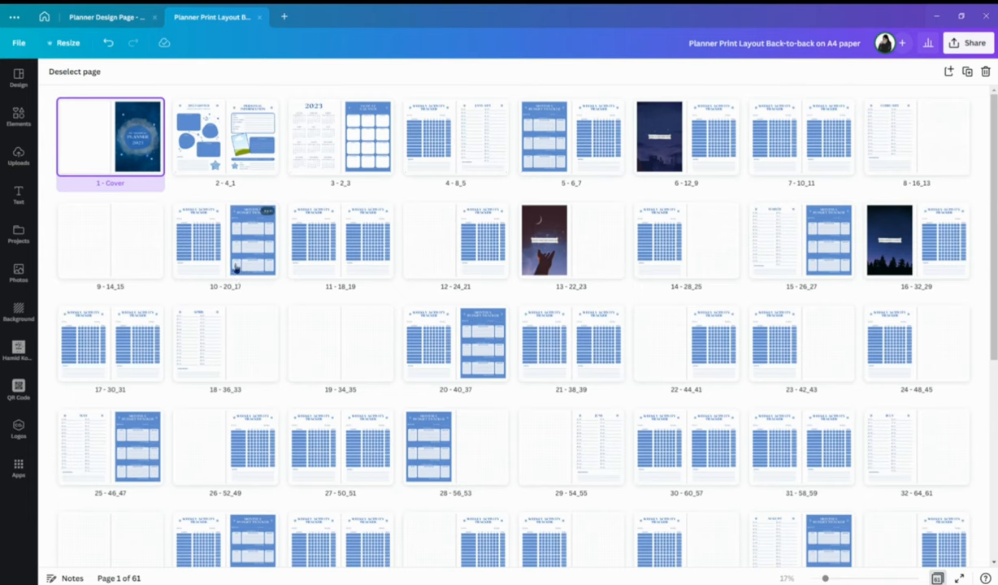
# Step: Delete the Cover spread so the 60-page layout starts with Goals, and bring up the file options
pyautogui.scroll(-3)
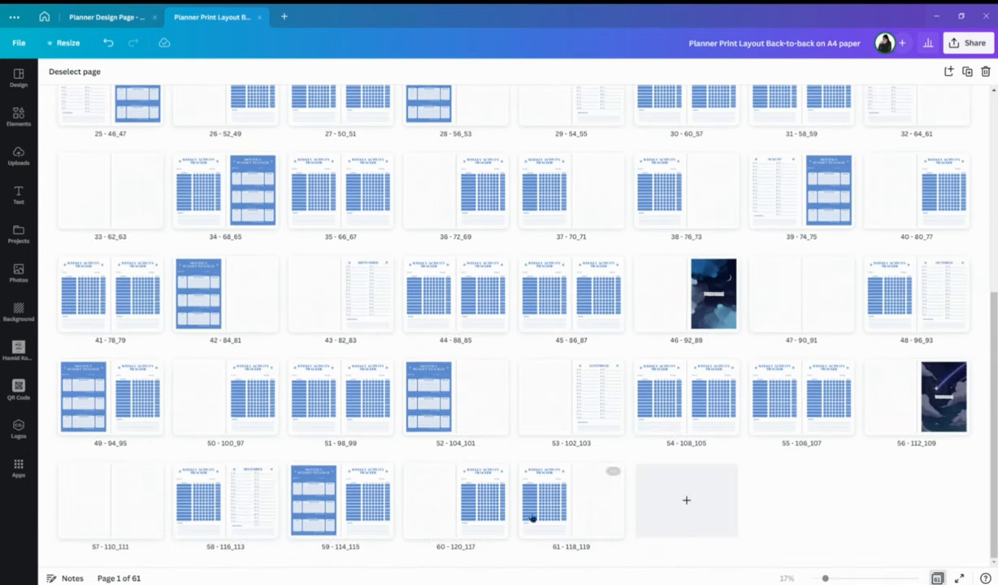
pyautogui.scroll(3)
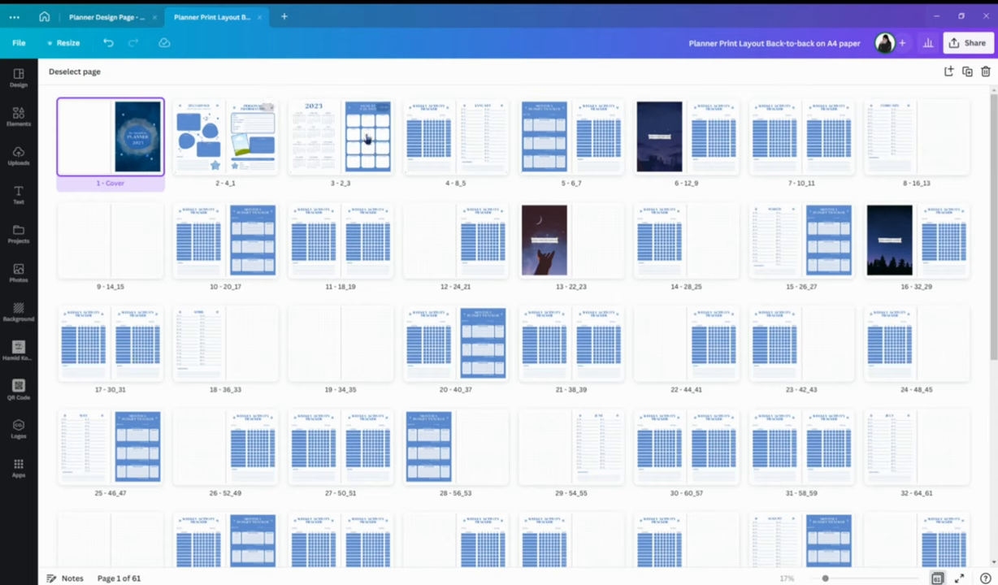
pyautogui.moveTo(110, 155)
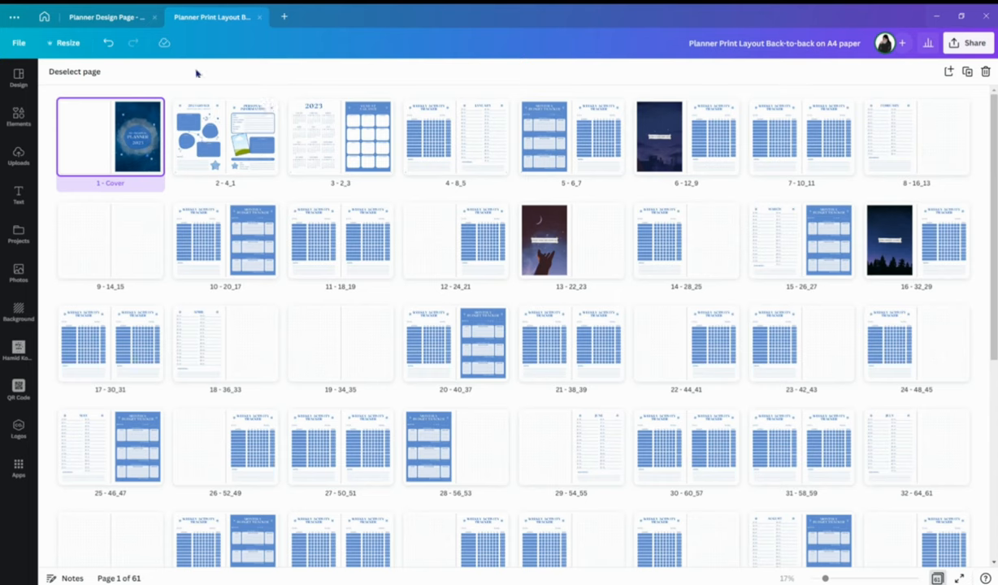
pyautogui.moveTo(117, 140)
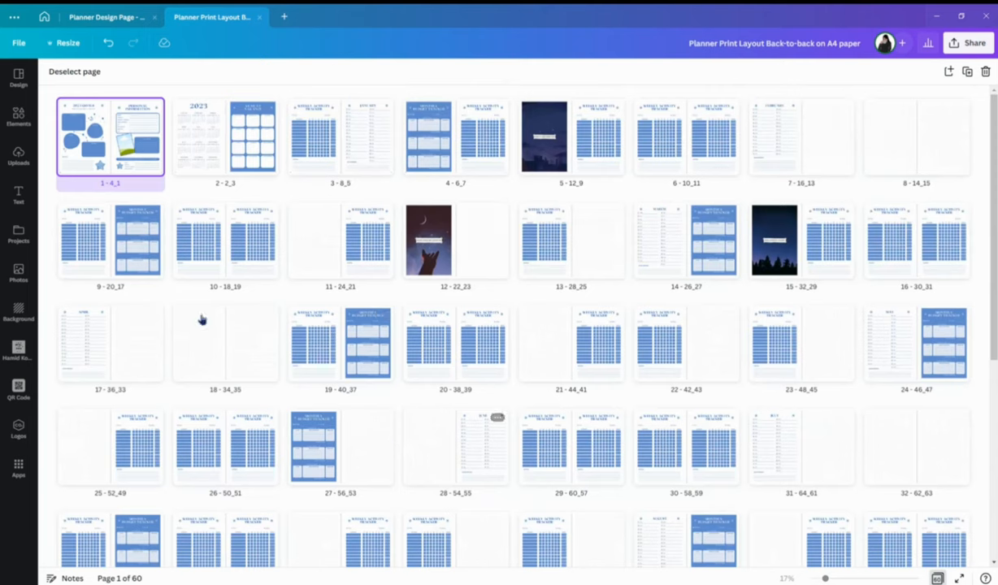
pyautogui.click(18, 42)
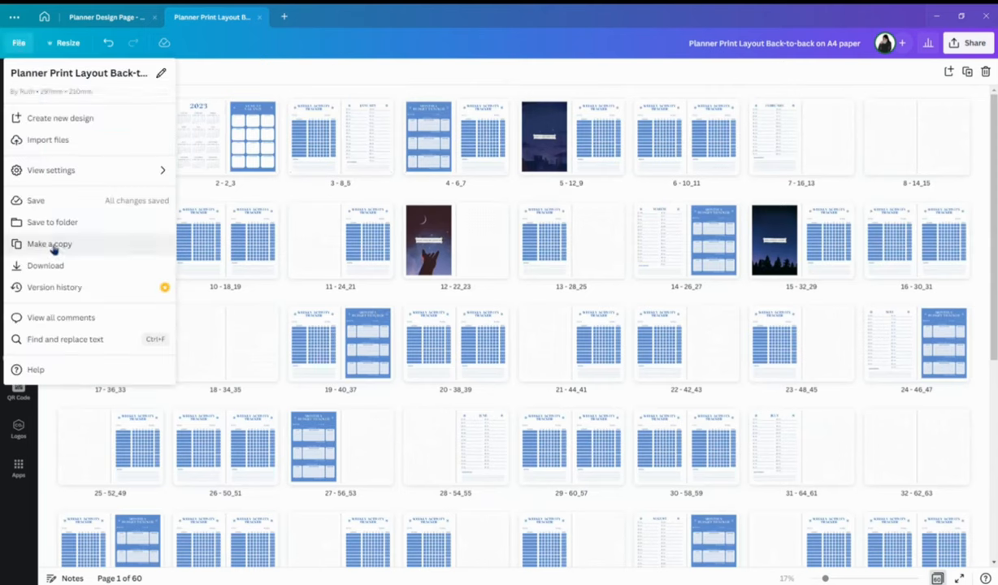
# Step: Make a copy of the 60-page A4 layout, prefix the original FRONT and begin renaming the copy BACK
pyautogui.click(49, 244)
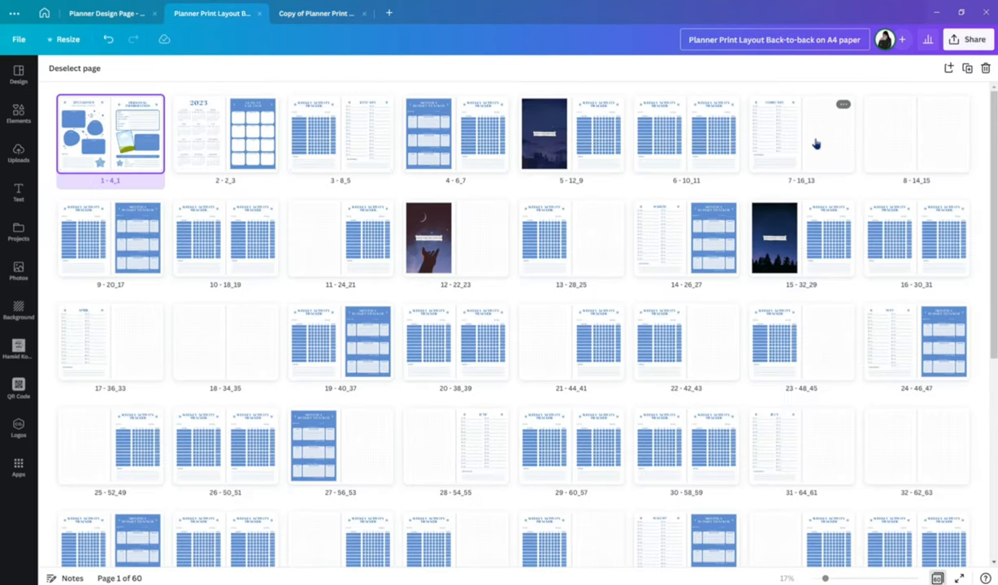
pyautogui.write('FRONT')
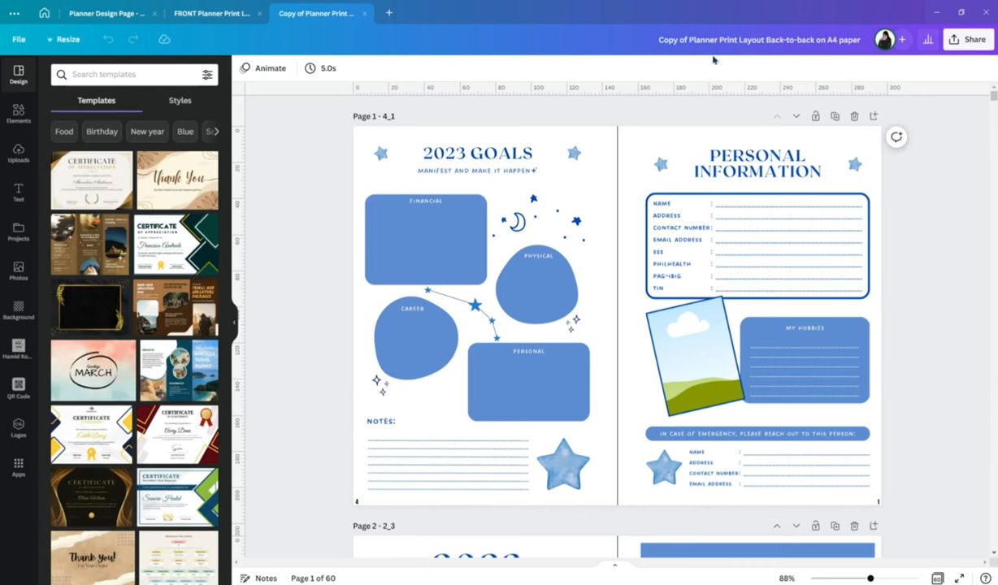
pyautogui.click(757, 39)
pyautogui.write('BACK')
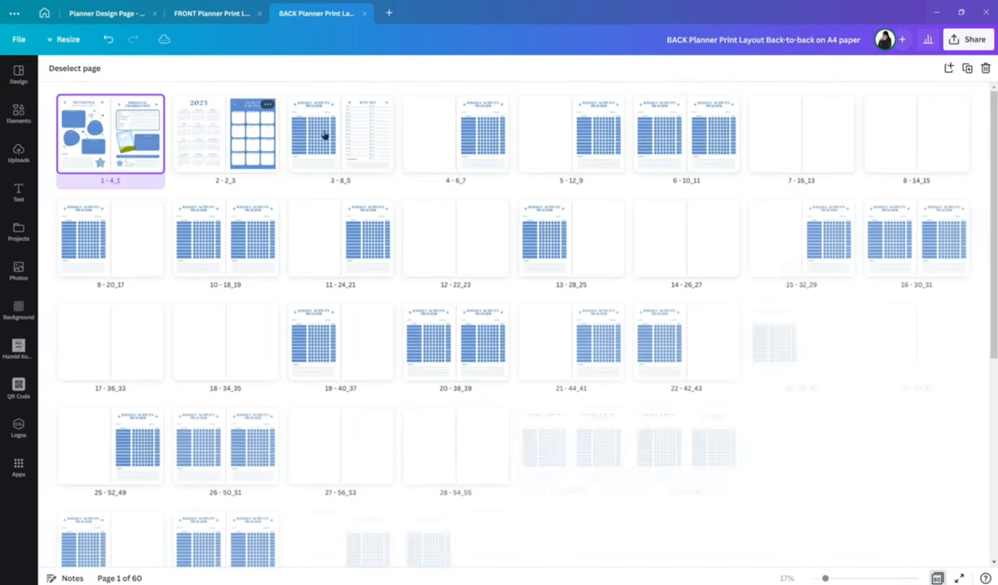
# Step: In the FRONT design's grid view, Shift-select alternate pages (2nd, 4th, ...) for deletion
pyautogui.click(214, 13)
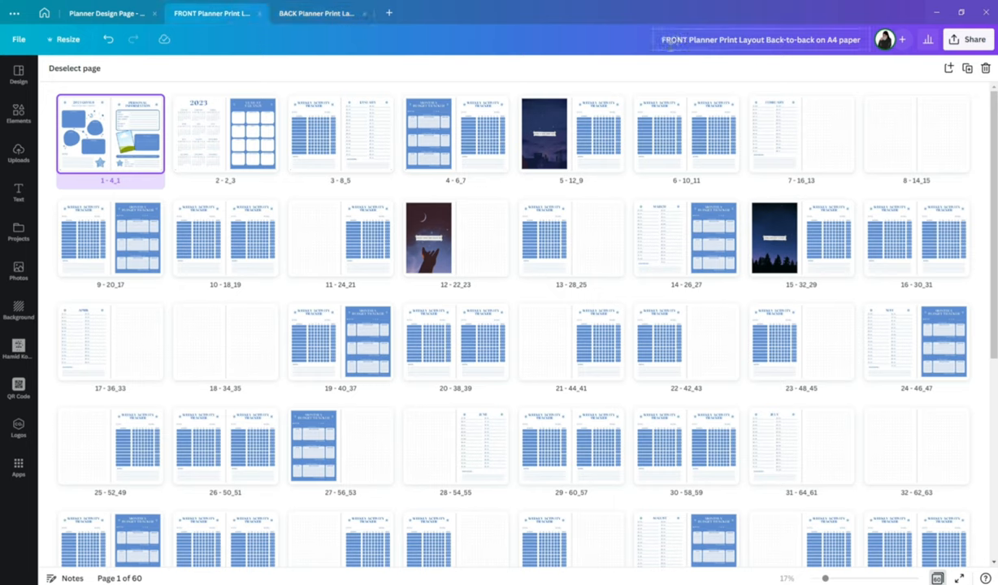
pyautogui.moveTo(127, 280)
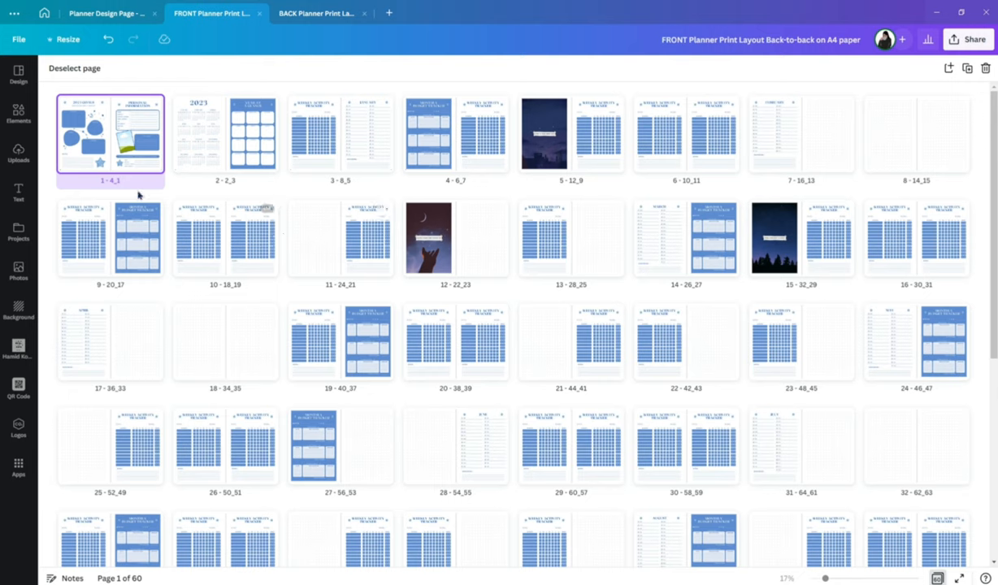
pyautogui.moveTo(506, 196)
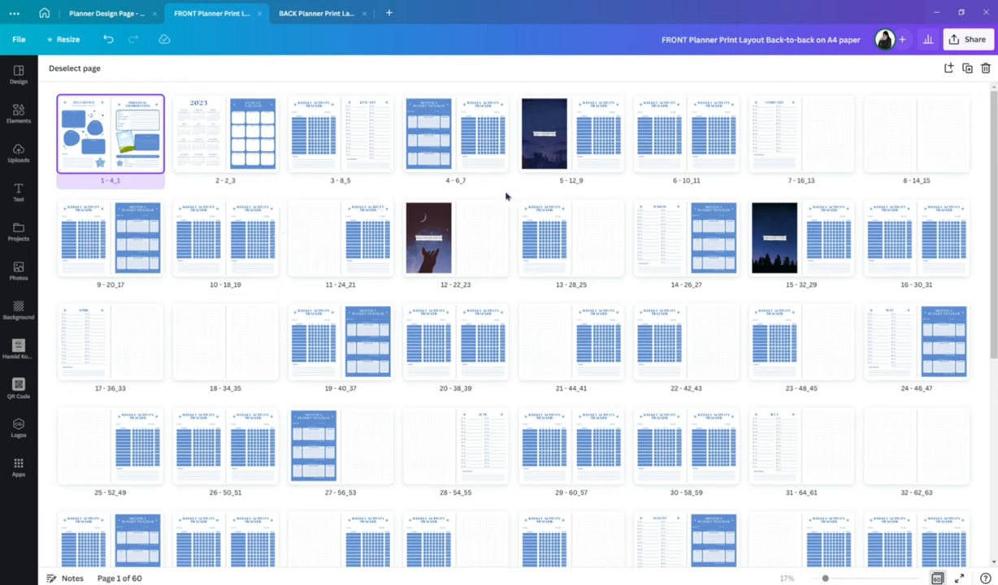
pyautogui.moveTo(332, 175)
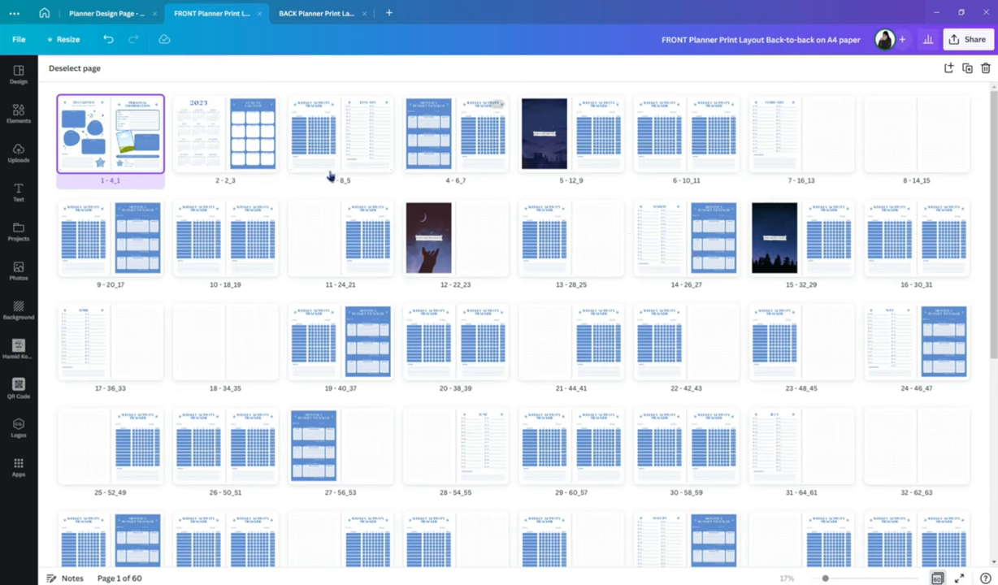
pyautogui.click(224, 133)
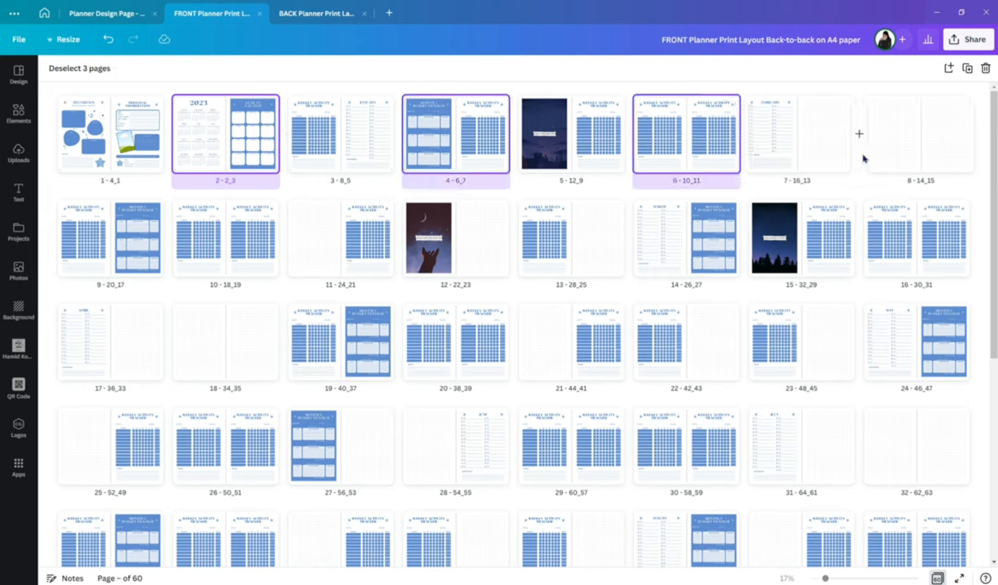
pyautogui.click(916, 133)
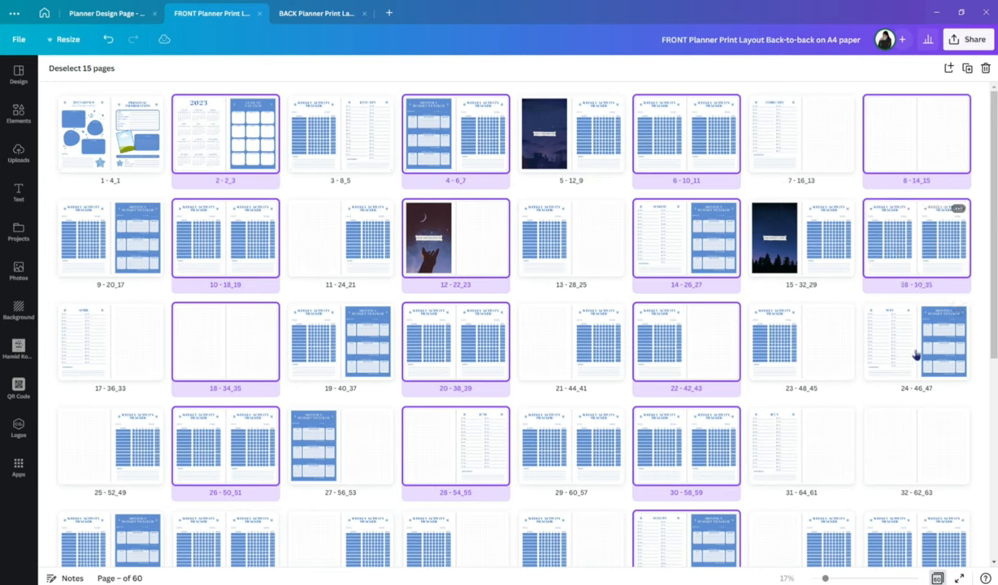
pyautogui.scroll(-3)
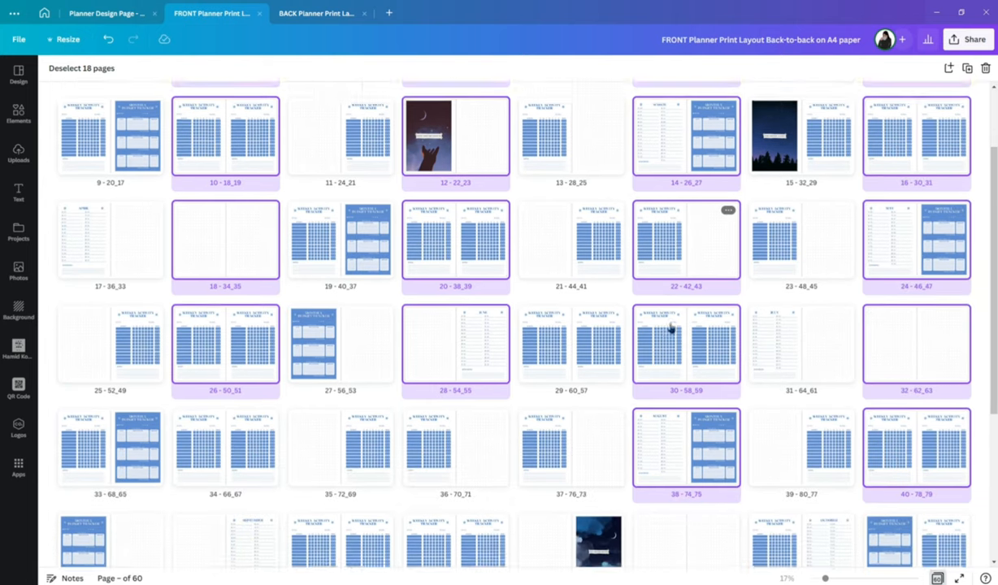
pyautogui.scroll(-3)
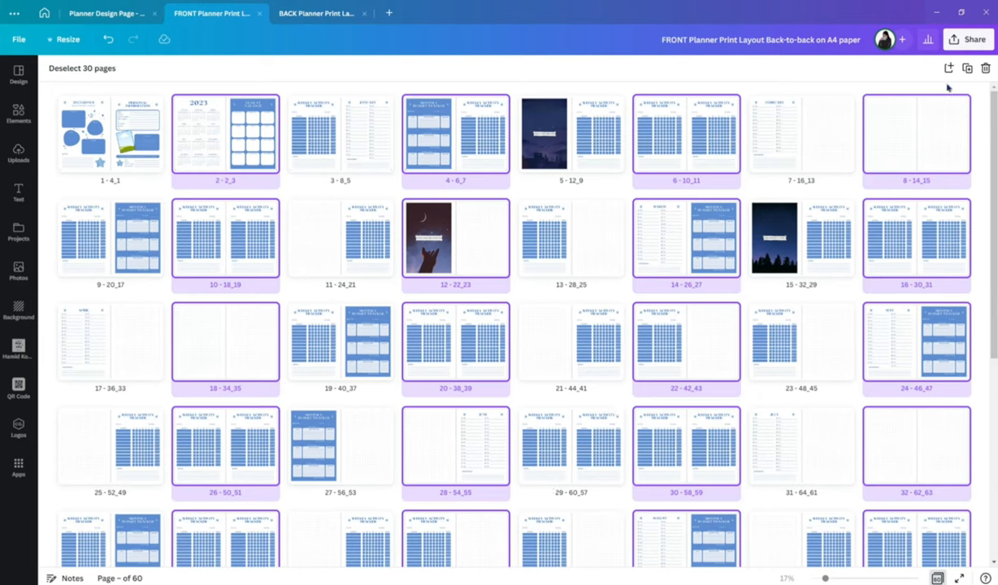
pyautogui.moveTo(985, 68)
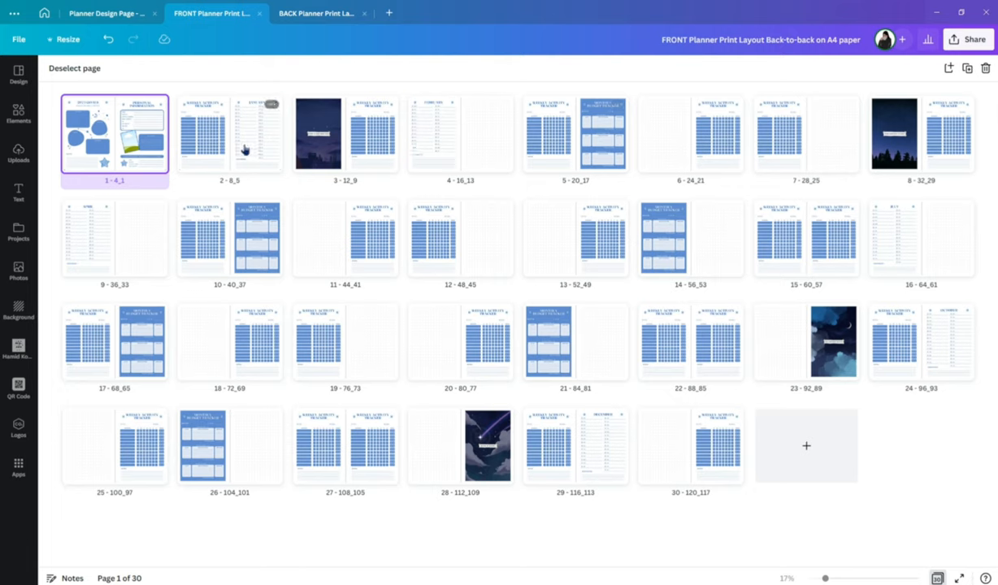
pyautogui.moveTo(169, 130)
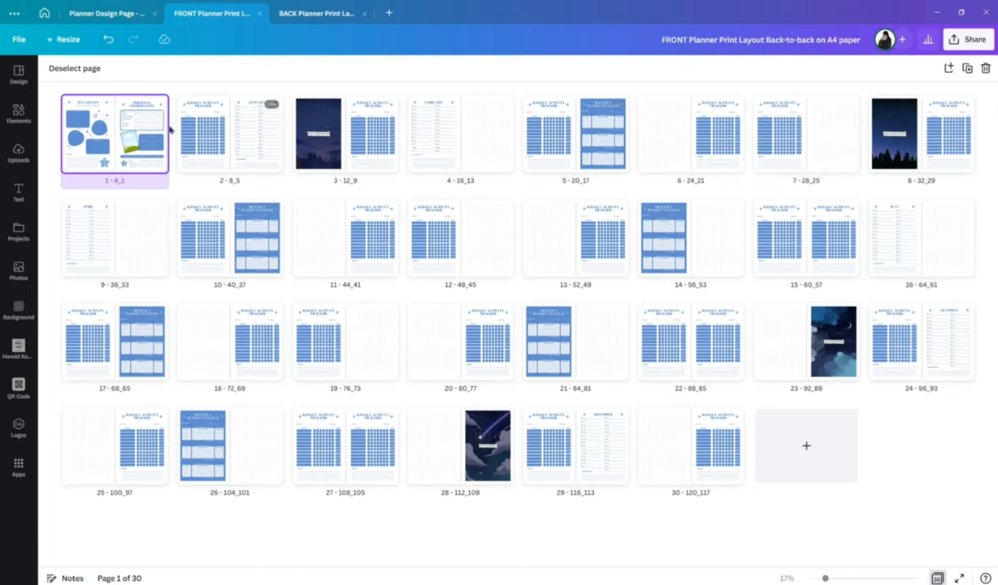
pyautogui.moveTo(959, 452)
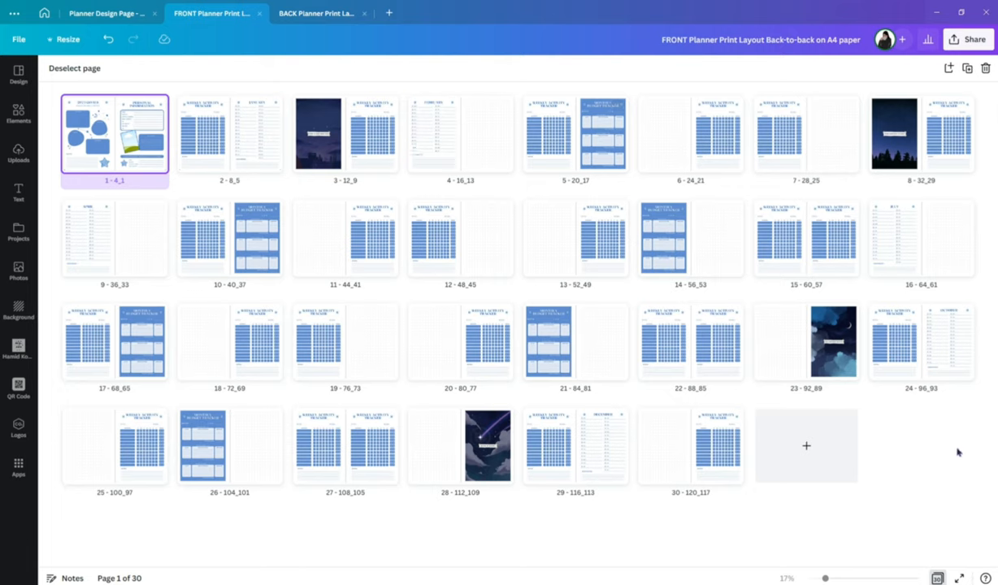
pyautogui.moveTo(948, 471)
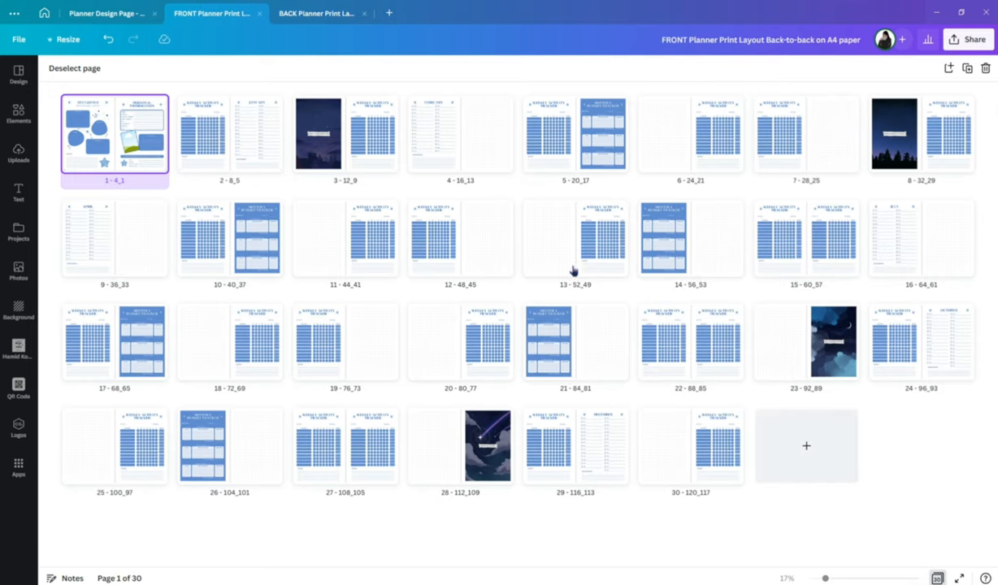
# Step: In the BACK design's grid view, Shift-select the goals spread and every other page for deletion
pyautogui.click(317, 13)
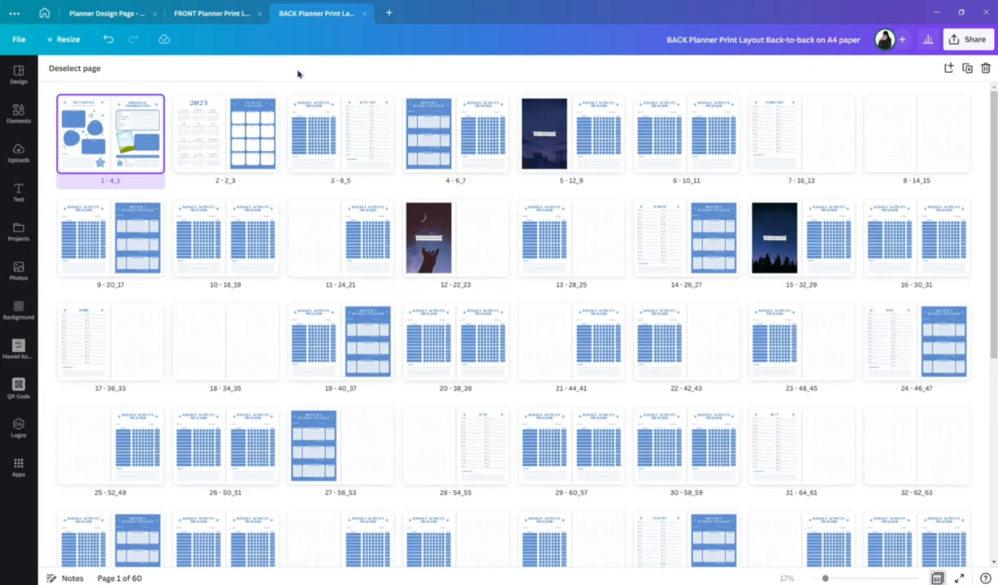
pyautogui.click(110, 237)
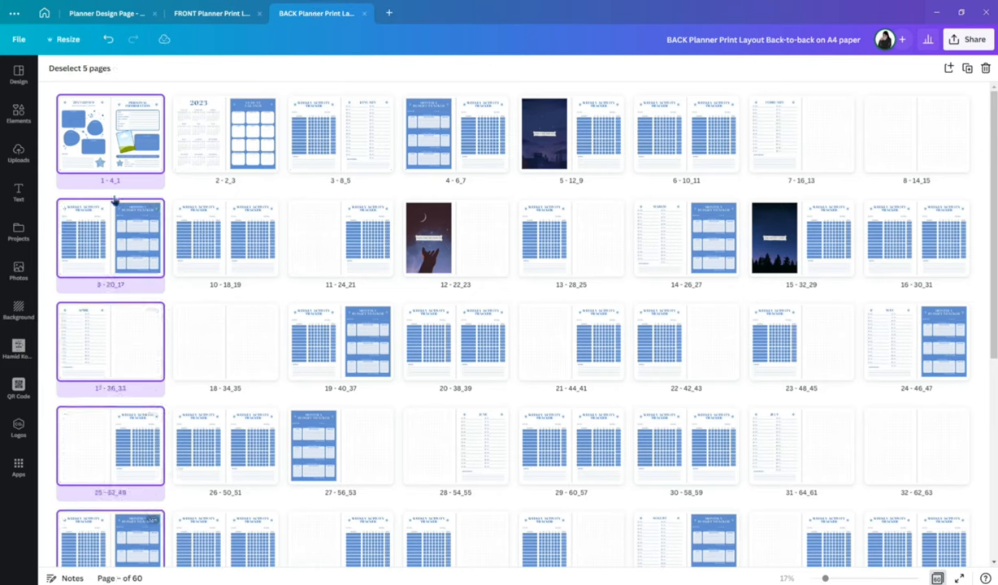
pyautogui.click(341, 445)
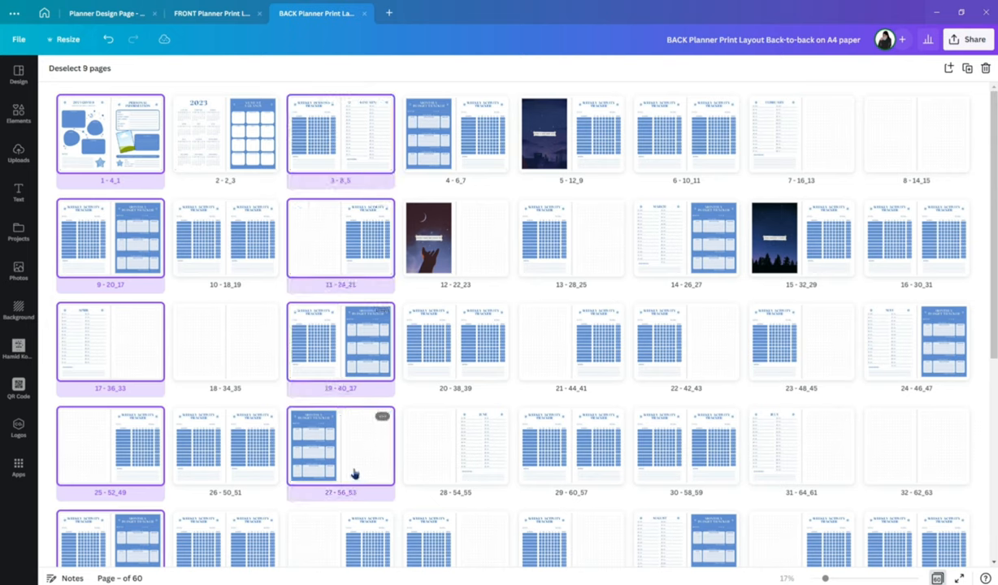
pyautogui.click(572, 133)
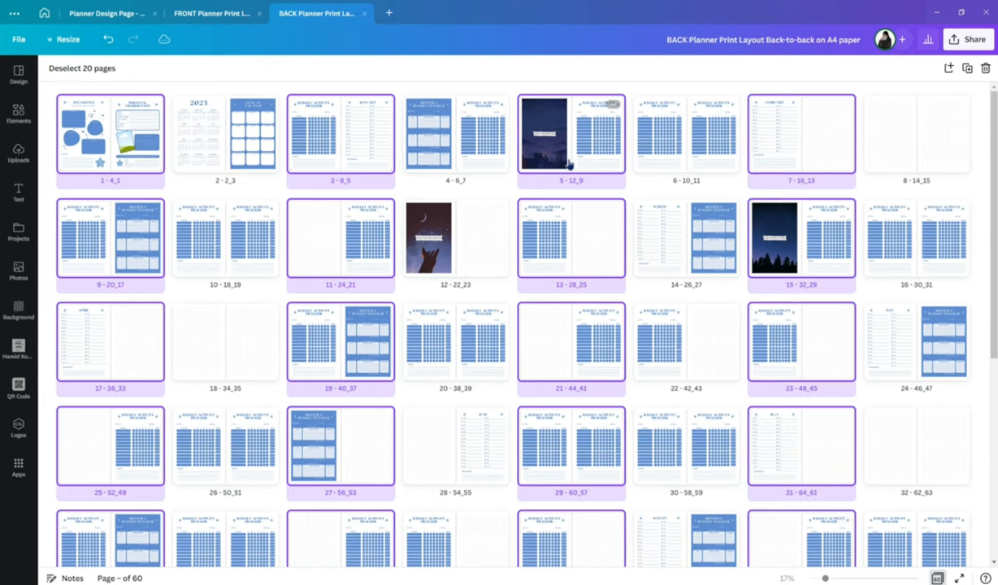
pyautogui.scroll(-3)
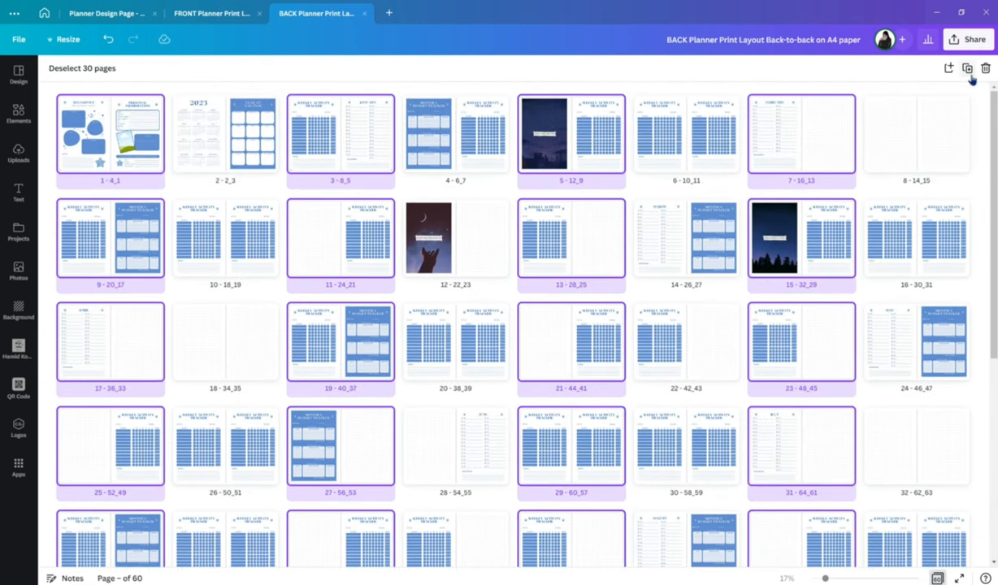
pyautogui.moveTo(985, 68)
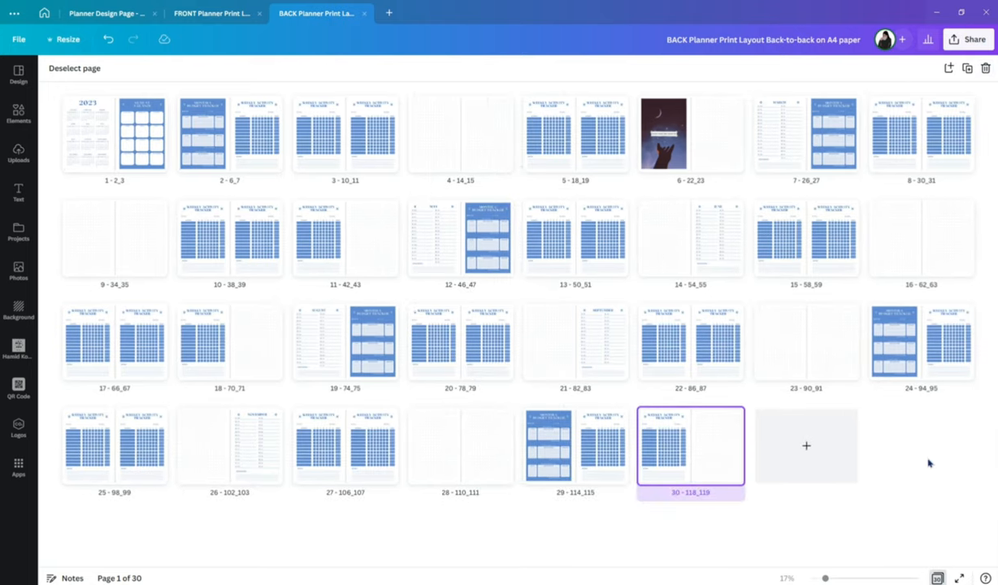
pyautogui.moveTo(876, 424)
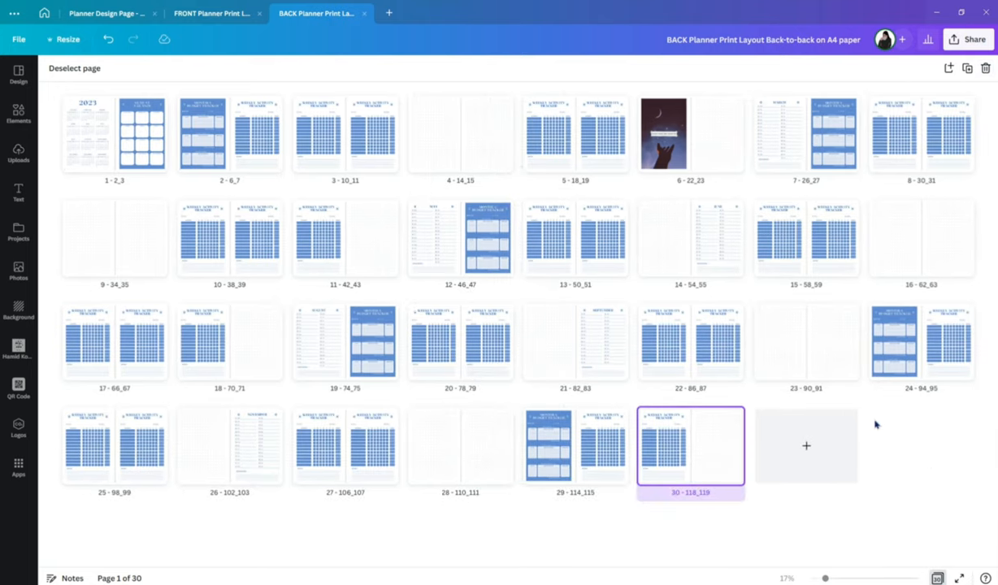
pyautogui.moveTo(619, 299)
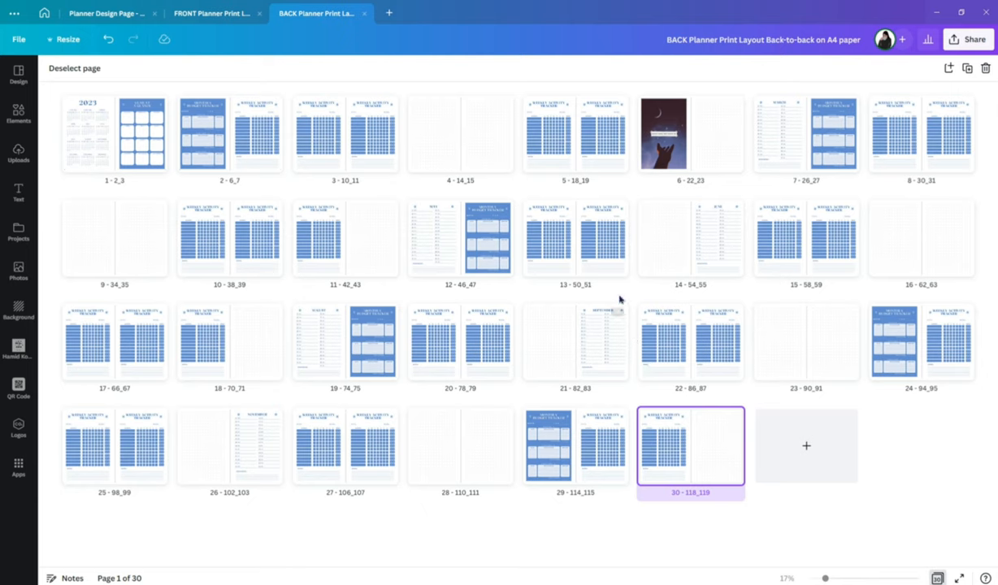
# Step: Download the FRONT layout as a flattened PDF Standard with all 30 pages
pyautogui.click(211, 13)
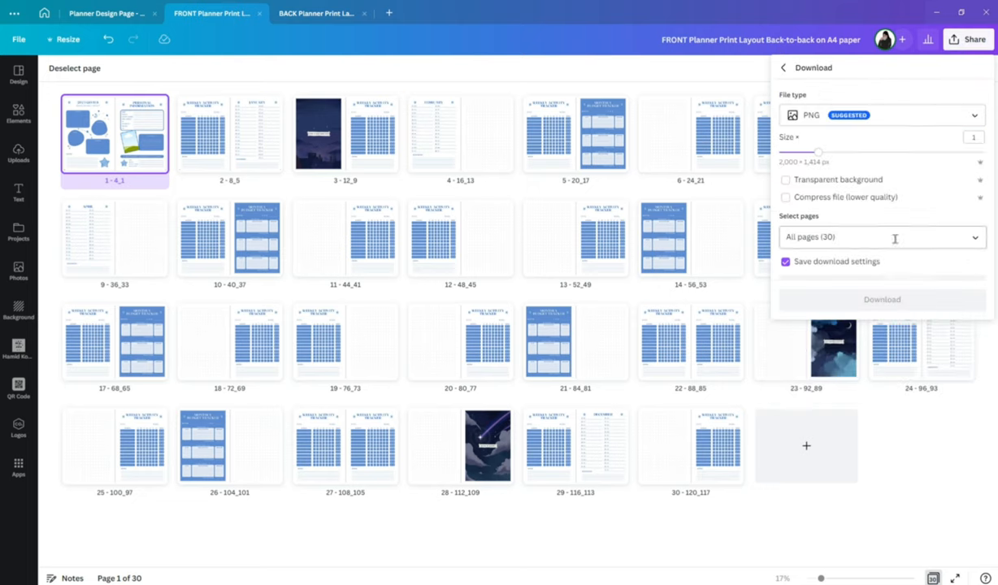
pyautogui.click(881, 114)
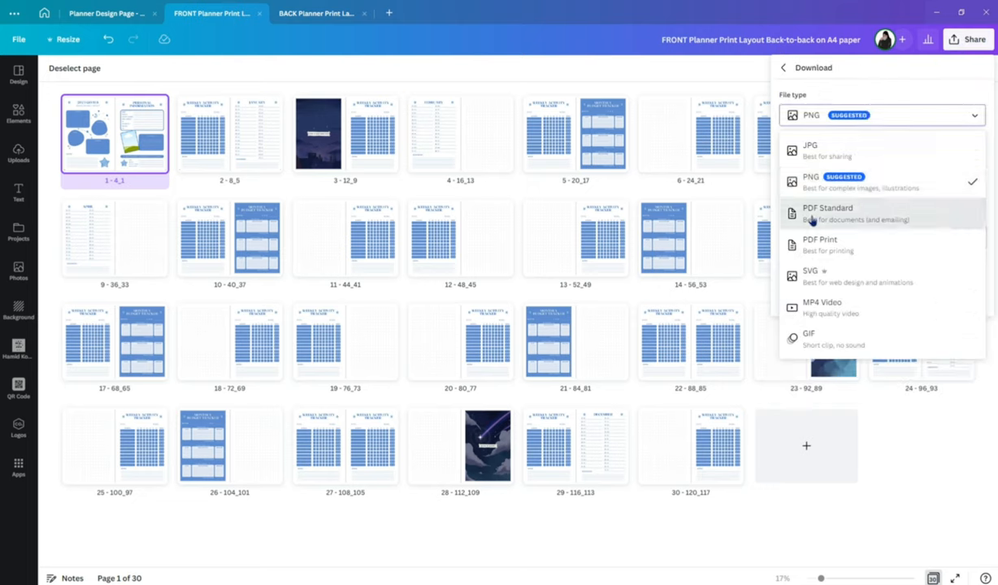
pyautogui.click(827, 213)
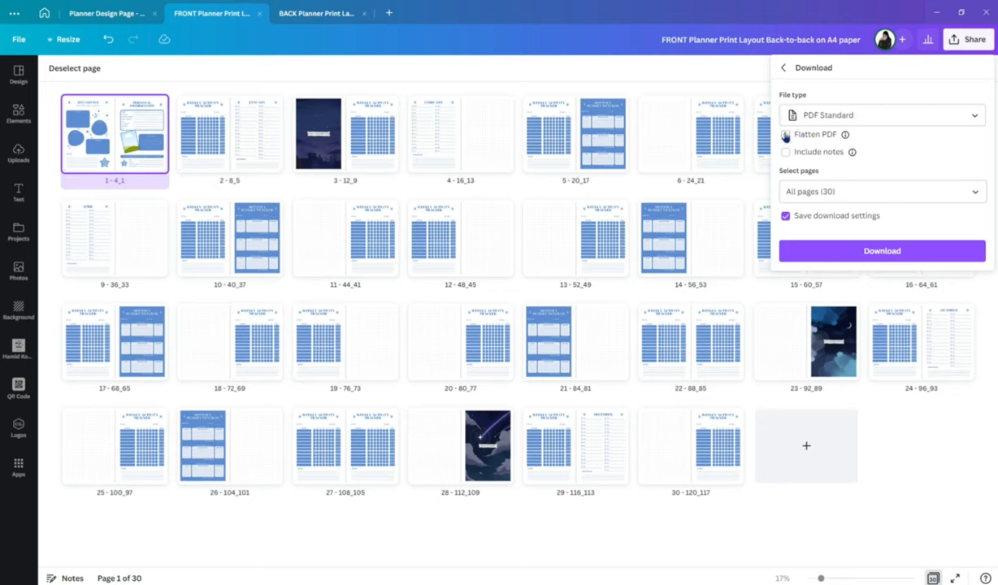
pyautogui.click(785, 133)
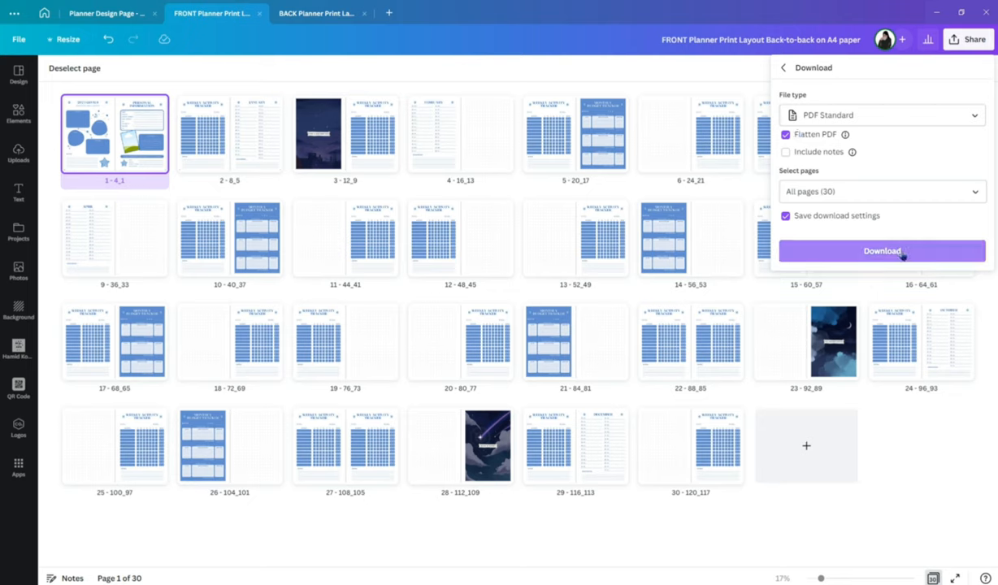
pyautogui.click(881, 250)
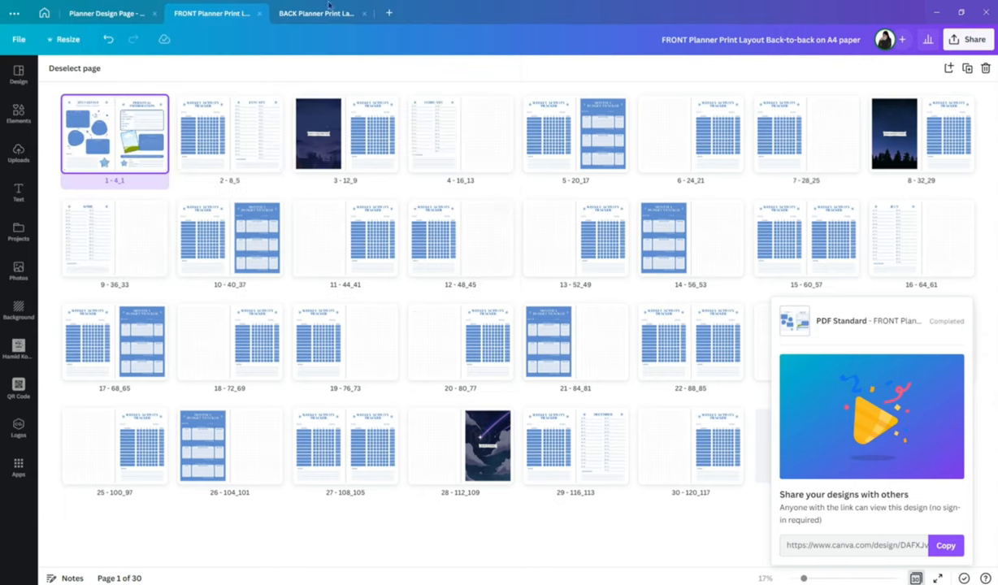
# Step: Download the BACK layout as a PDF Standard instead of PNG
pyautogui.click(317, 13)
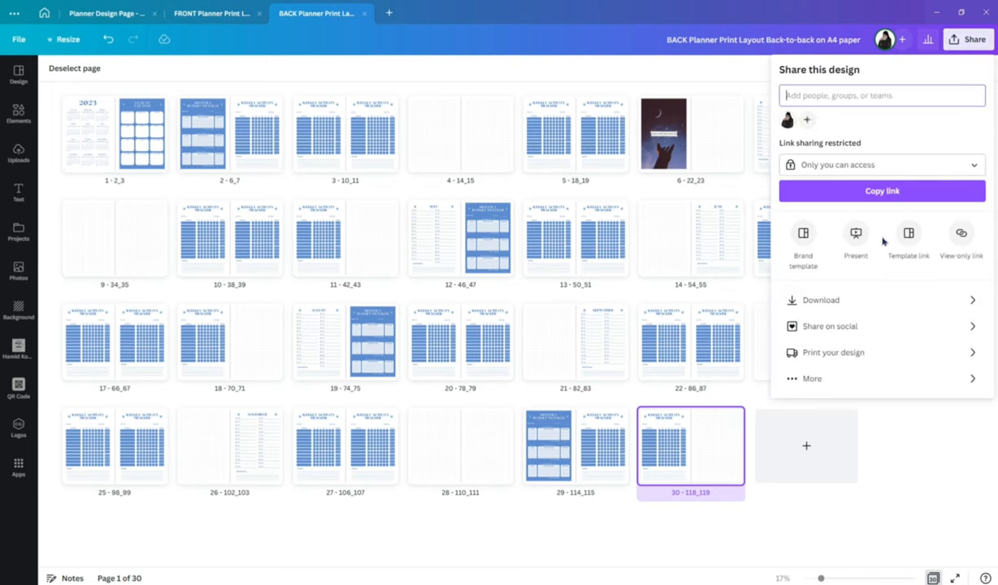
pyautogui.click(819, 299)
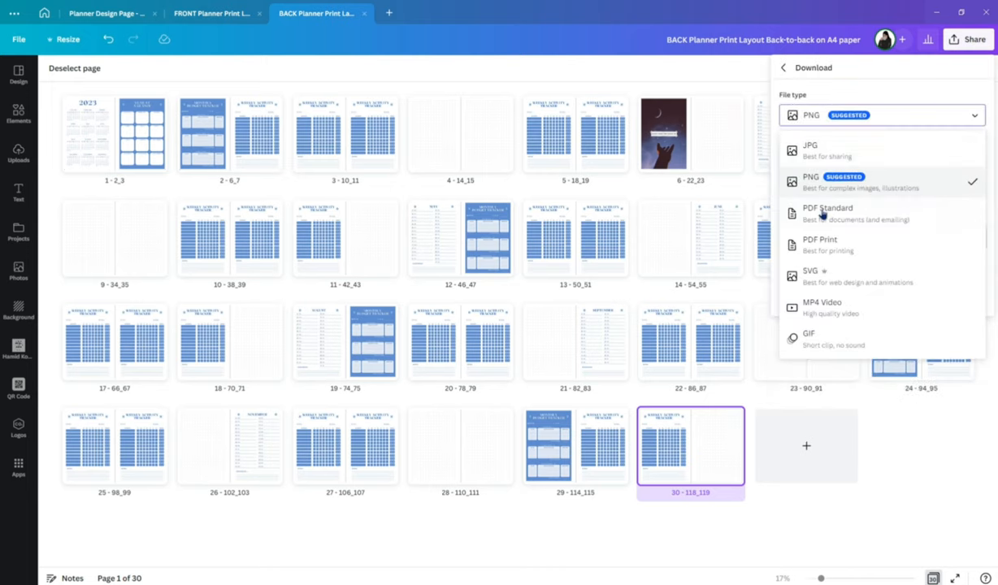
pyautogui.click(827, 213)
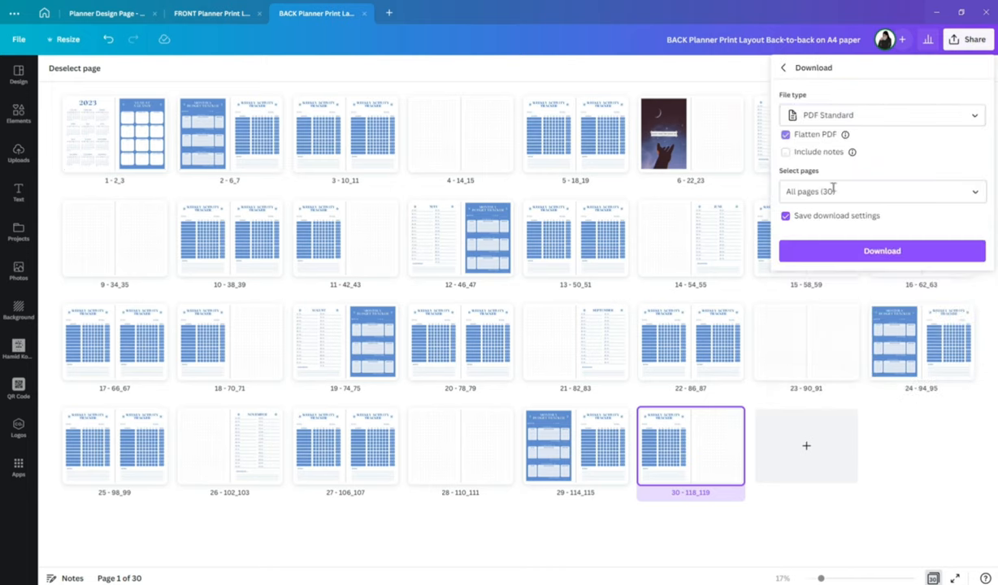
pyautogui.click(881, 250)
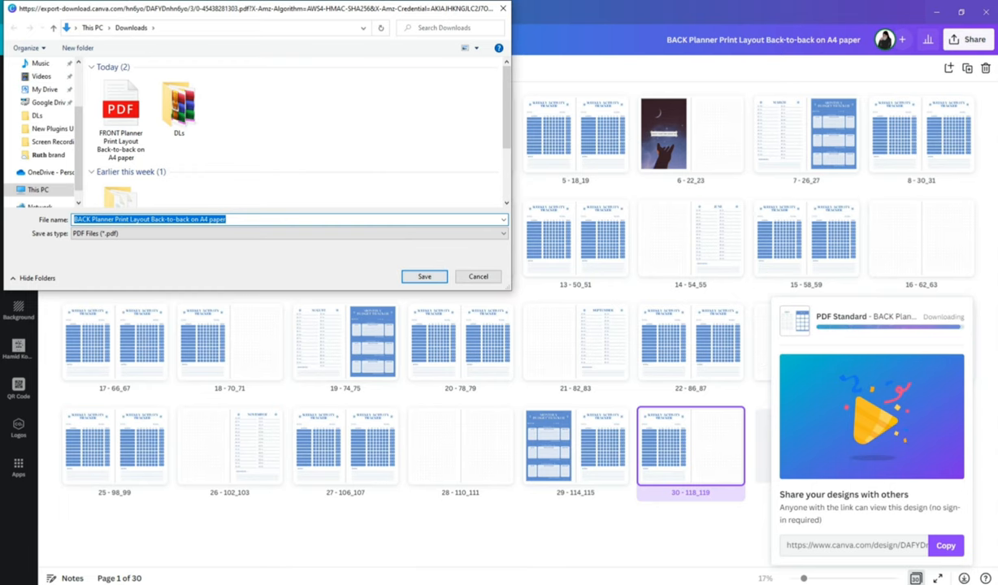
# Step: Save the BACK layout PDF into the Downloads folder
pyautogui.click(423, 277)
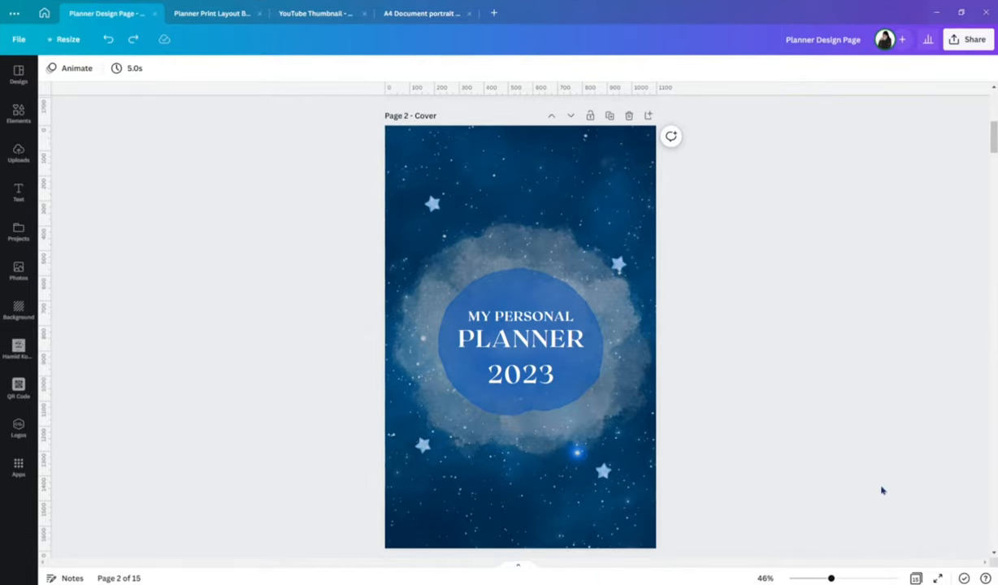
pyautogui.moveTo(480, 121)
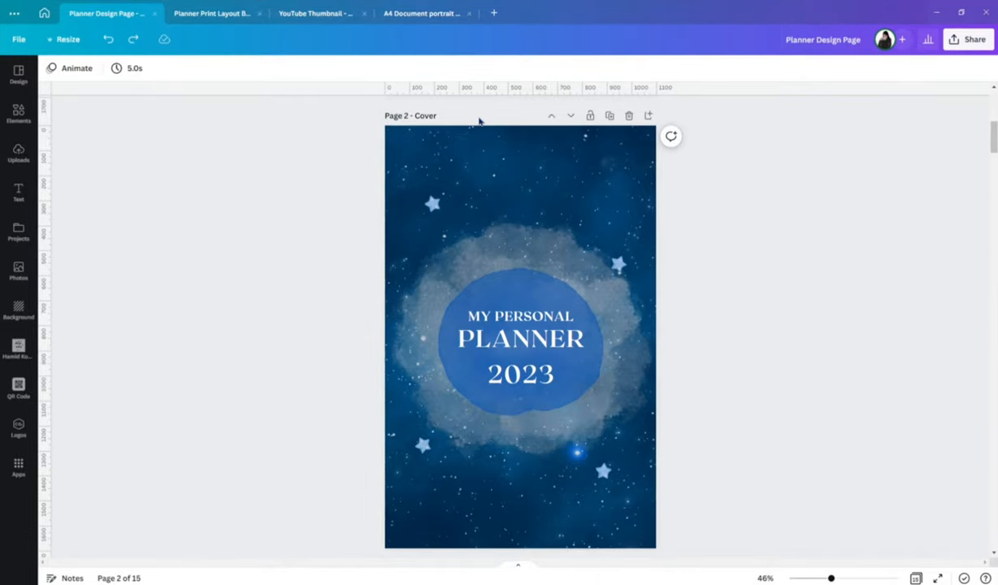
# Step: Review the A4 portrait cover document's pages, then return to the print layout with the starry Cover spread
pyautogui.click(520, 342)
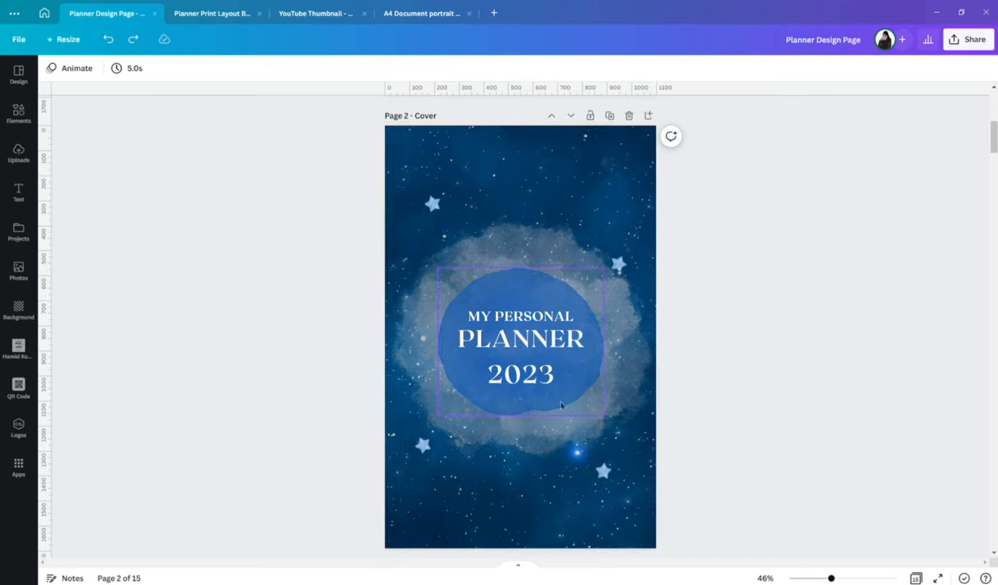
pyautogui.scroll(-3)
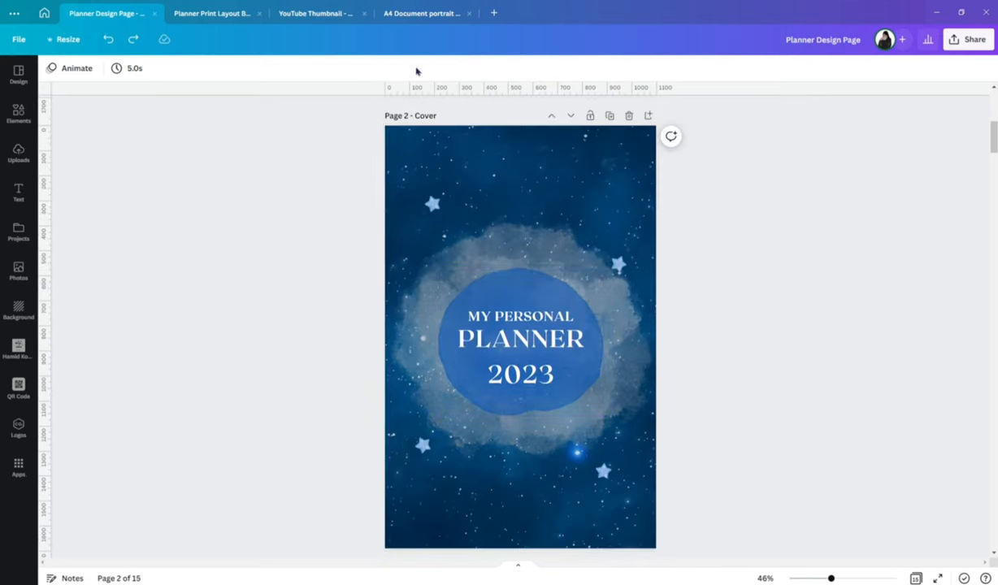
pyautogui.click(422, 13)
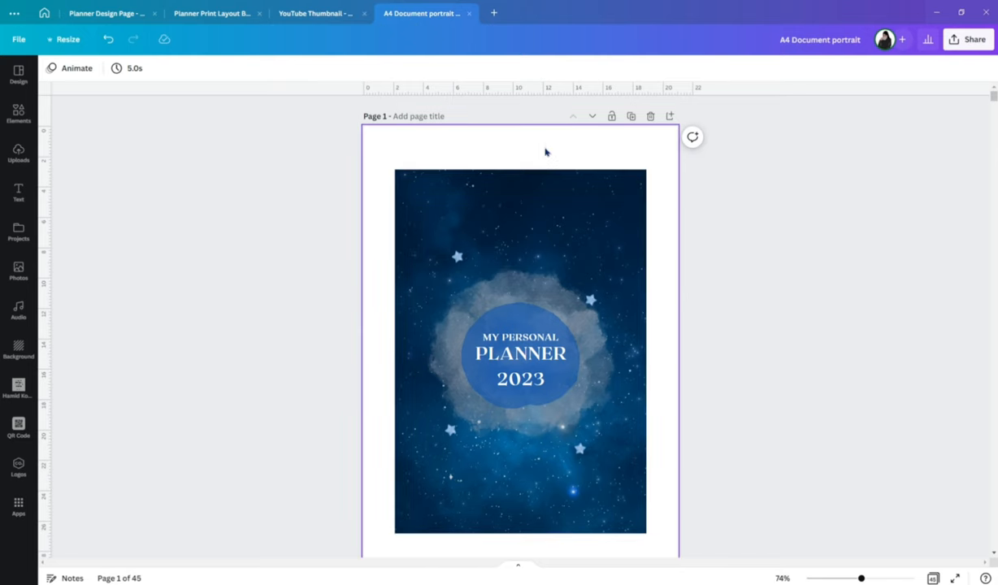
pyautogui.click(565, 220)
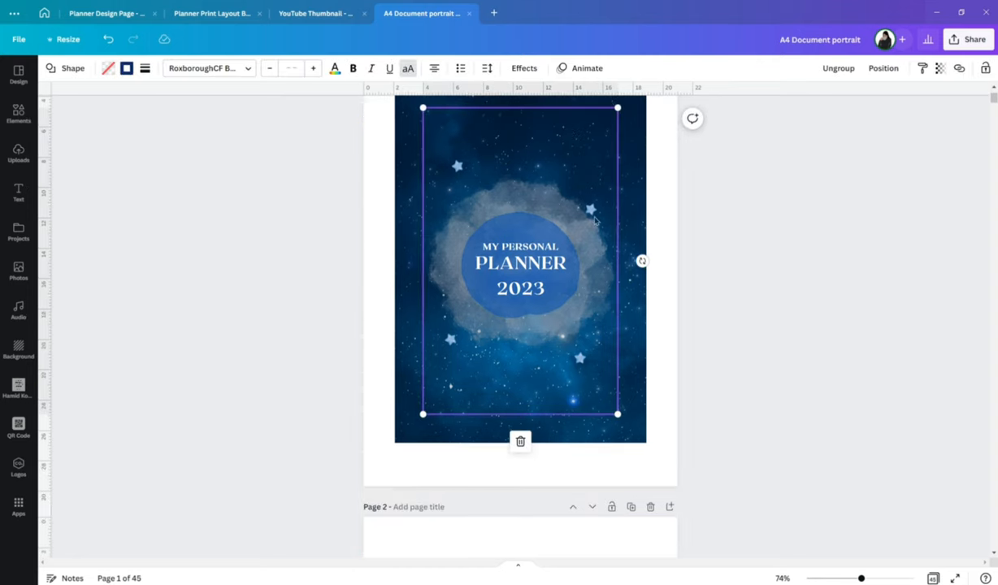
pyautogui.scroll(-3)
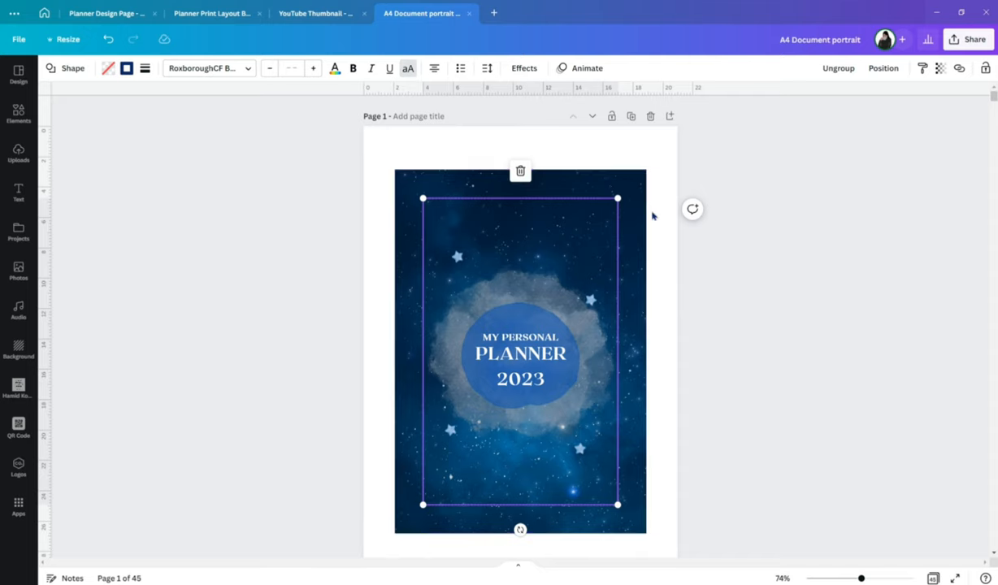
pyautogui.moveTo(640, 227)
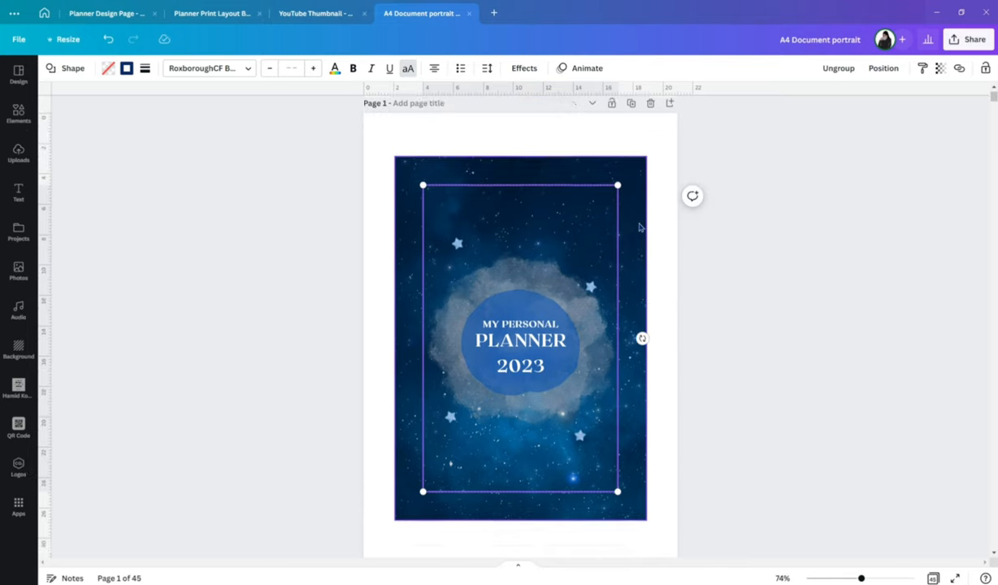
pyautogui.scroll(-3)
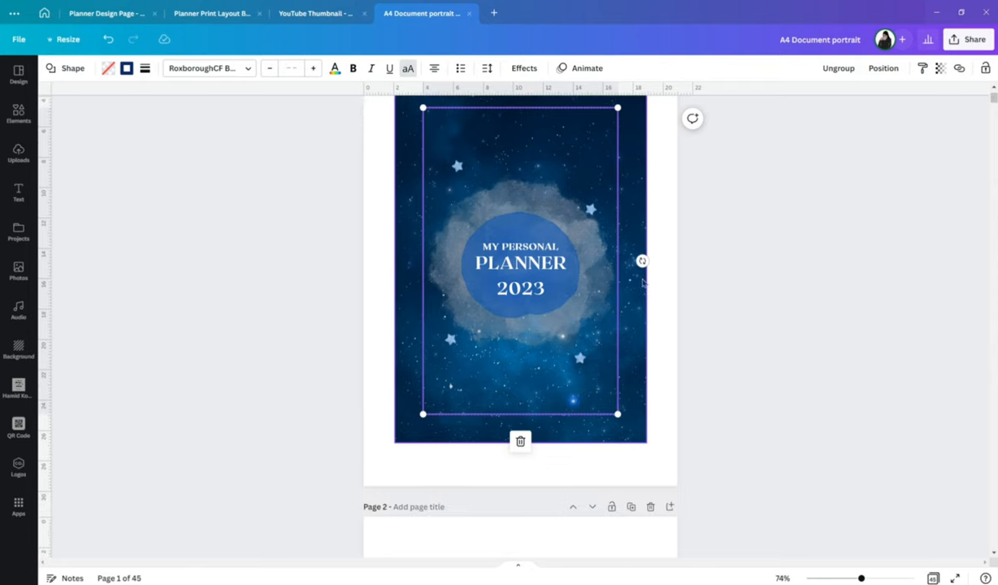
pyautogui.moveTo(650, 198)
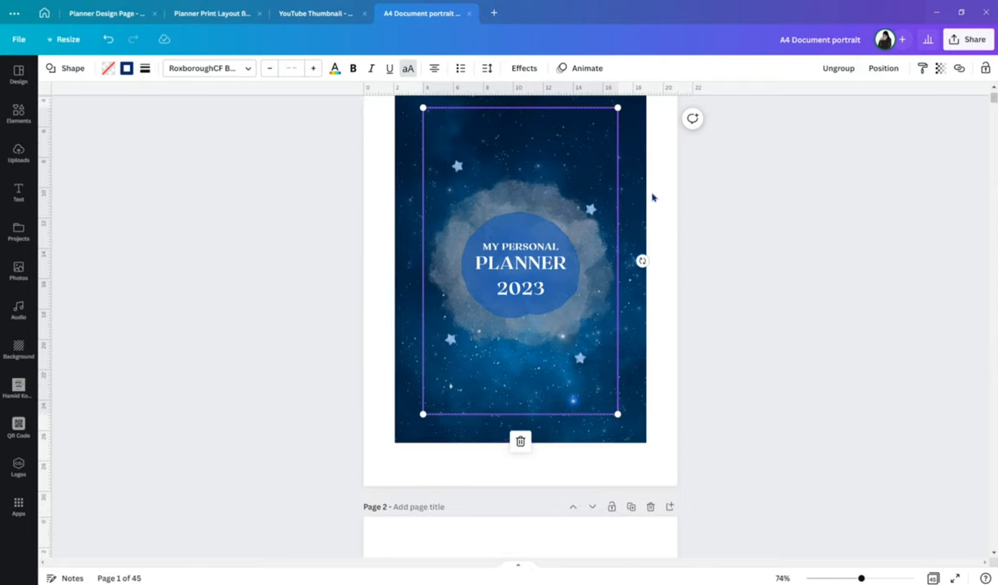
pyautogui.scroll(-3)
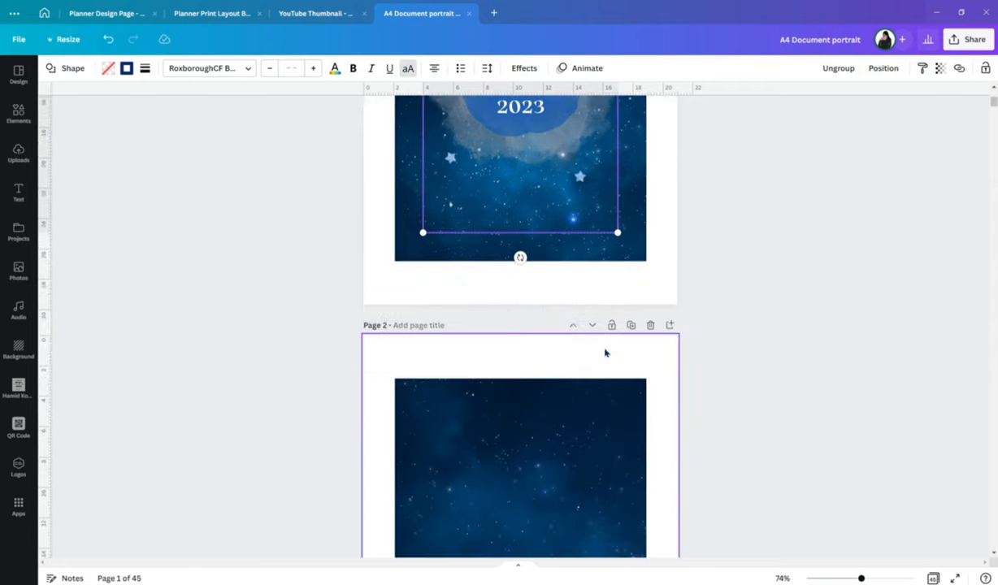
pyautogui.scroll(-3)
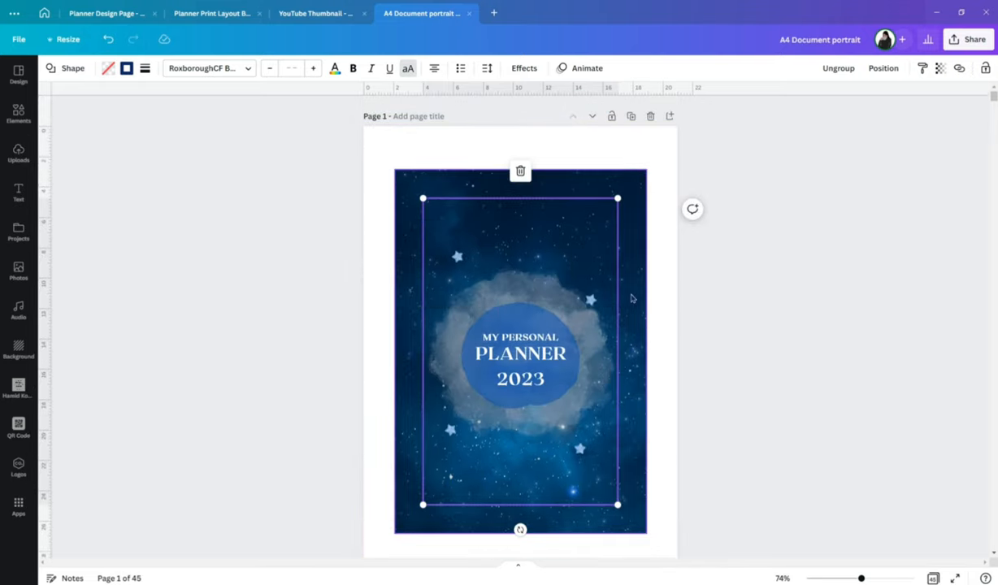
pyautogui.click(212, 13)
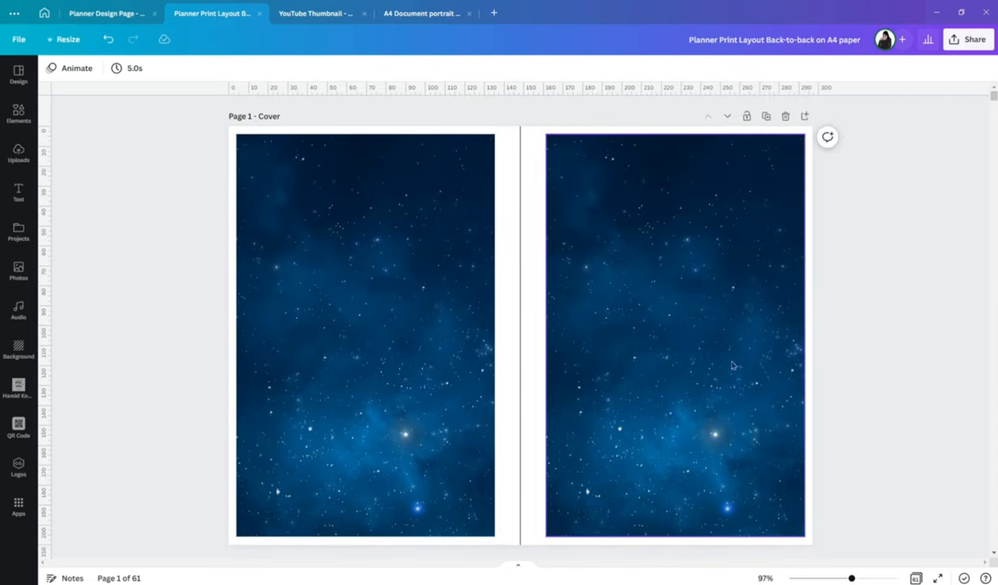
# Step: Set a page range in the layout's download options, then download pages 1–2 of the cover document as PDF Standard
pyautogui.click(853, 296)
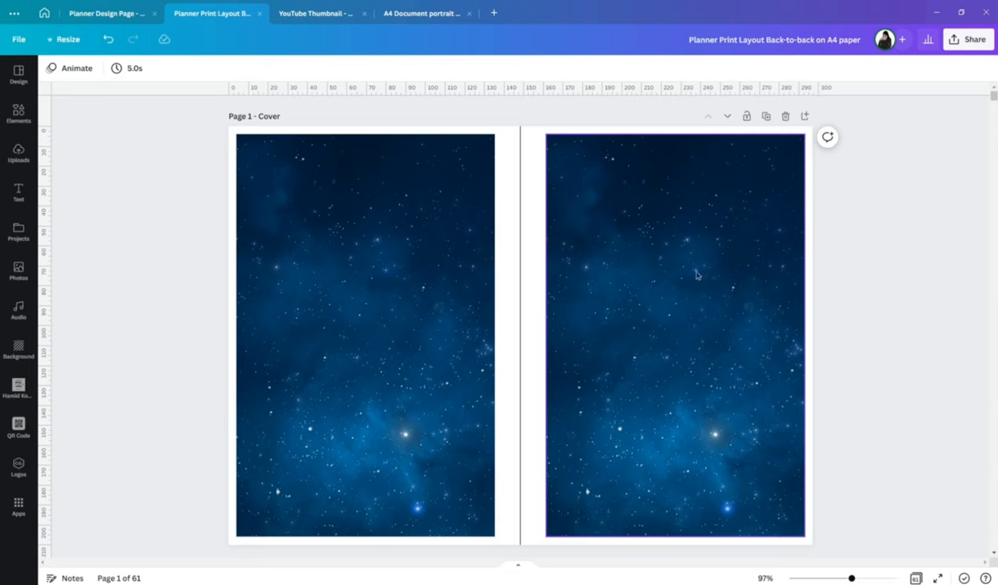
pyautogui.moveTo(578, 260)
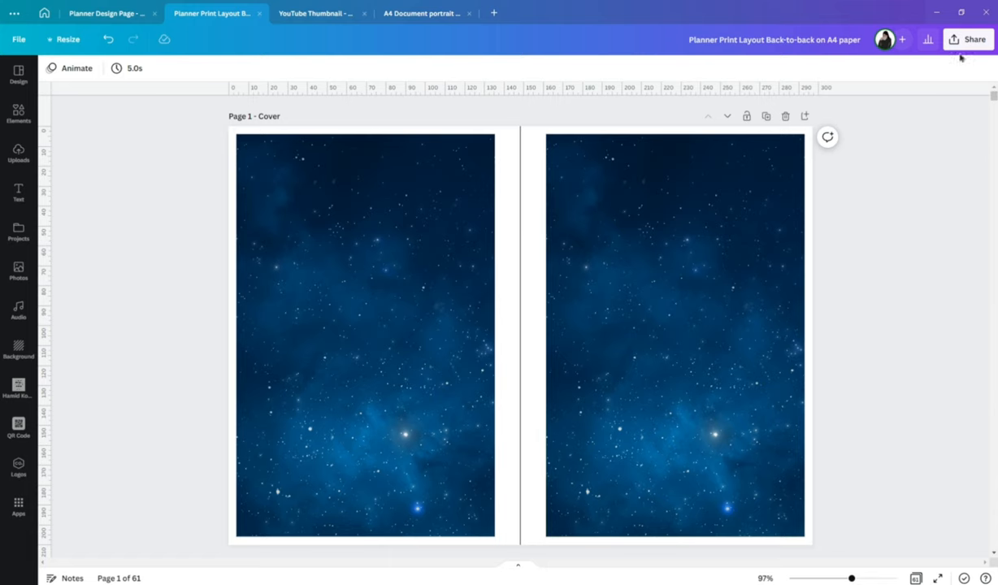
pyautogui.click(974, 39)
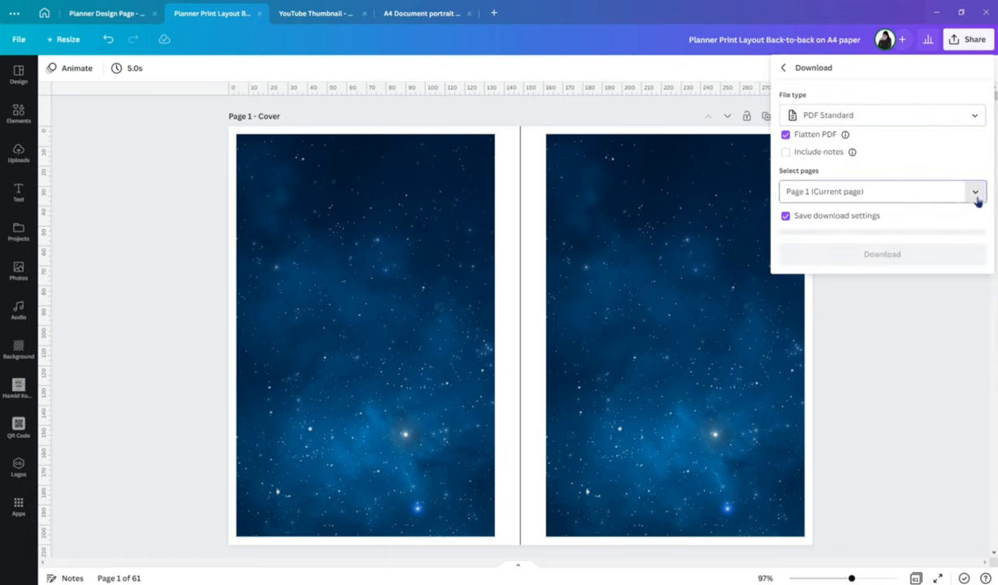
pyautogui.click(974, 192)
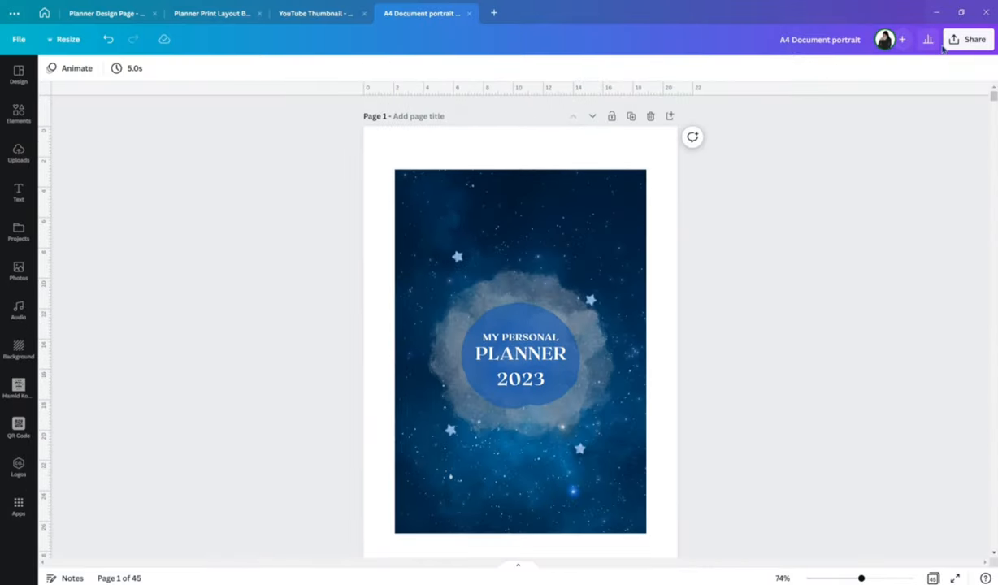
pyautogui.click(926, 39)
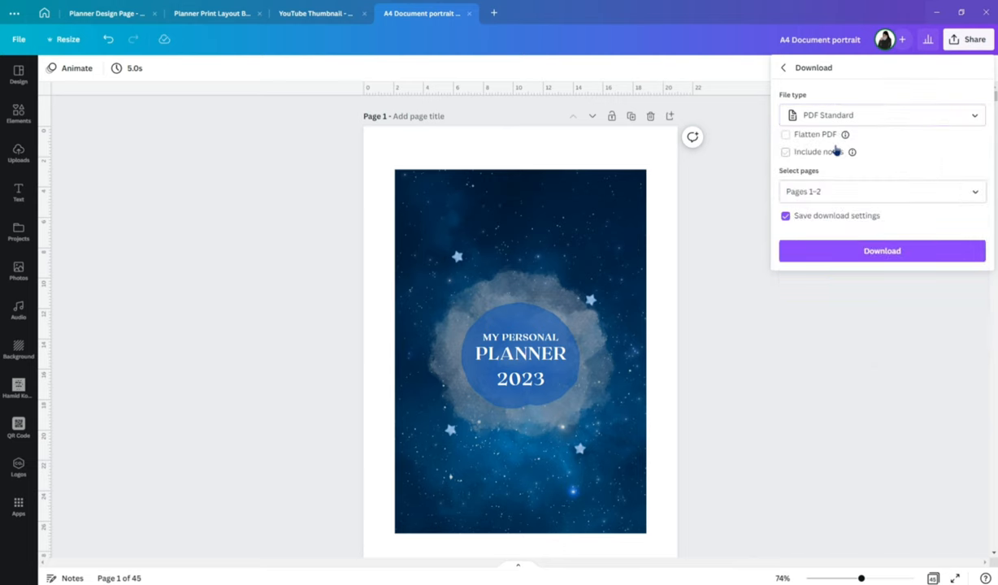
pyautogui.click(881, 251)
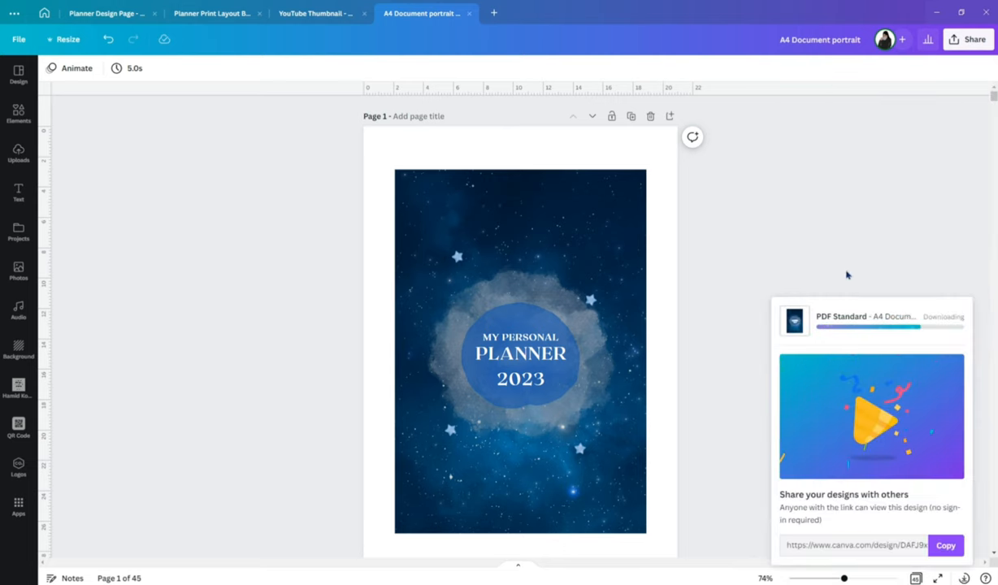